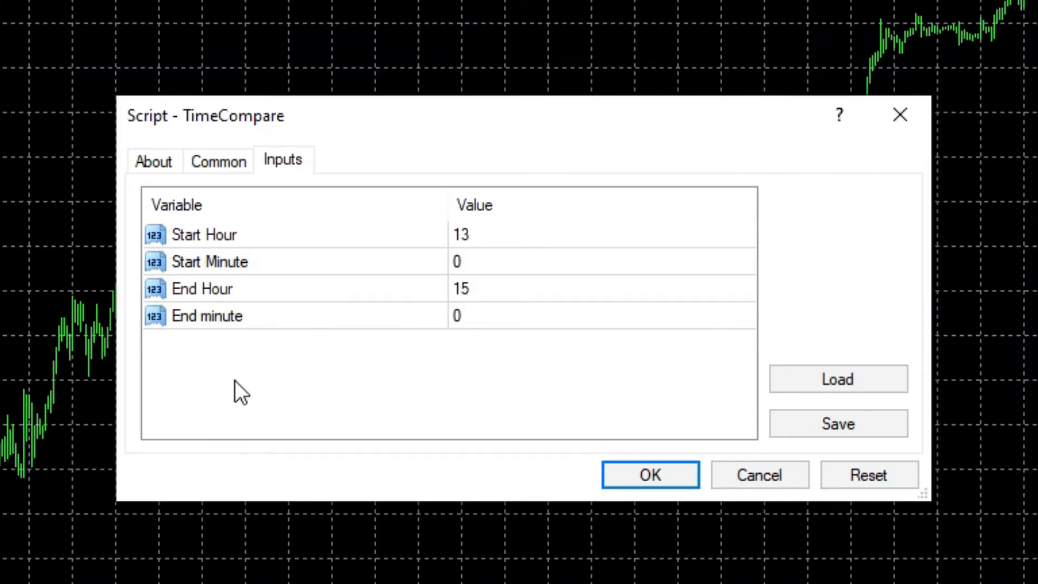
mouse_move(281, 247)
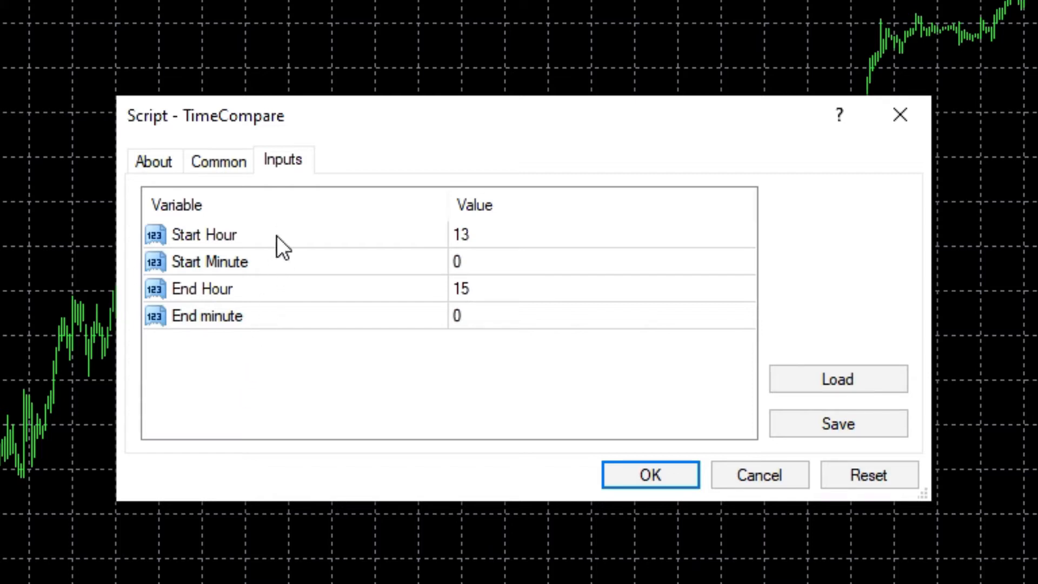
Review the Start Minute, End Hour and End Minute integer inputs and their current values.
click(265, 261)
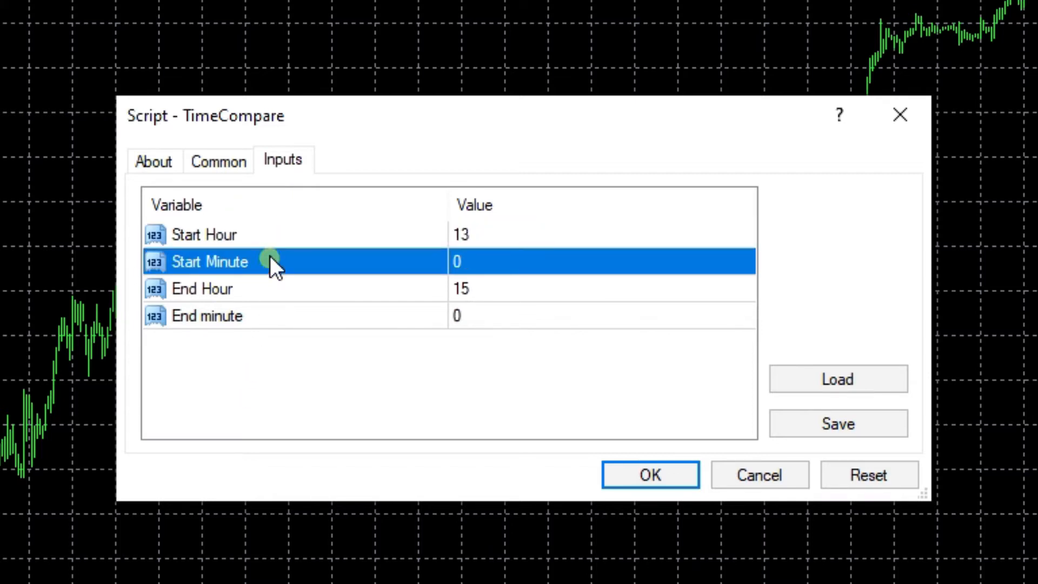
click(203, 289)
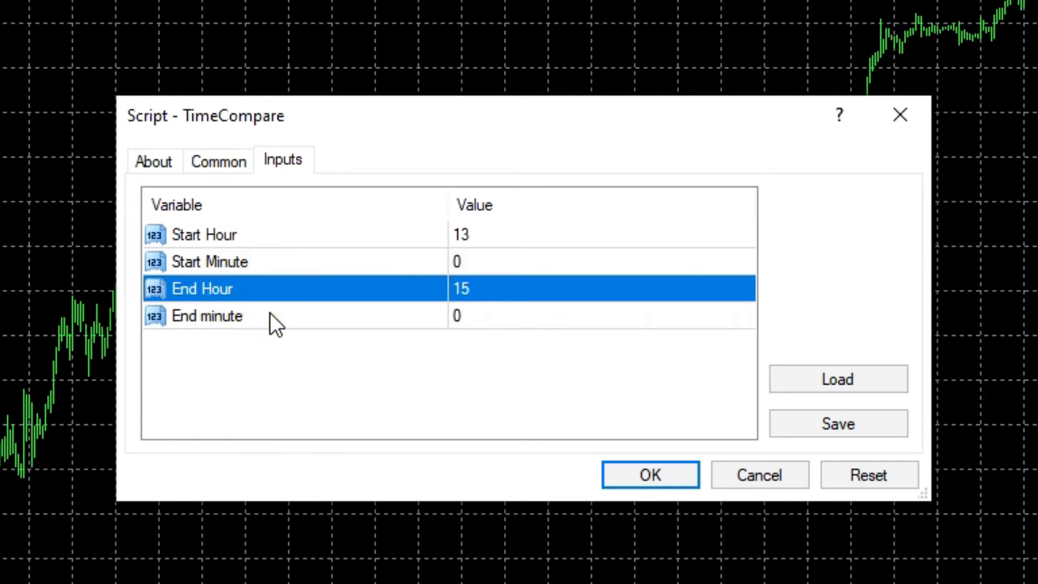
click(207, 316)
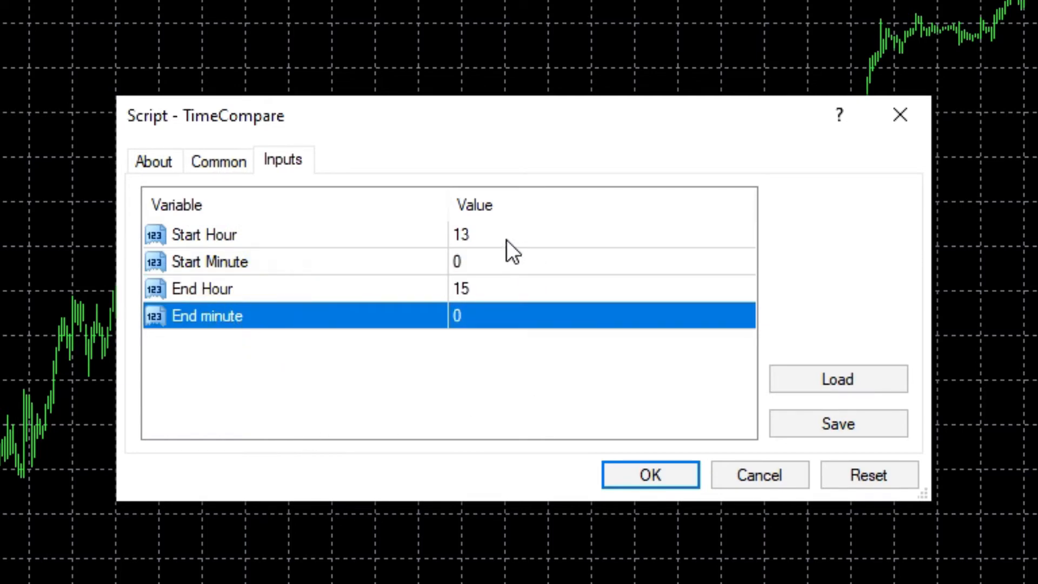
mouse_move(497, 250)
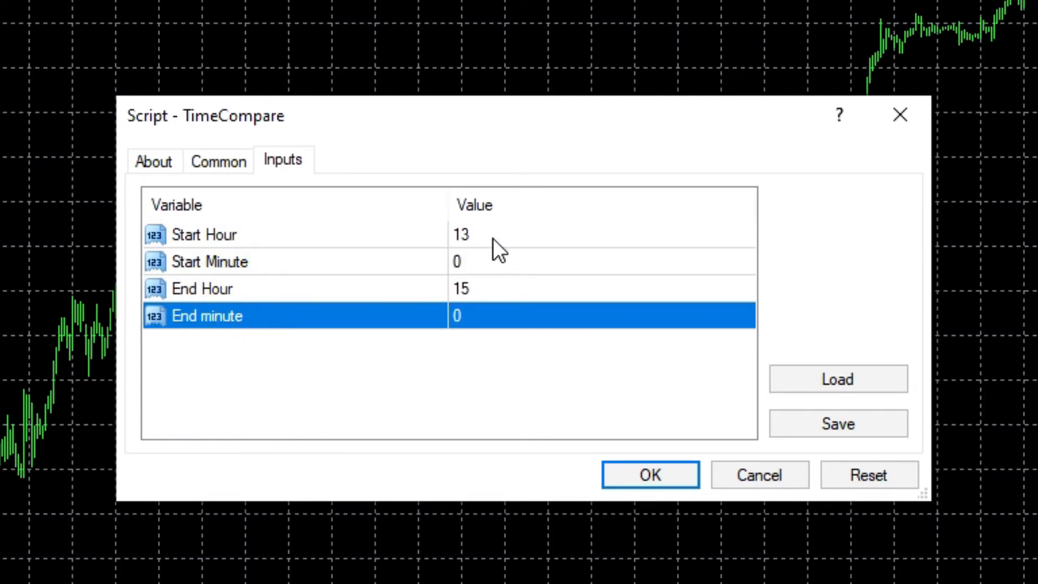
mouse_move(487, 245)
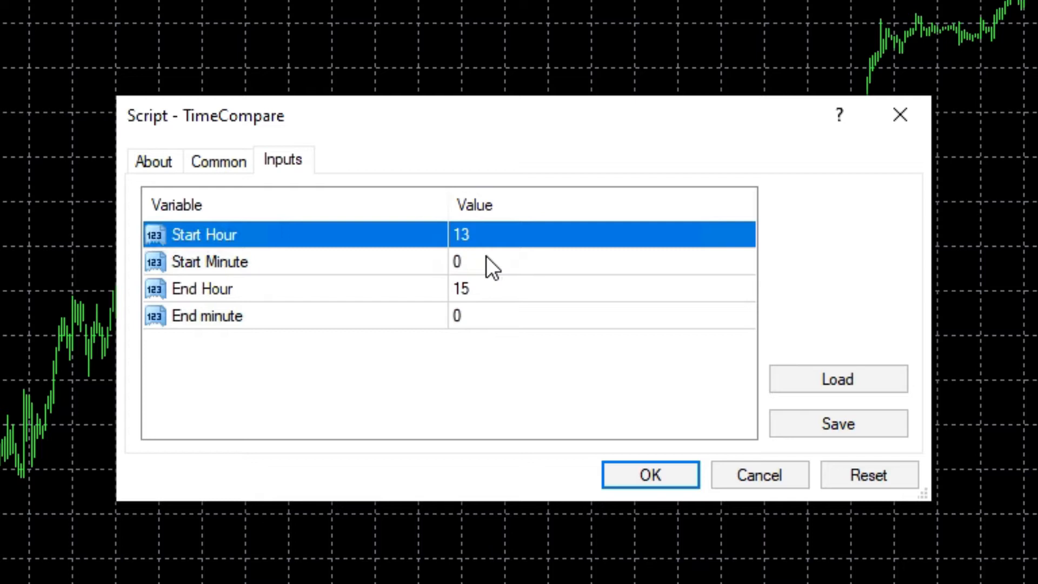
click(464, 260)
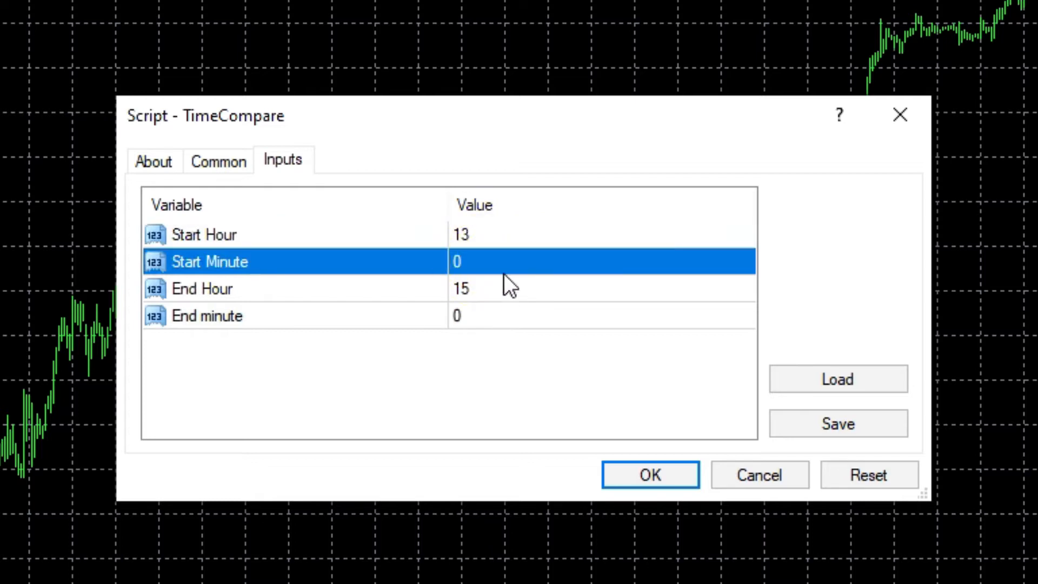
mouse_move(495, 244)
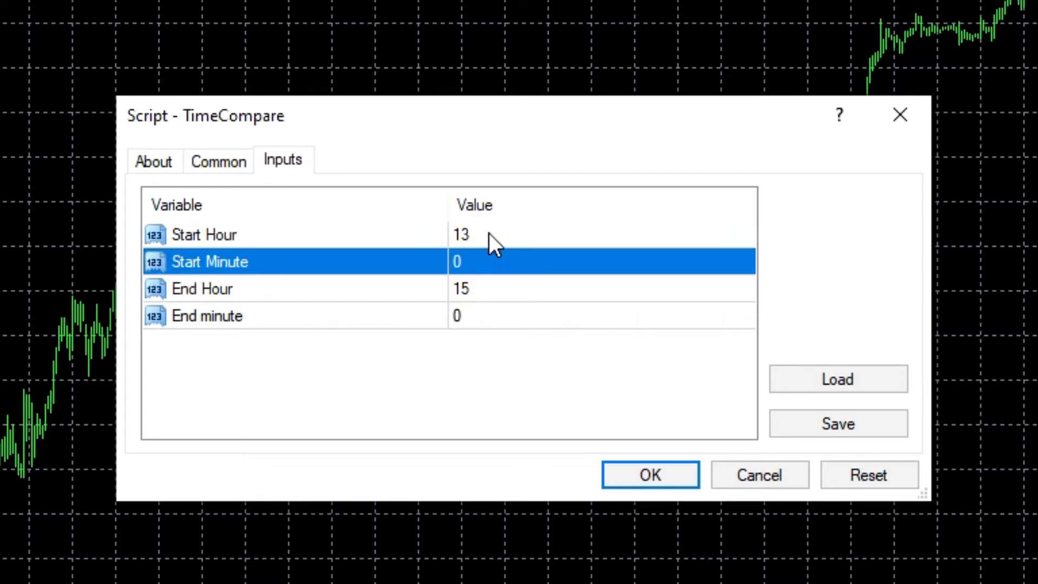
click(461, 289)
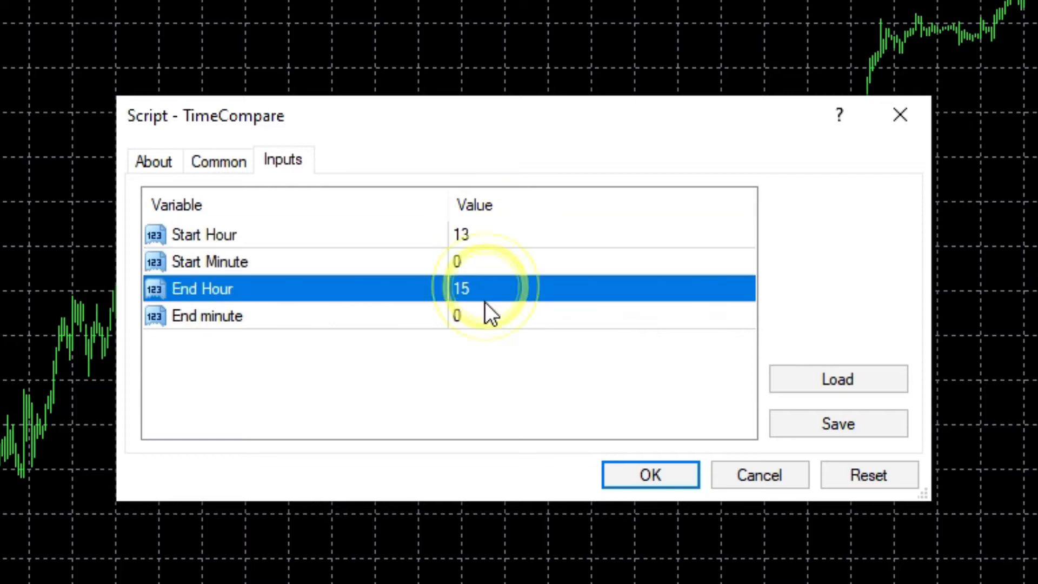
click(456, 315)
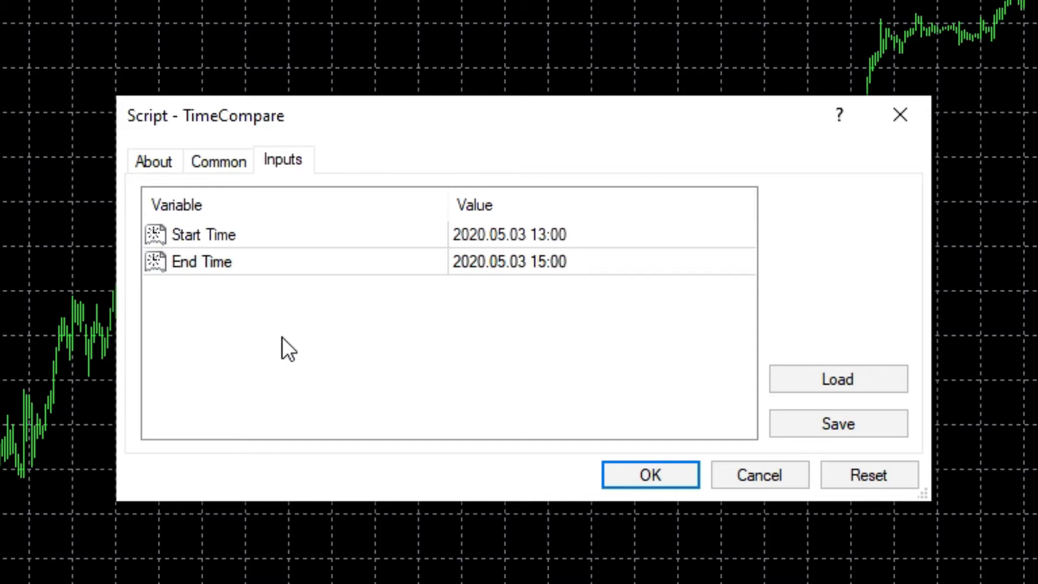
mouse_move(260, 246)
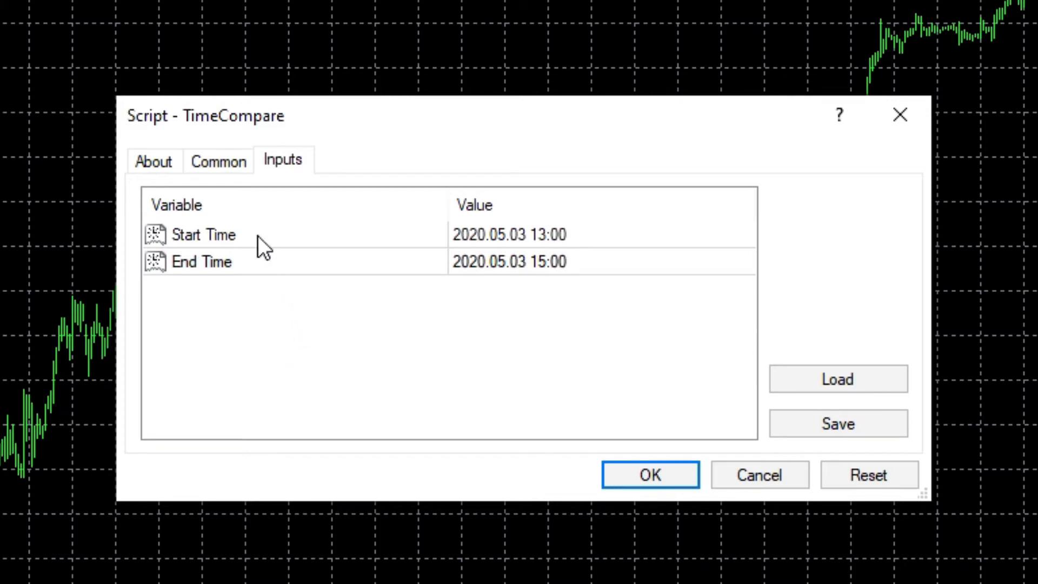
Change the Start Time hour from 13 to 05 and confirm the 2020.05.03 date via the calendar.
click(265, 262)
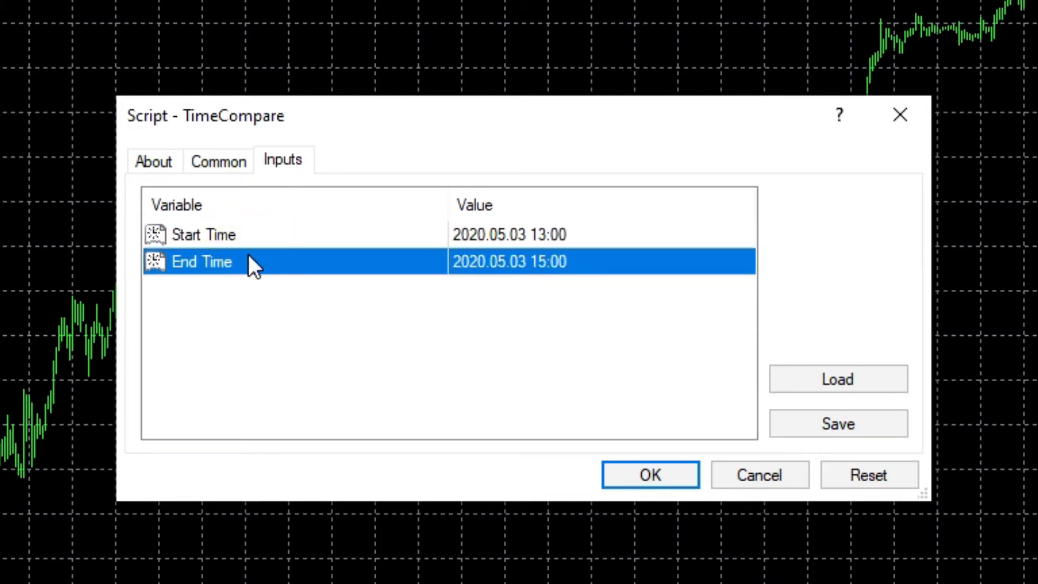
click(203, 234)
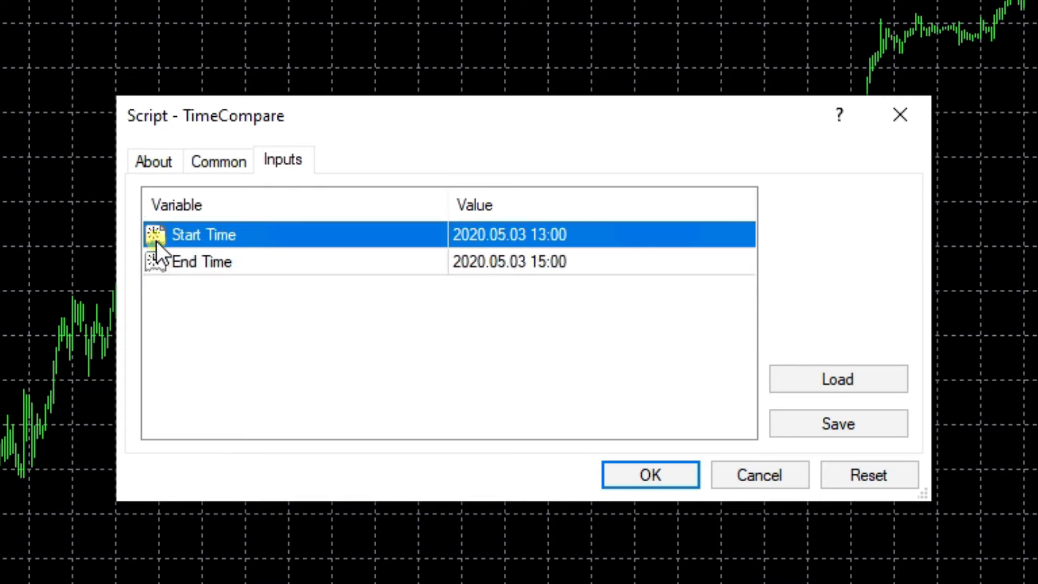
mouse_move(510, 238)
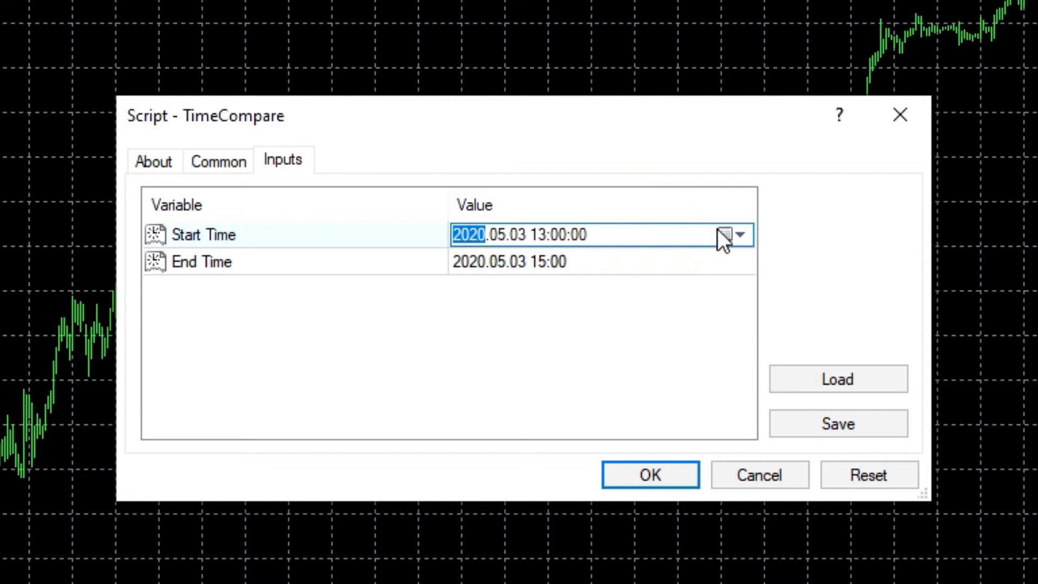
mouse_move(490, 240)
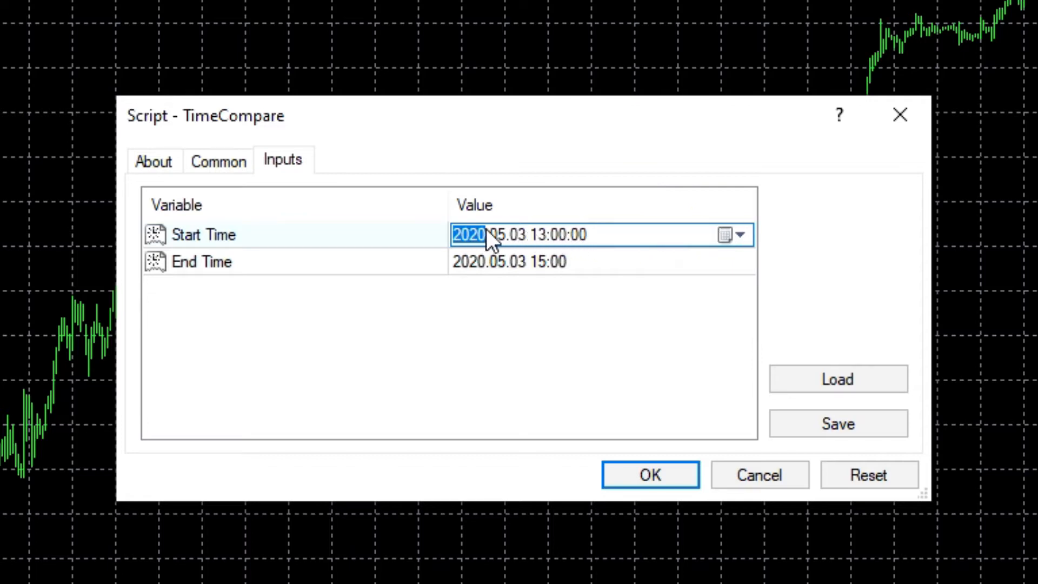
click(543, 234)
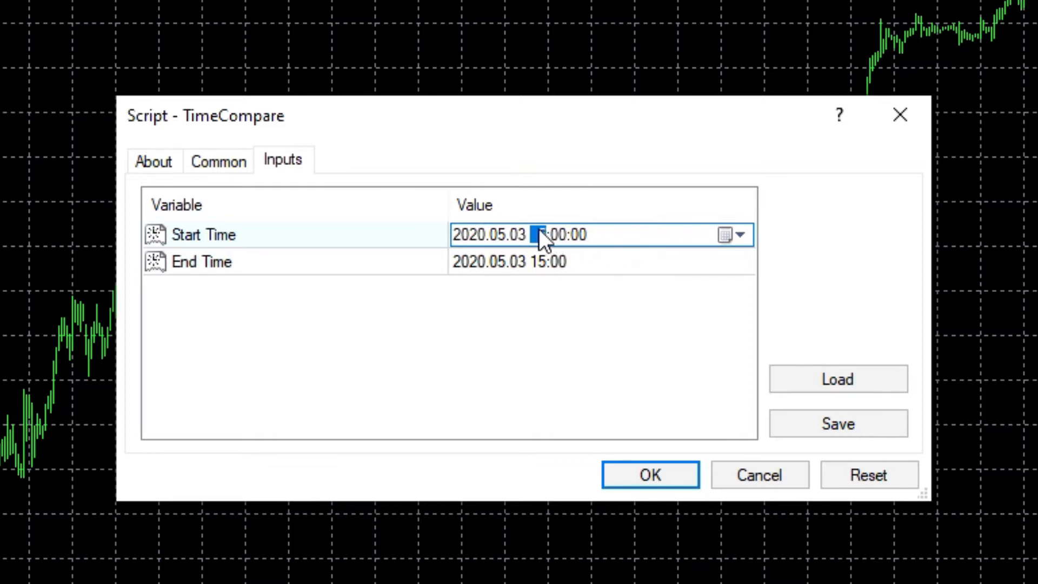
click(537, 235)
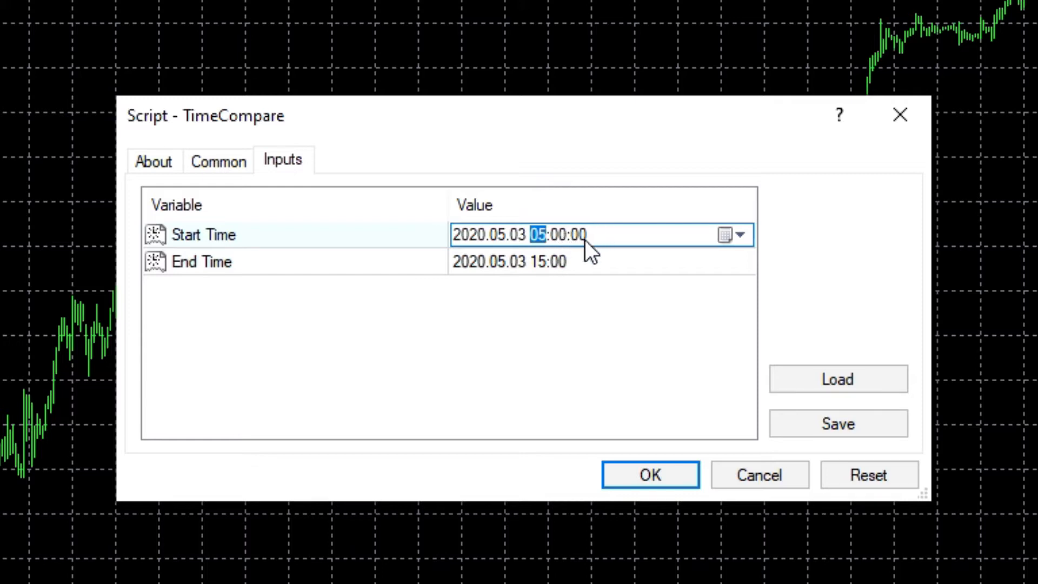
click(521, 234)
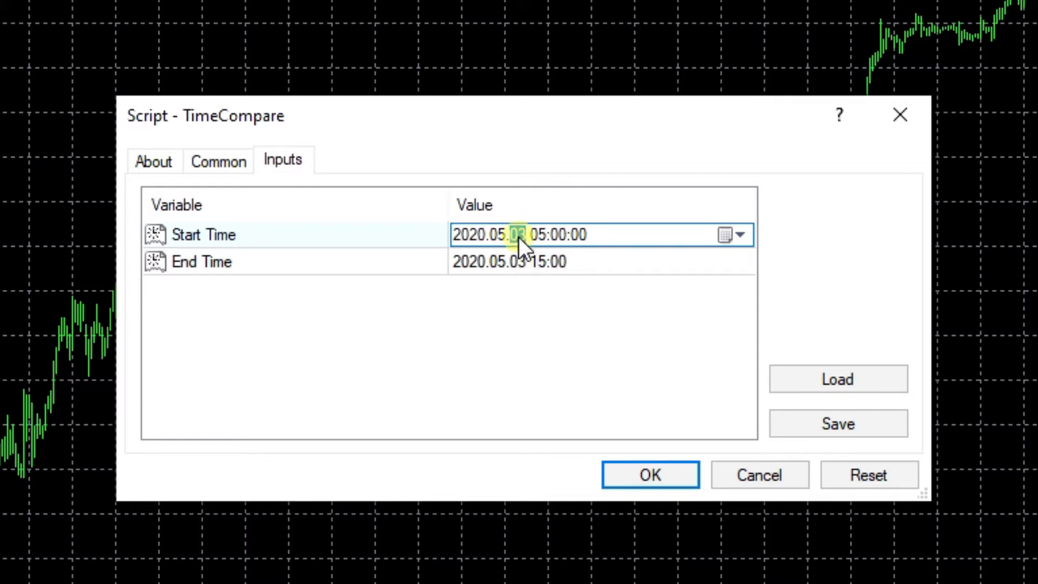
click(493, 235)
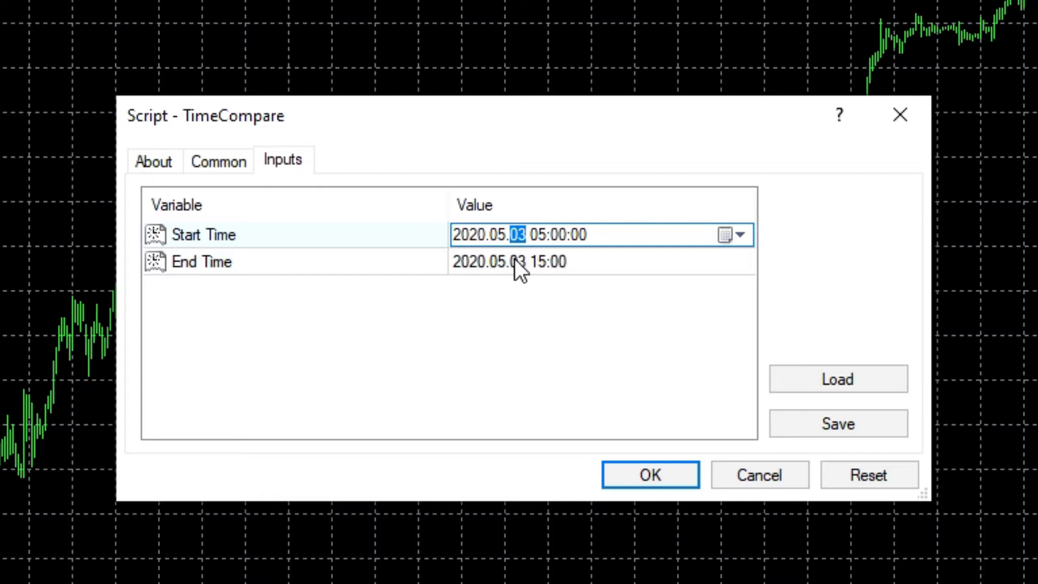
click(468, 235)
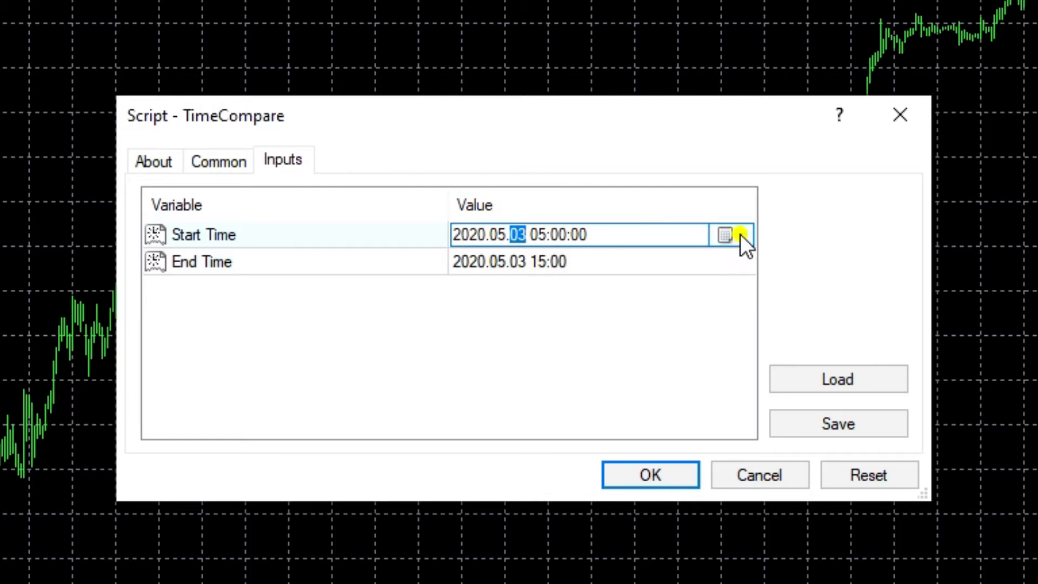
click(731, 235)
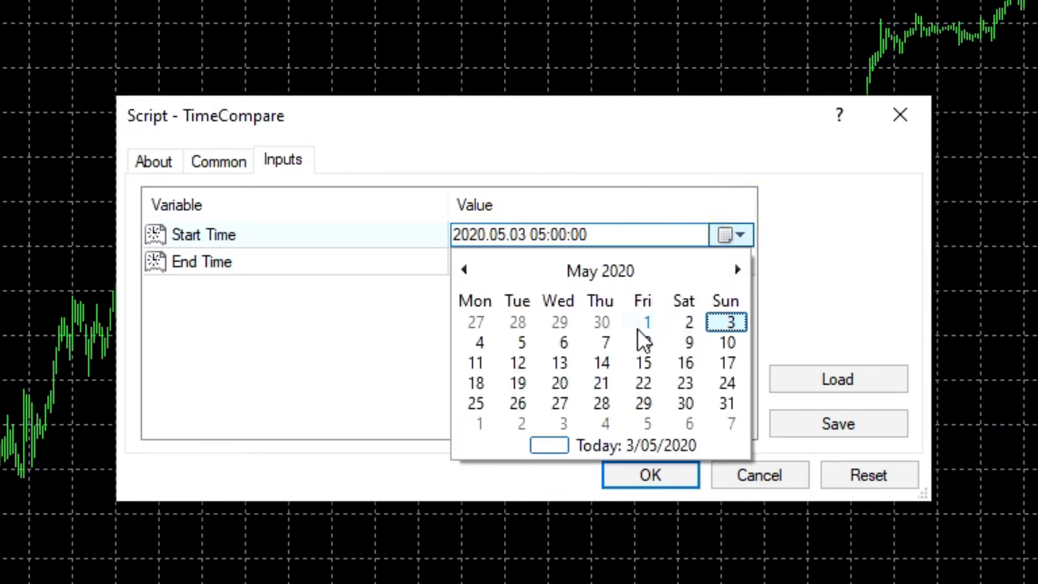
mouse_move(711, 305)
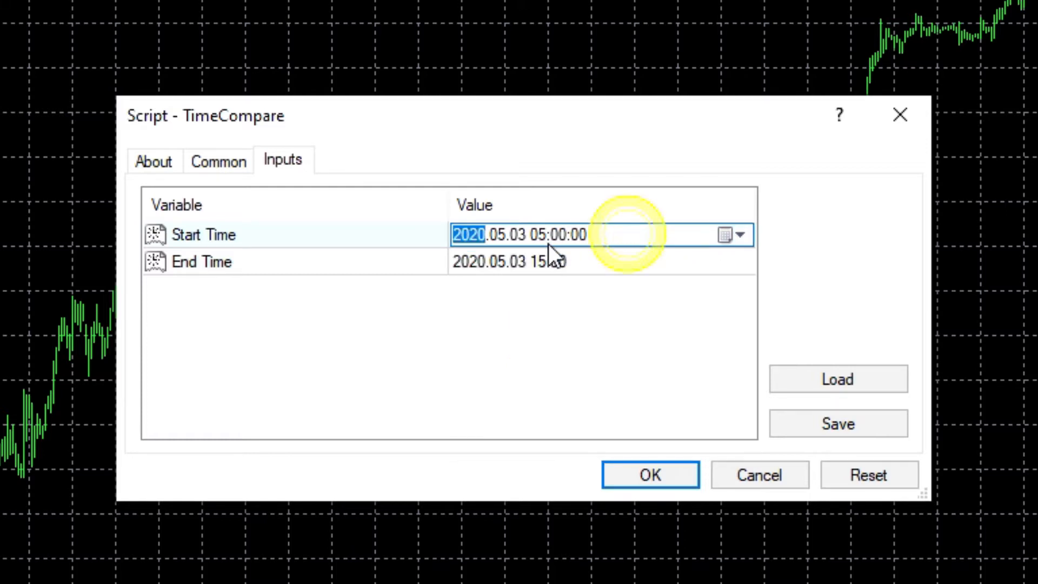
click(578, 235)
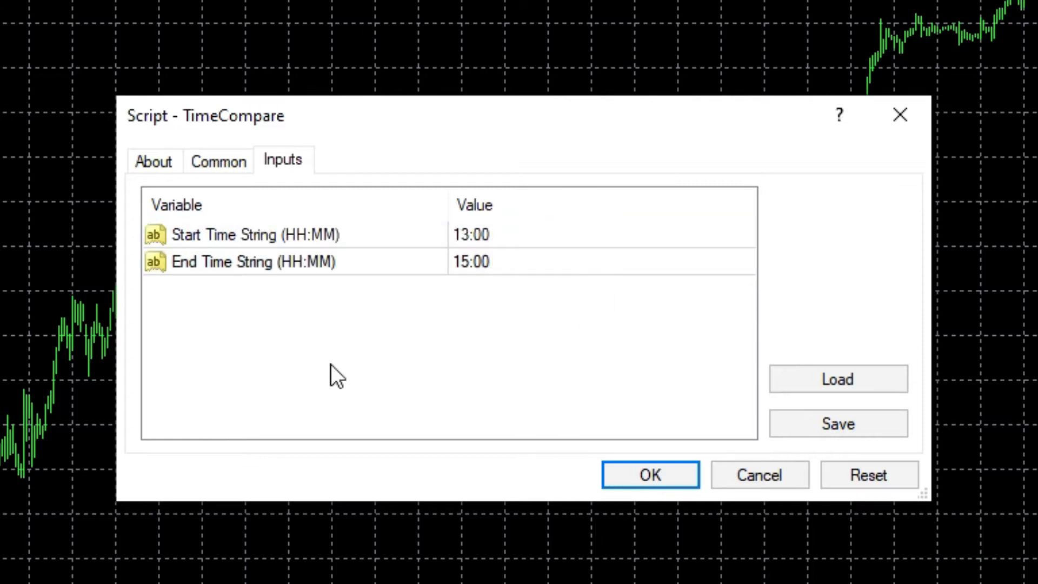
mouse_move(371, 243)
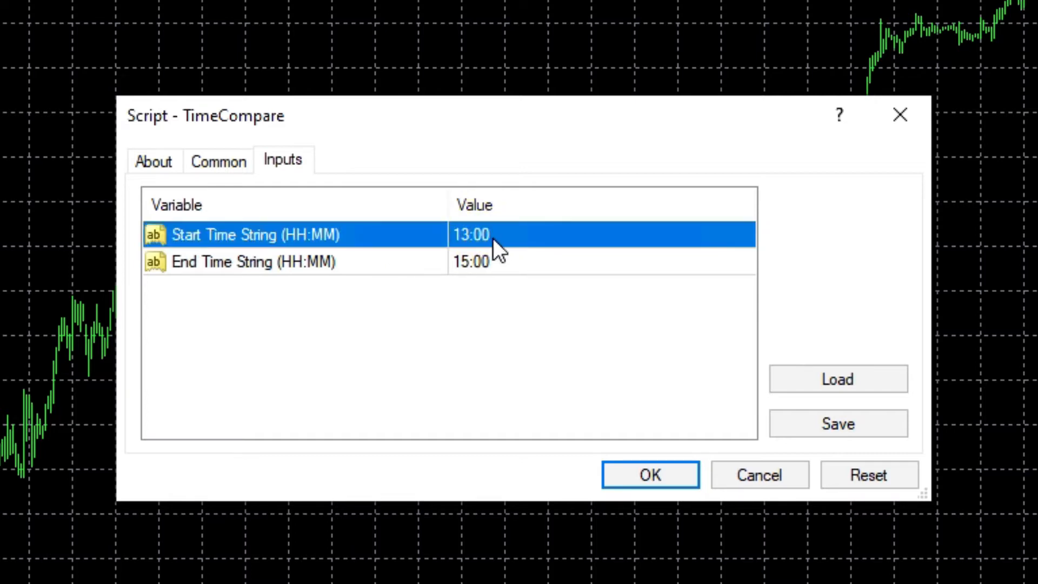
Overwrite the Start Time String value 13:00 with the nonsense text 'asdasd'.
click(470, 262)
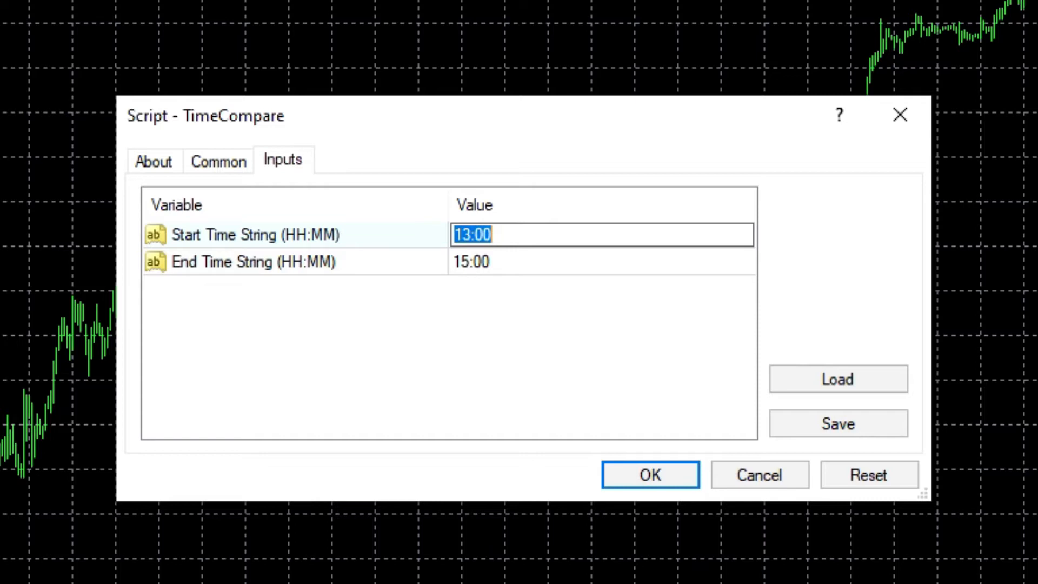
text(asdasd)
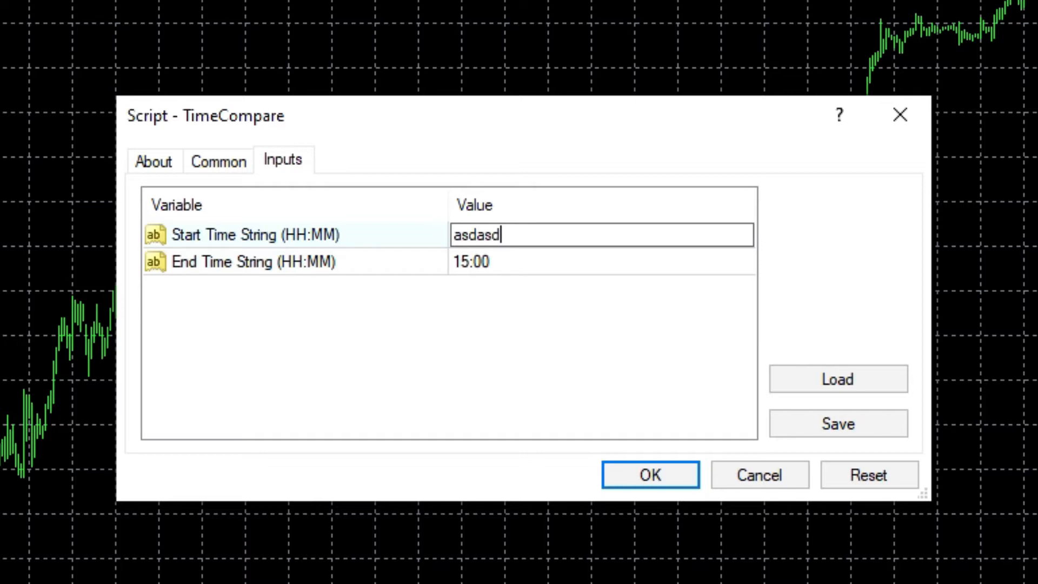
click(650, 474)
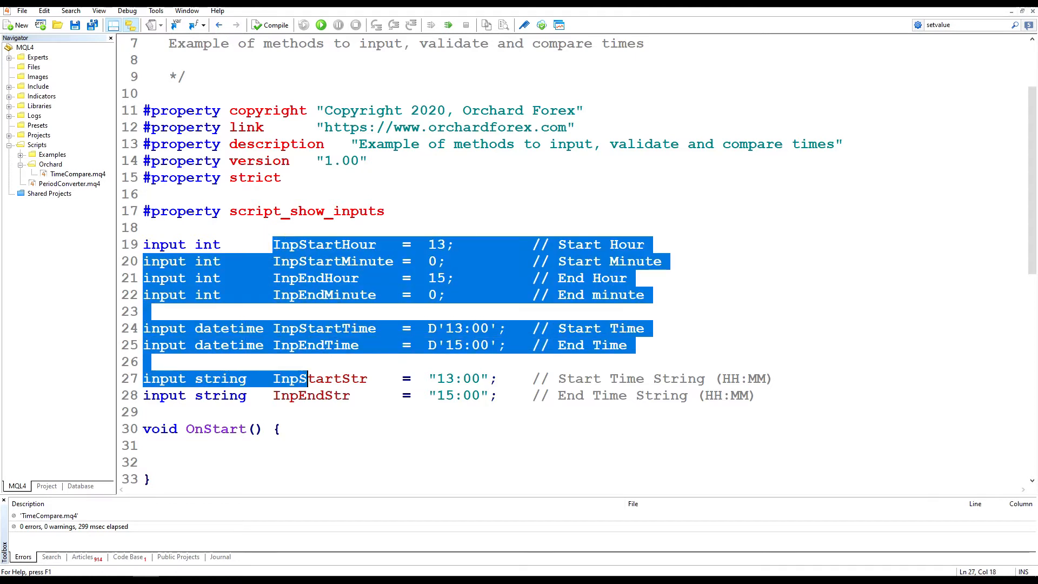
Declare InpStartTime/InpEndTime as datetime D'13:00'/D'15:00' beside the int and string inputs and compile.
click(375, 396)
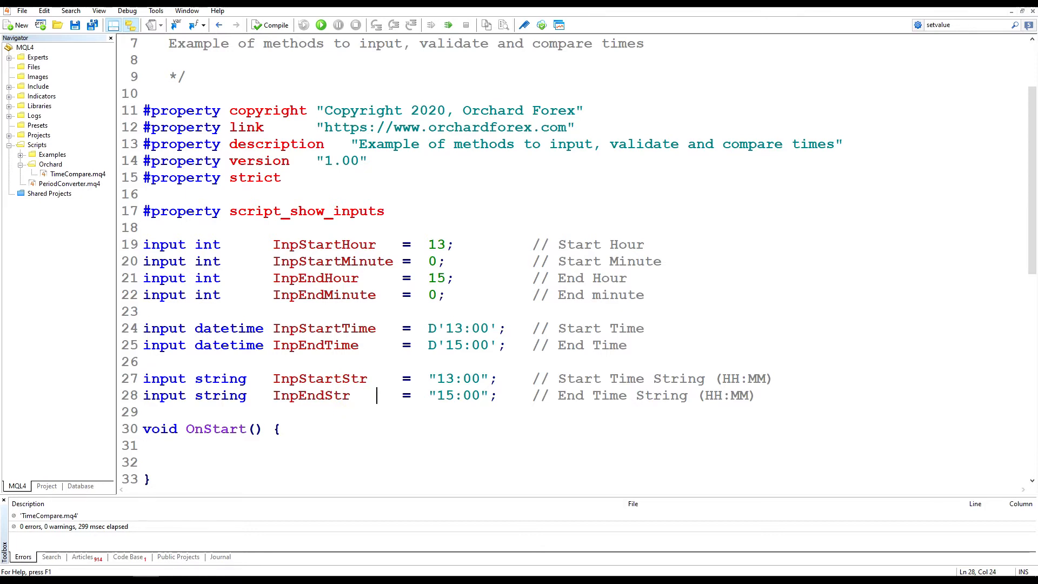
click(231, 329)
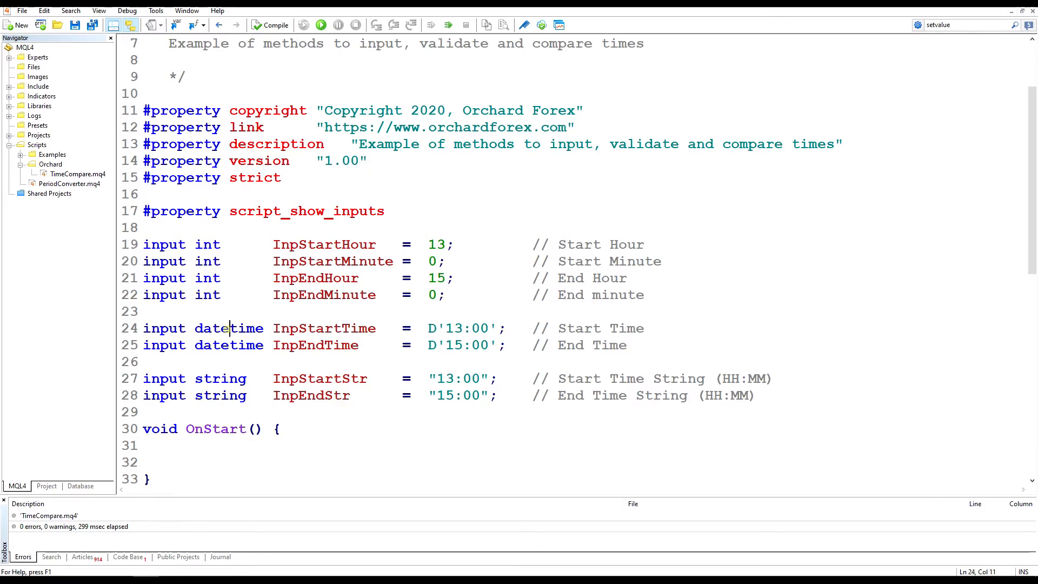
double_click(228, 327)
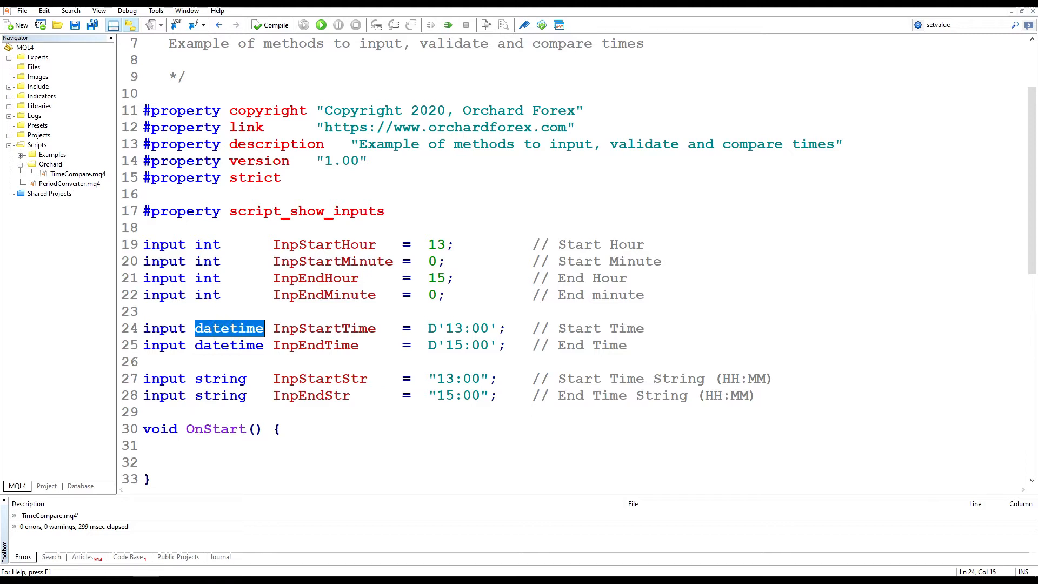
double_click(464, 327)
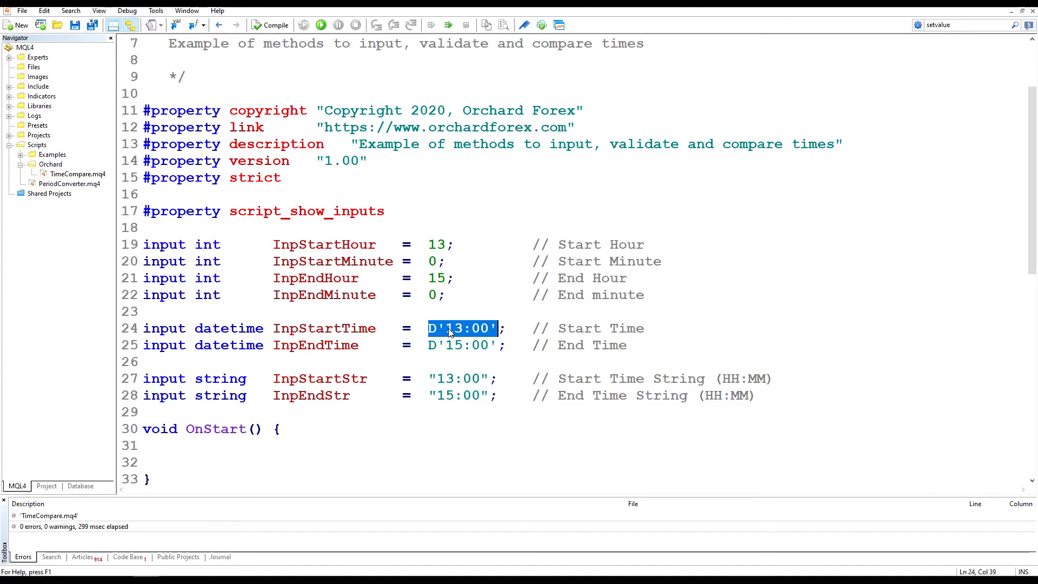
click(447, 328)
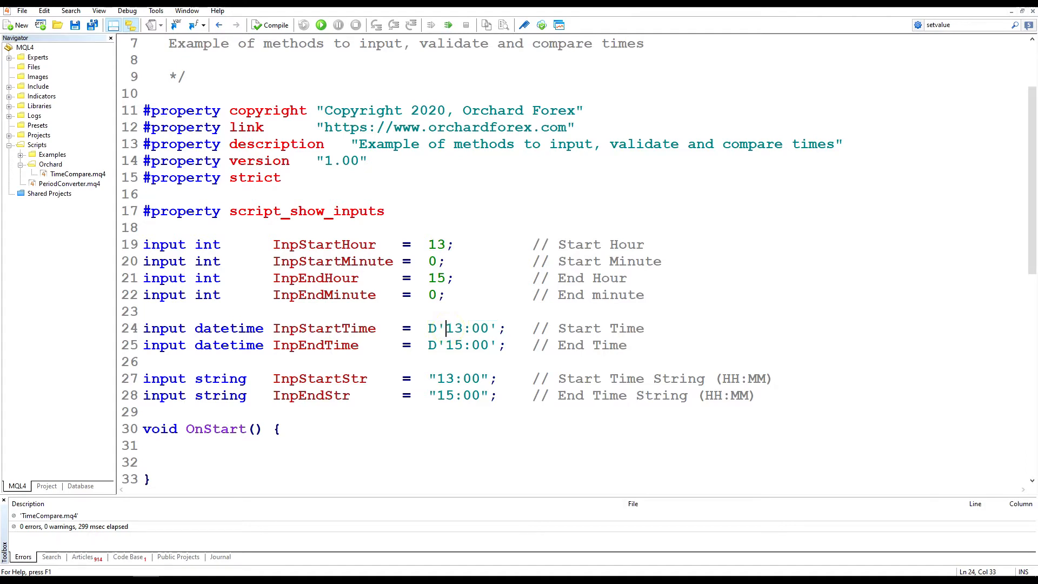
click(270, 25)
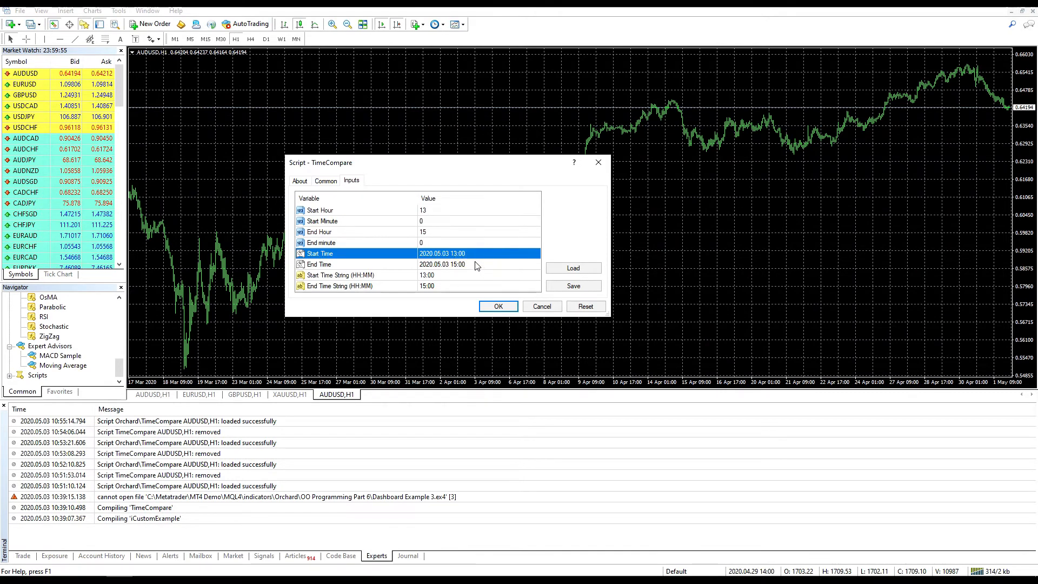
Check the Start Time and End Time rows show 2020.05.03 13:00 and 15:00, then cancel the dialog.
click(441, 264)
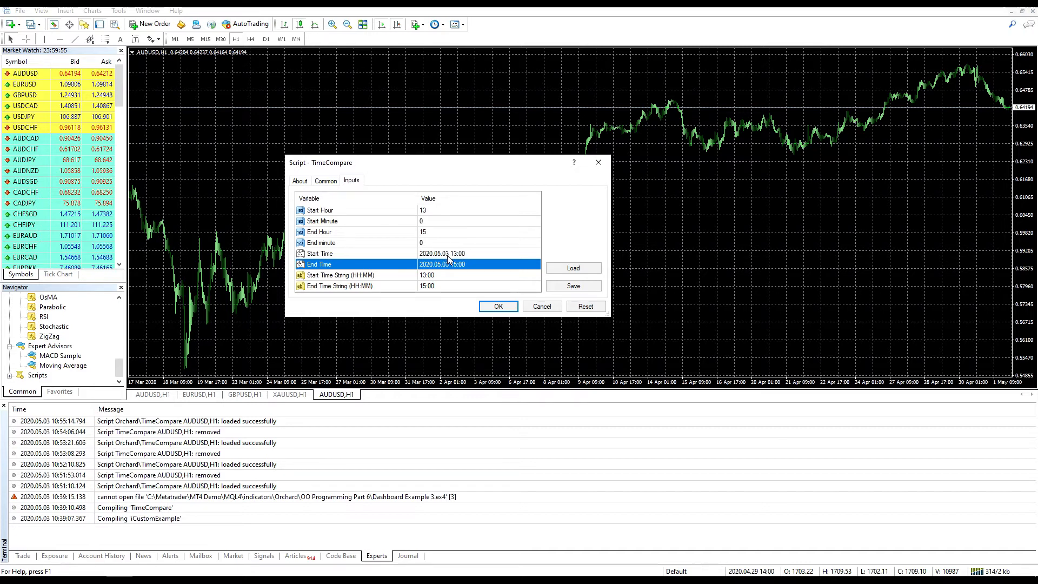
click(442, 253)
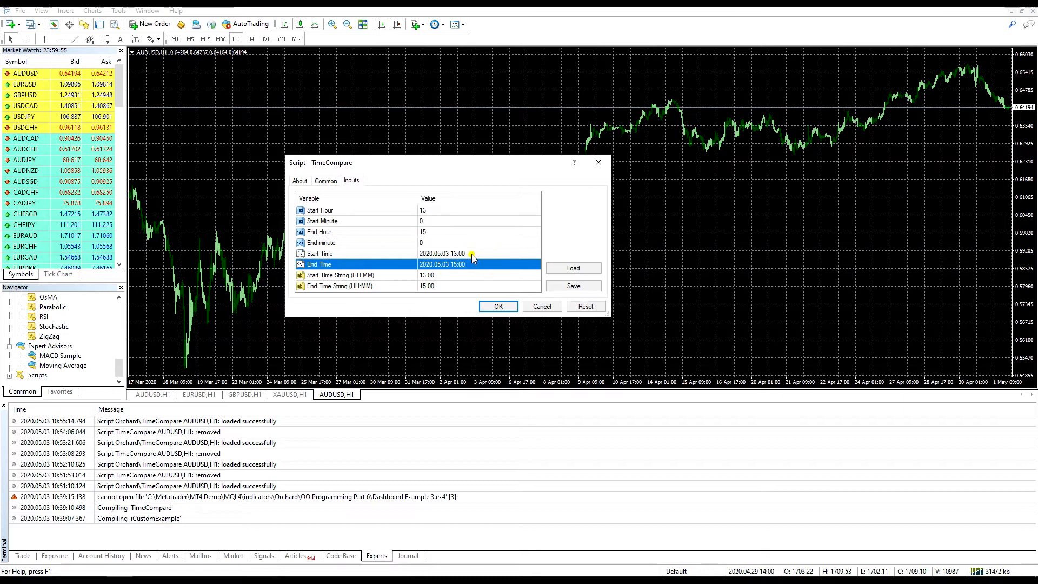
click(437, 253)
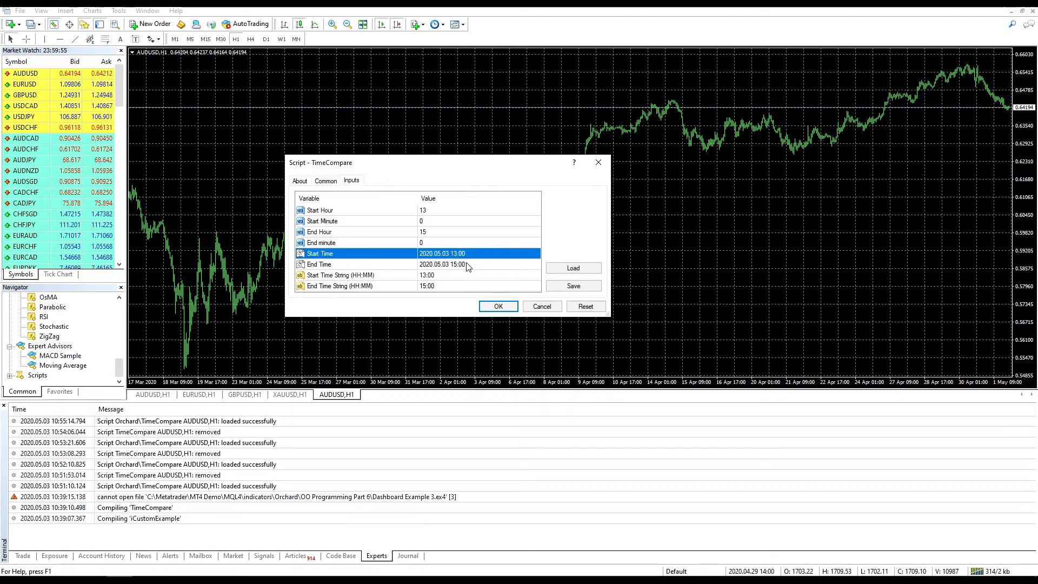
mouse_move(443, 259)
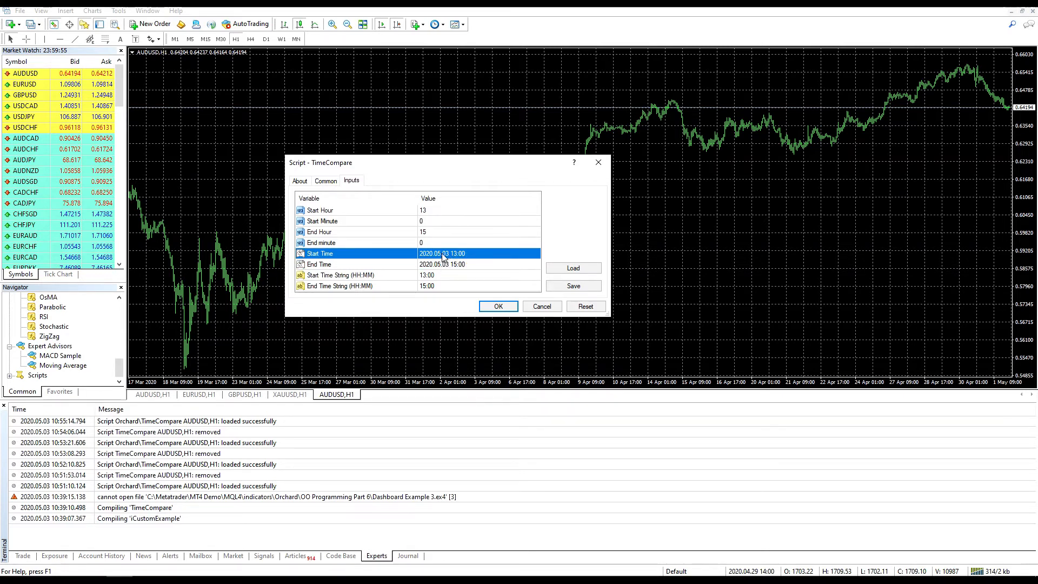
mouse_move(541, 306)
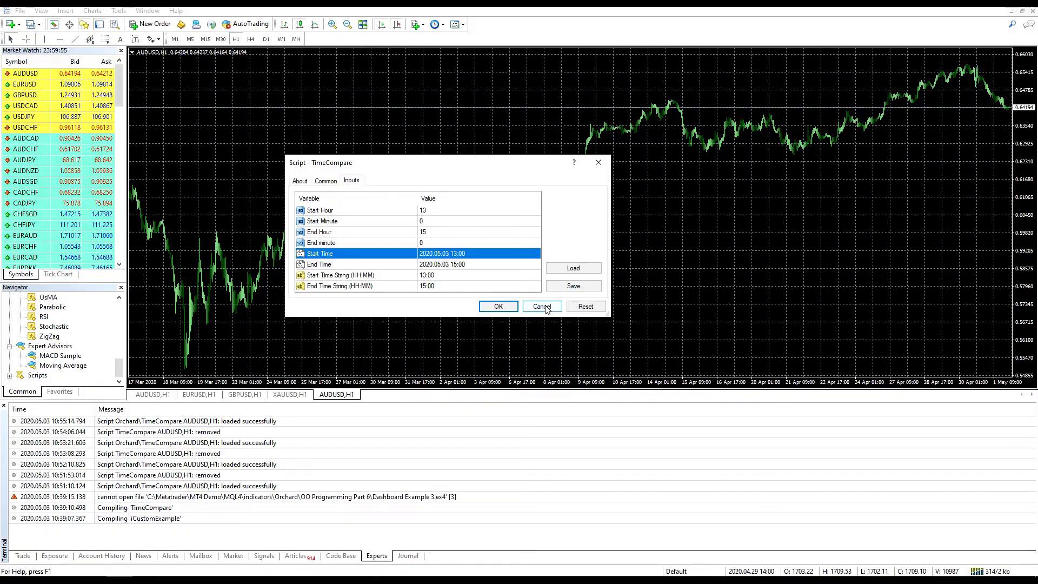
click(542, 306)
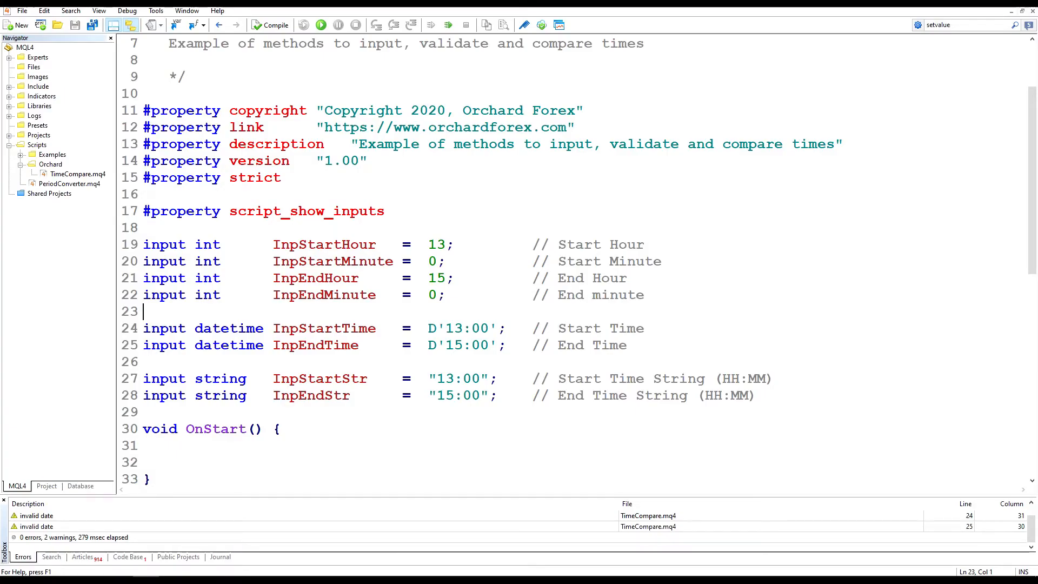
Write the bool IsValidTime(int hour, int minute) signature below OnStart.
scroll(down, 3)
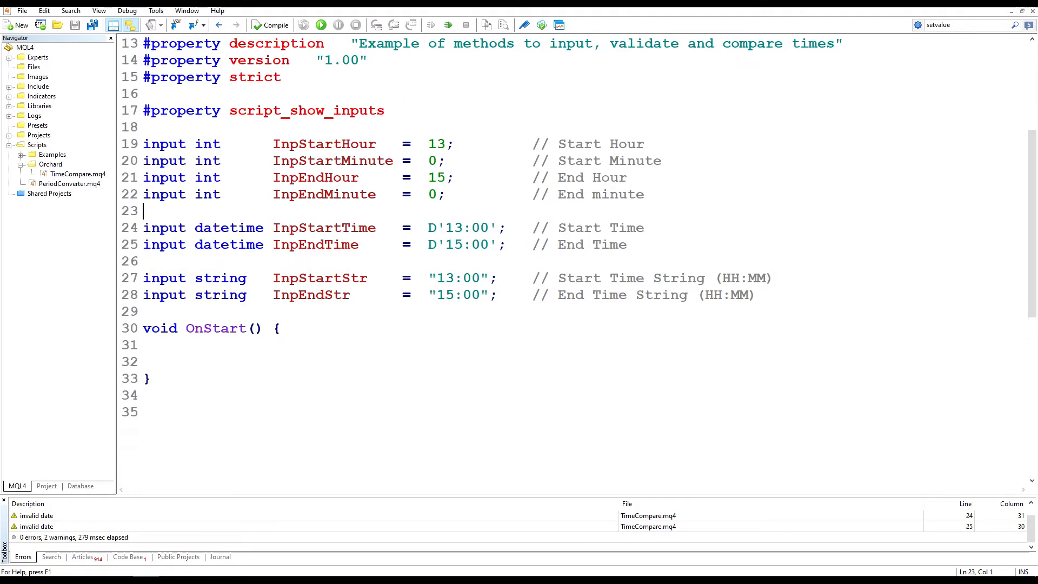
click(349, 160)
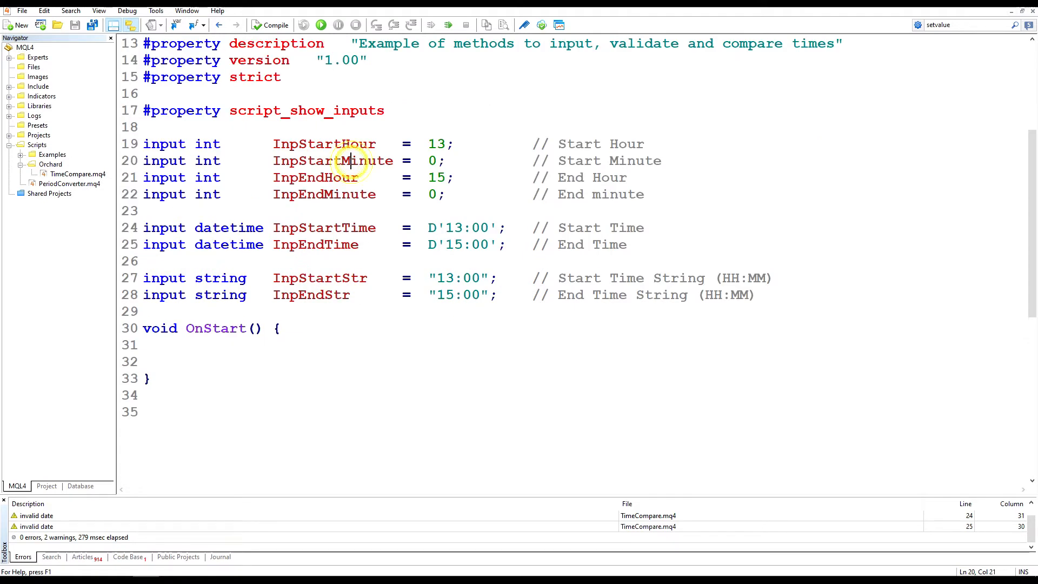
click(144, 411)
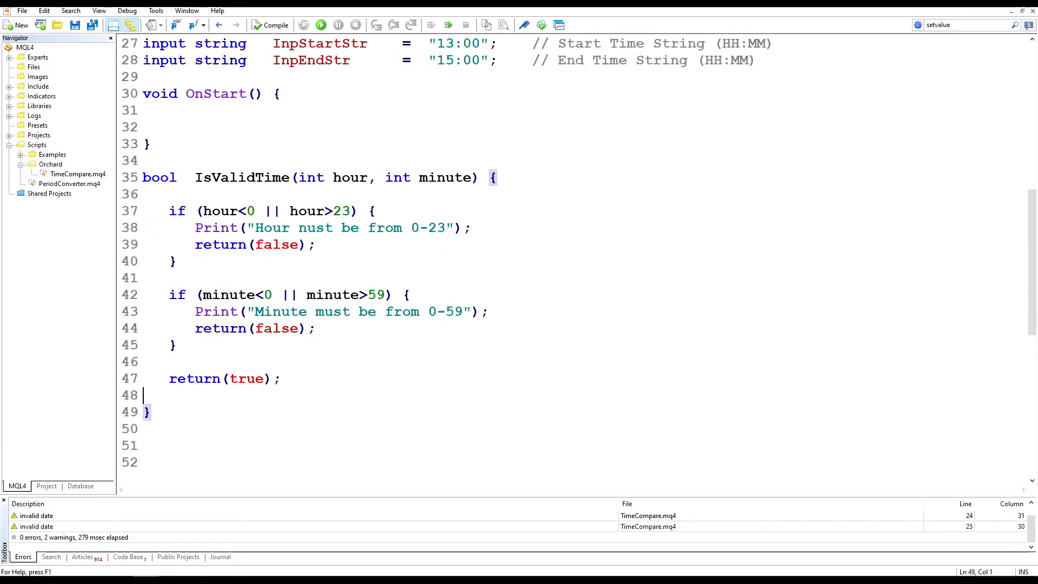
click(142, 177)
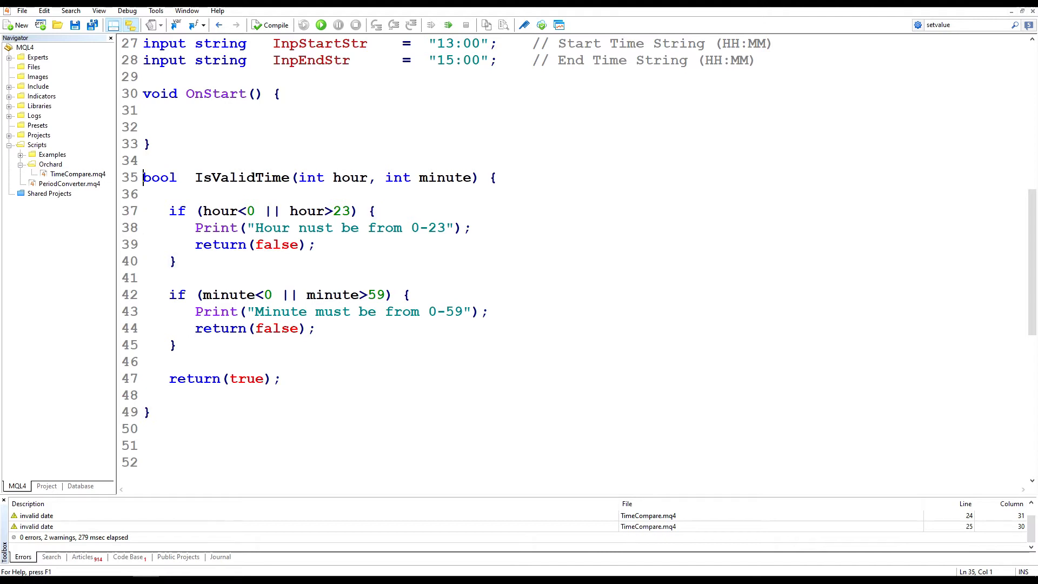
double_click(241, 178)
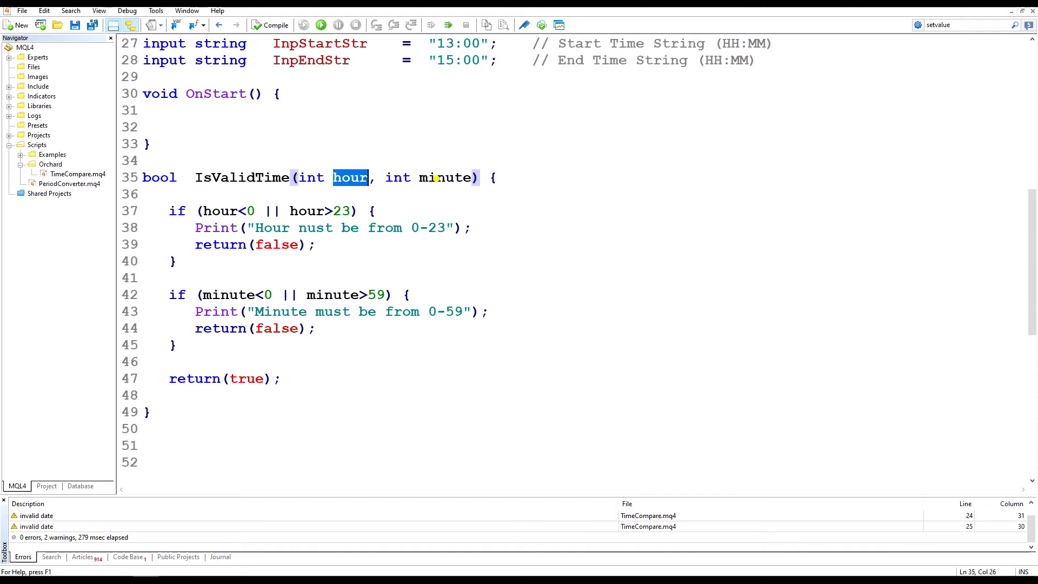
double_click(444, 176)
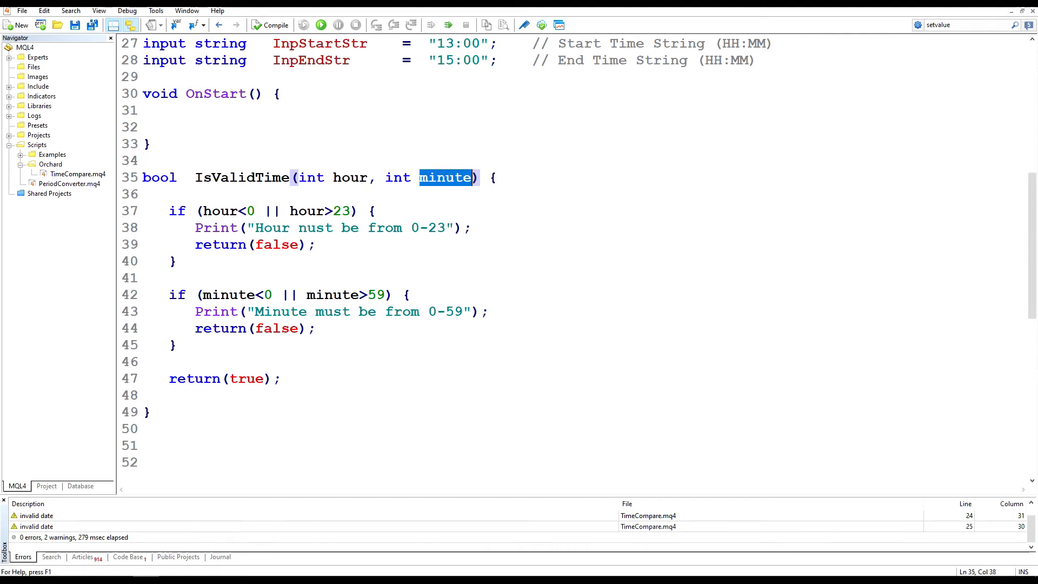
Add the hour 0-23 and minute 0-59 checks that Print an error and return(false), ending with return(true).
scroll(up, 3)
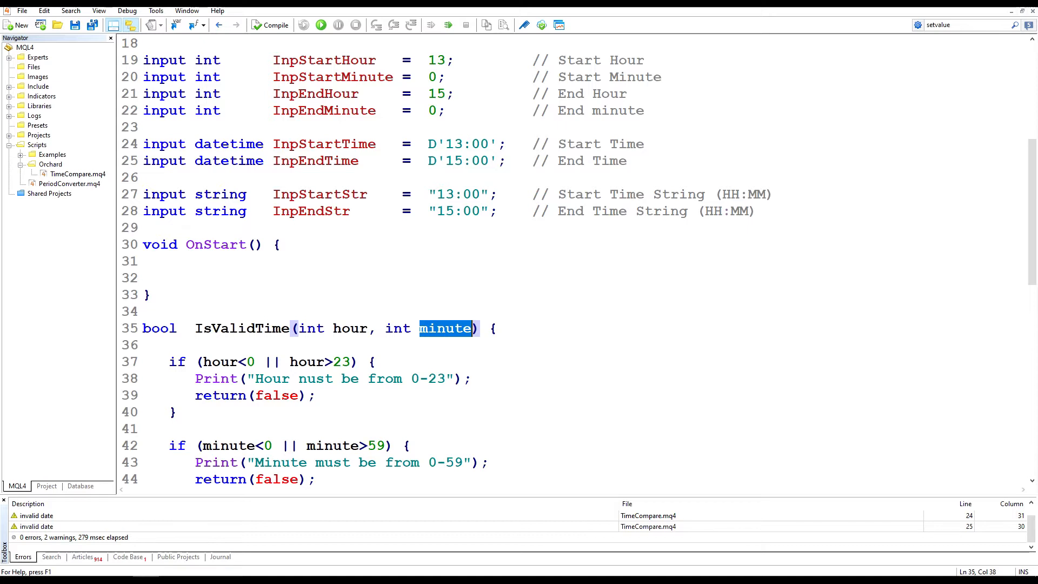
click(375, 361)
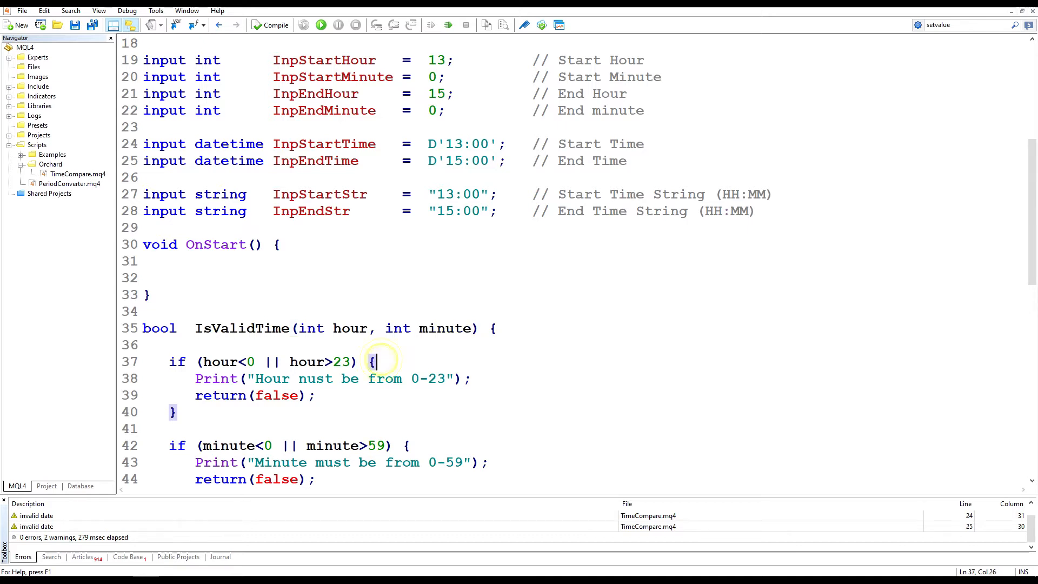
scroll(down, 3)
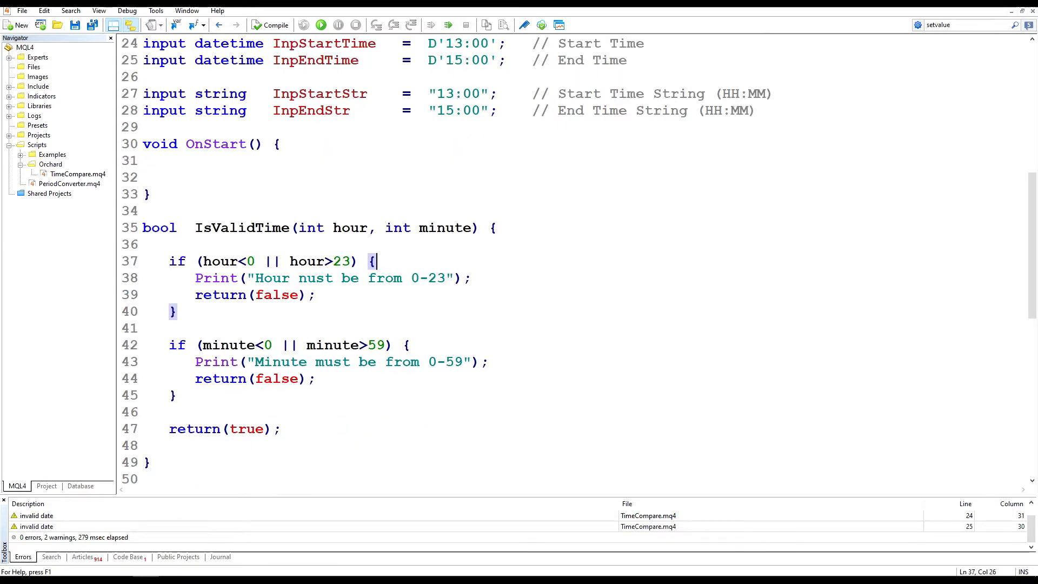
double_click(305, 260)
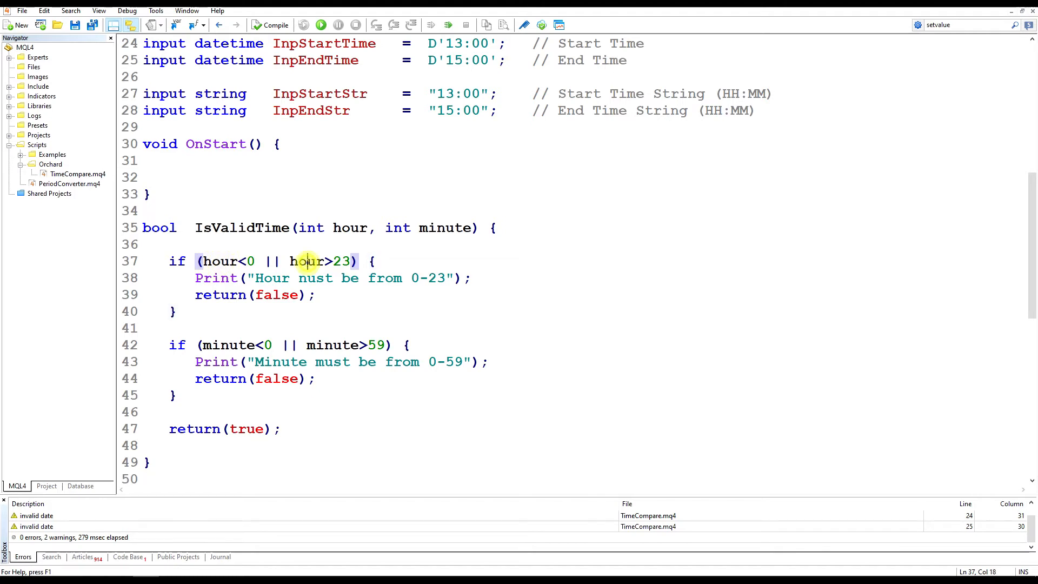
click(468, 278)
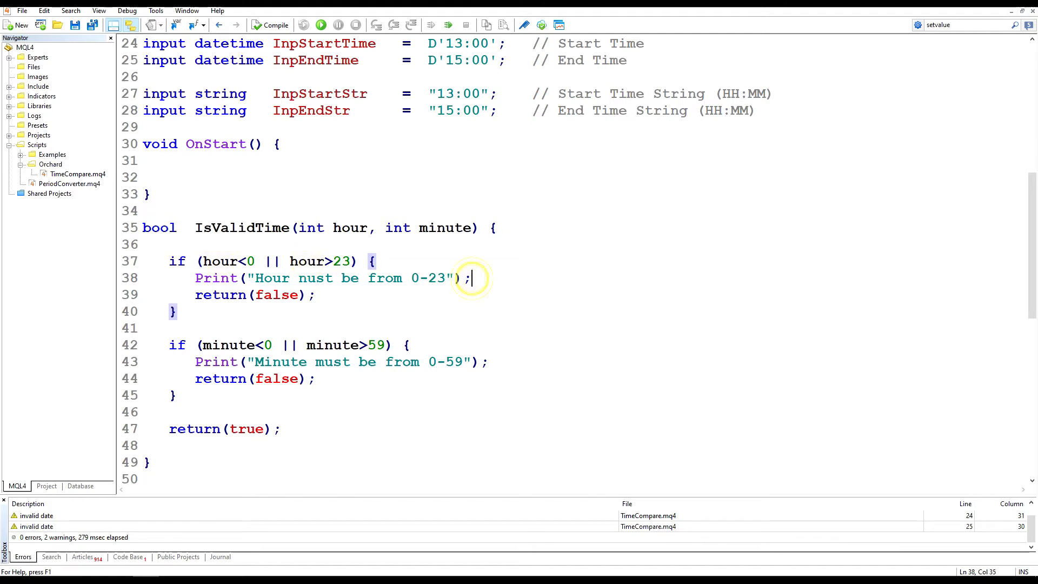
click(216, 345)
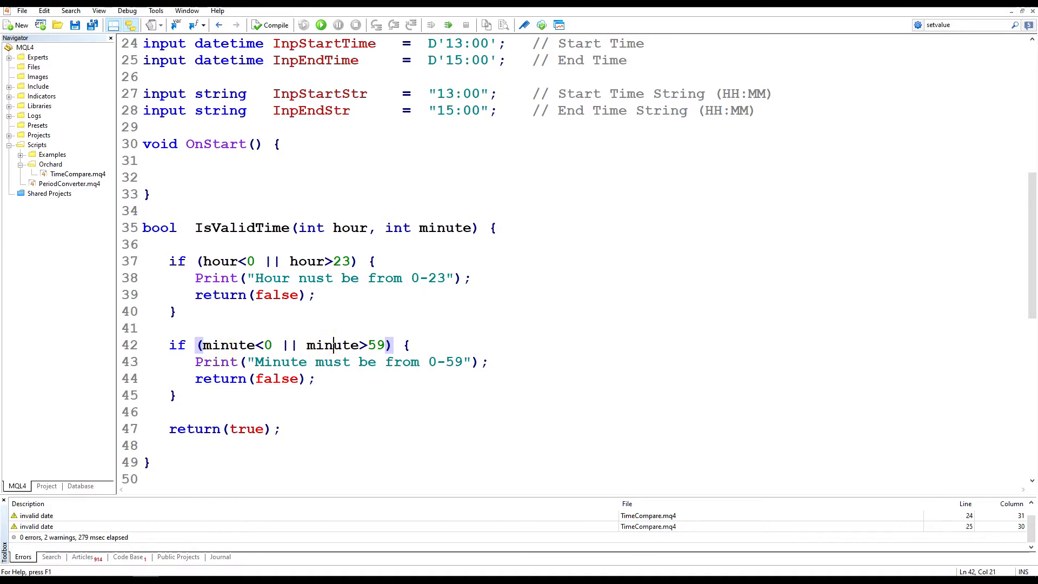
click(248, 428)
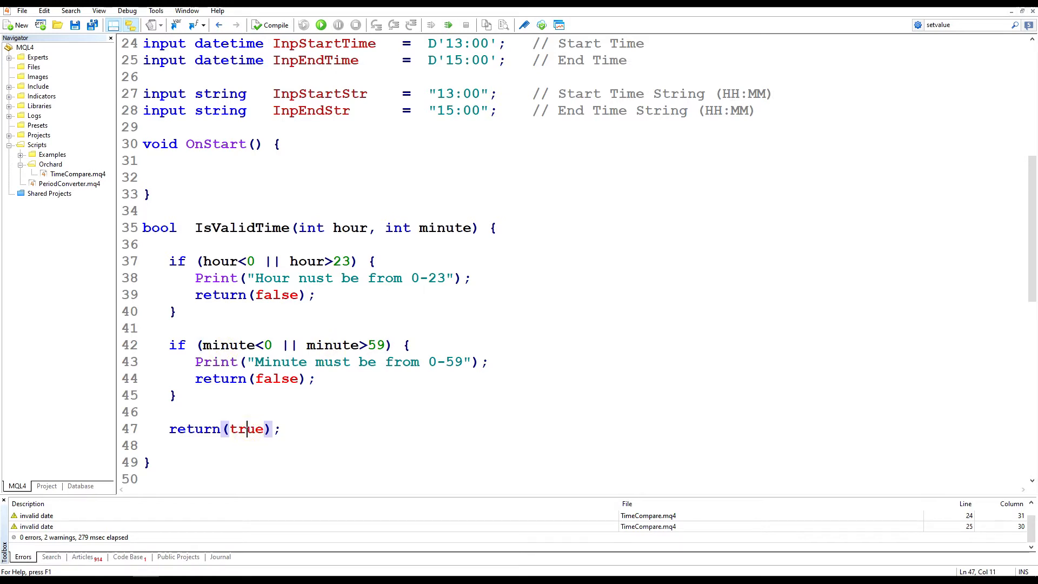
Start bool IsValidTime(string timeStr) and convert the text to a time with StrToTime.
scroll(down, 3)
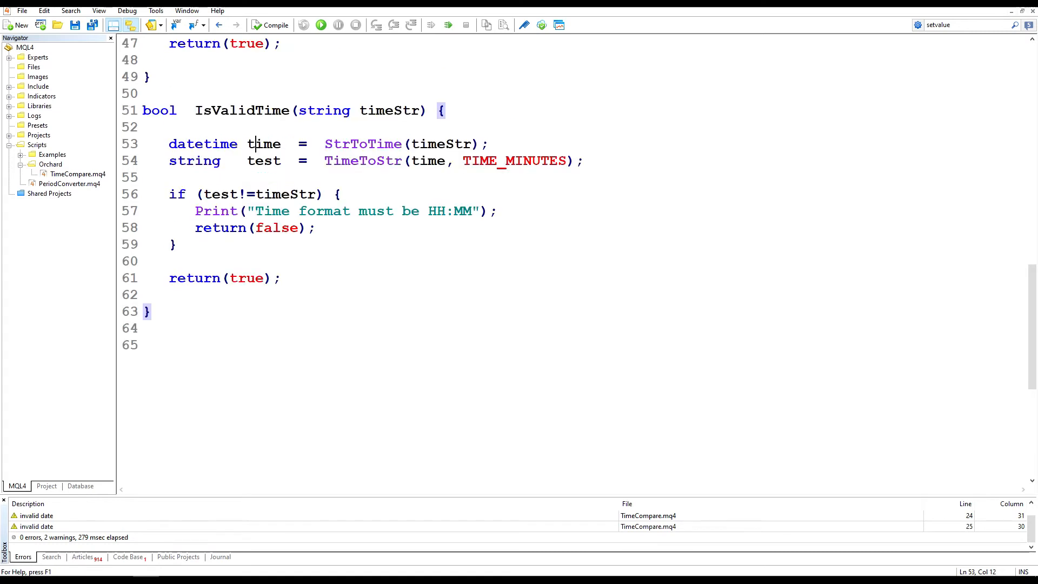
click(382, 110)
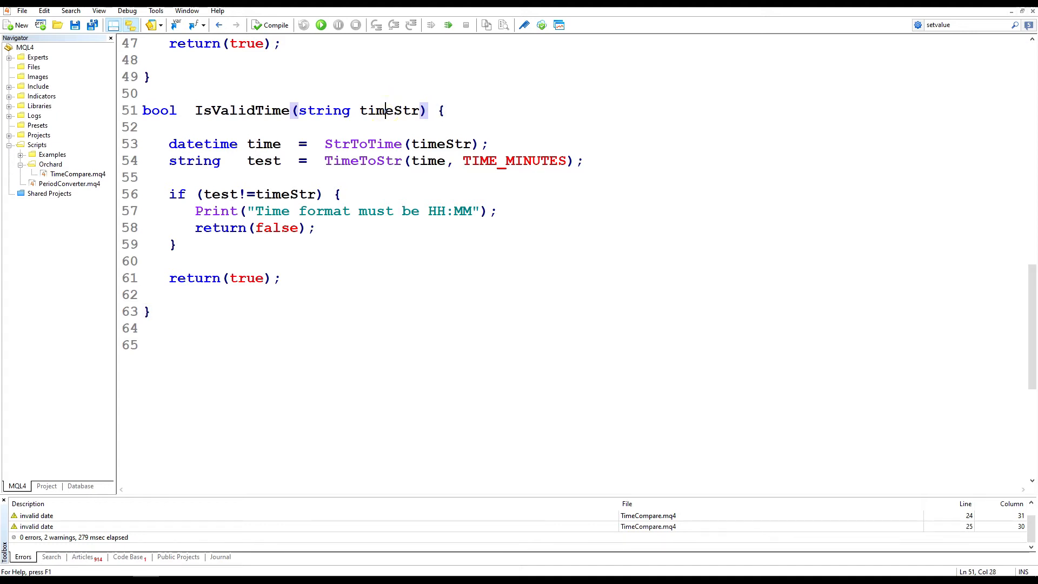
double_click(322, 111)
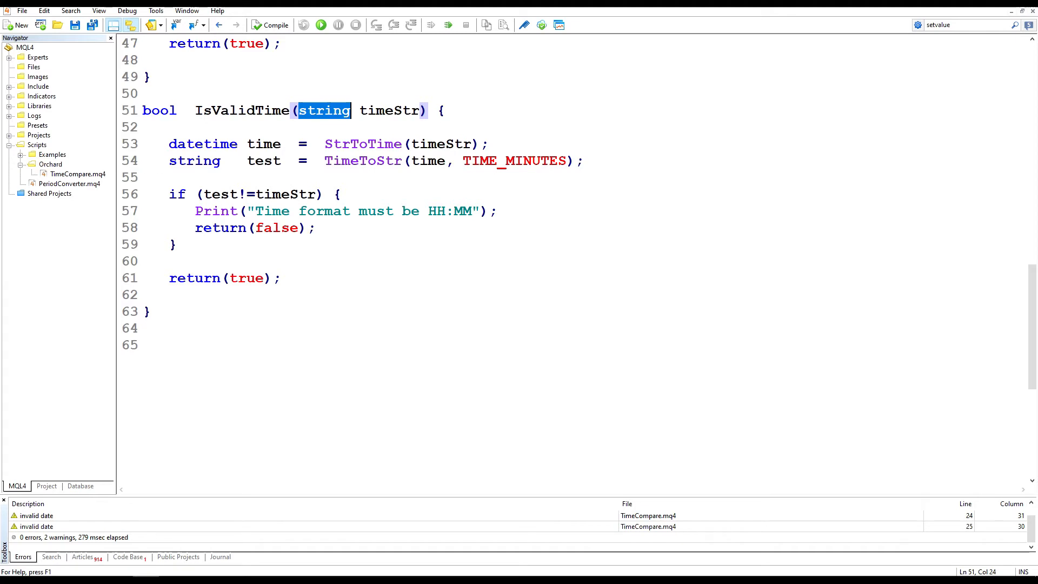
double_click(264, 144)
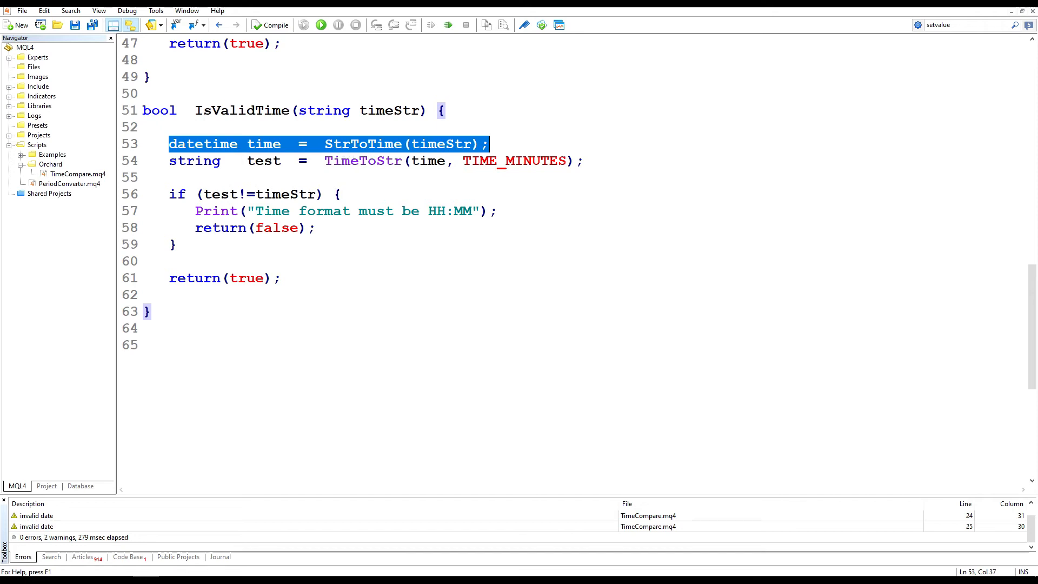
Convert back with TimeToStr(time, TIME_MINUTES), compare test!=timeStr, Print the format message and return(false).
click(428, 160)
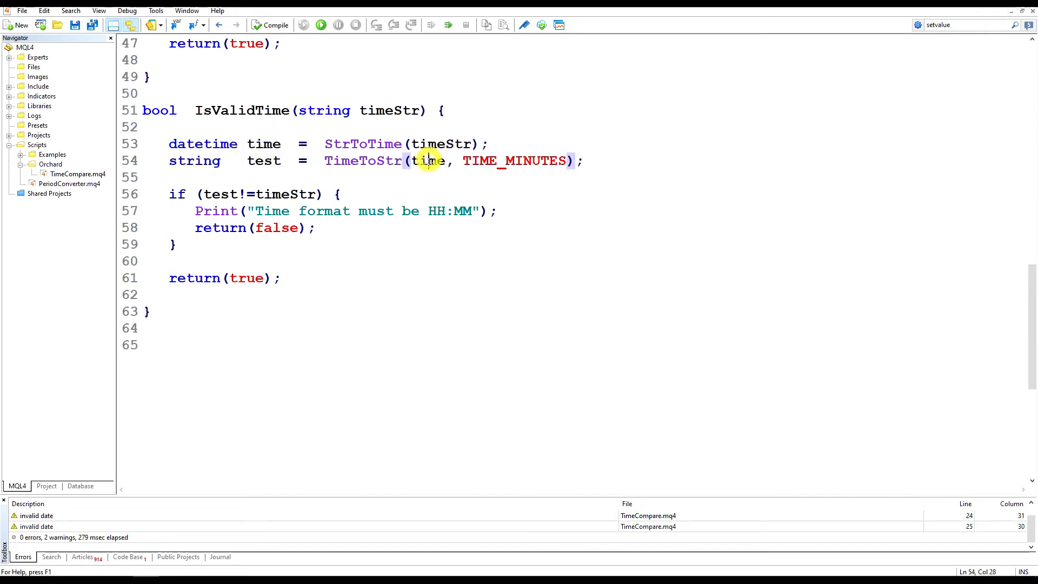
double_click(363, 160)
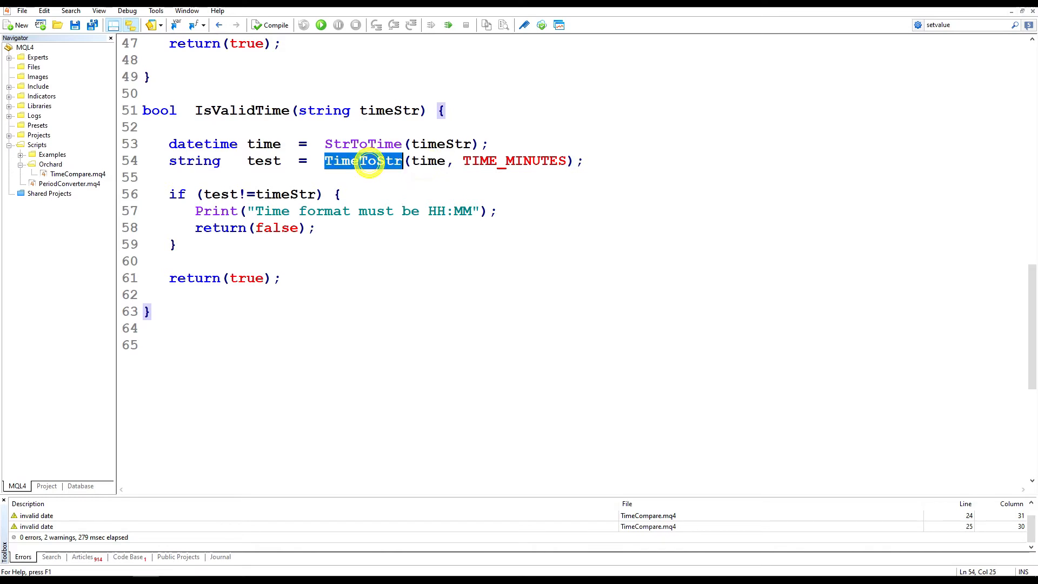
double_click(515, 160)
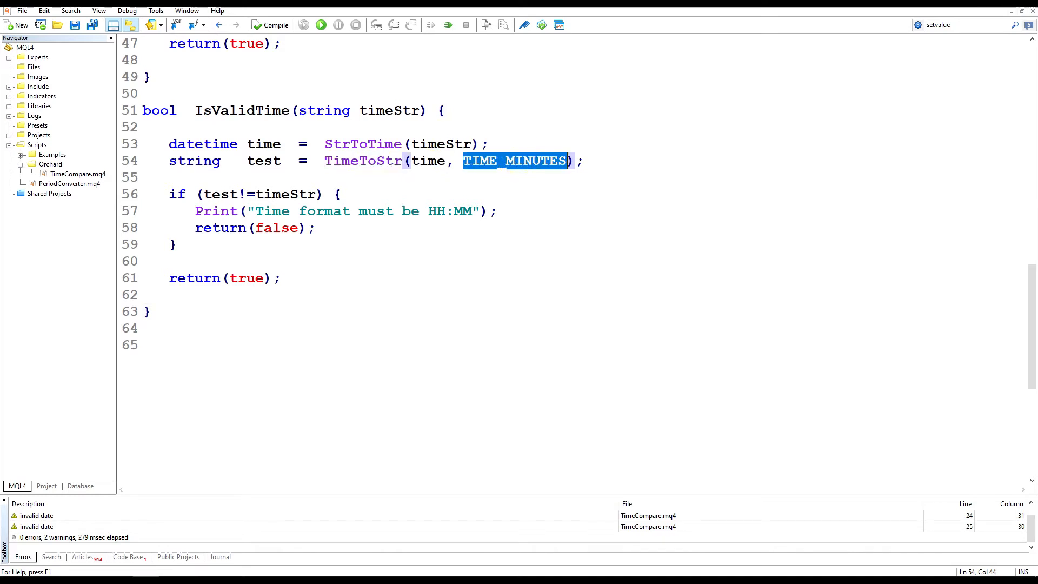
double_click(264, 160)
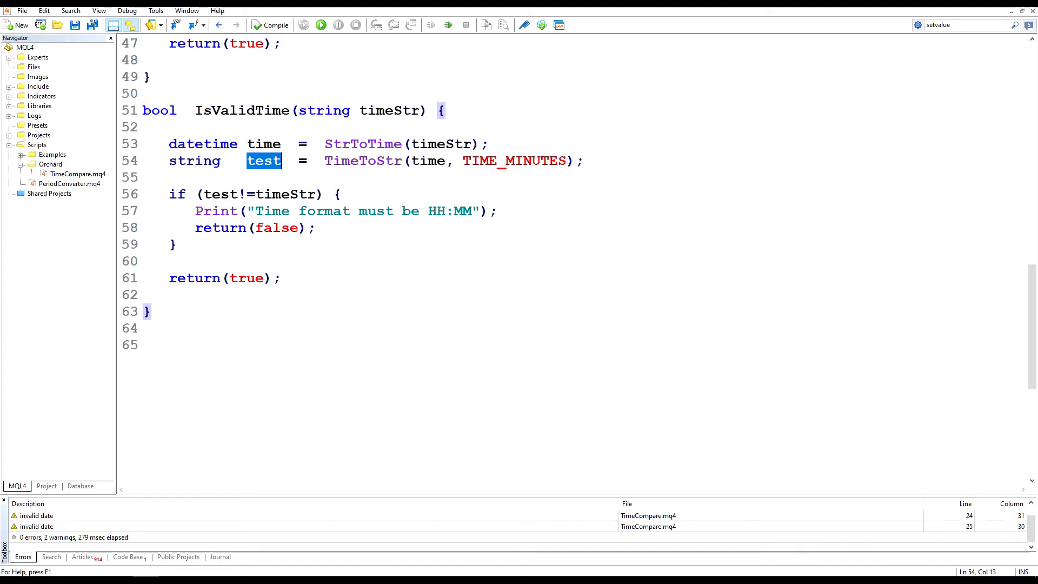
double_click(285, 194)
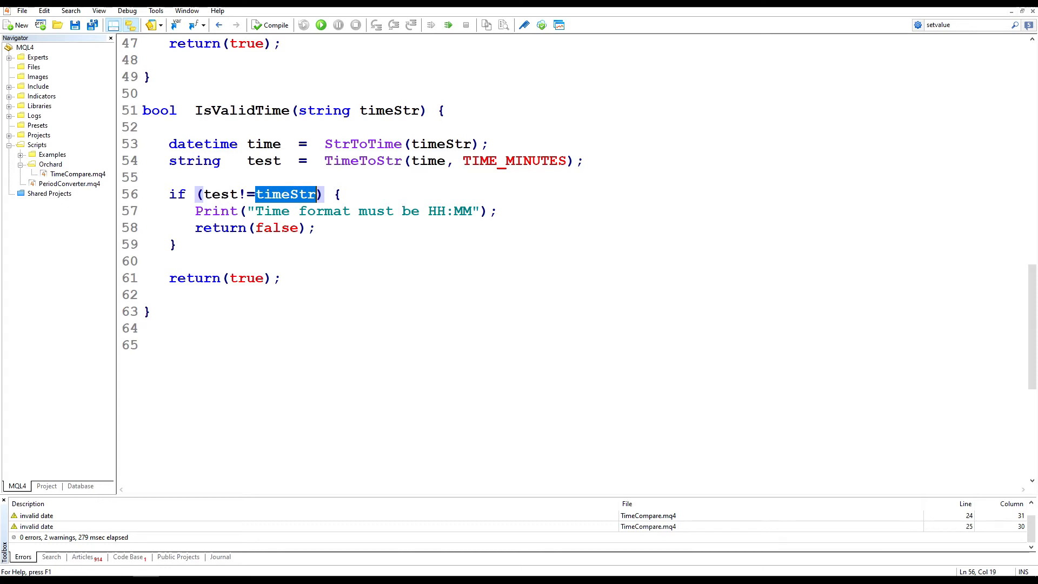
mouse_move(284, 194)
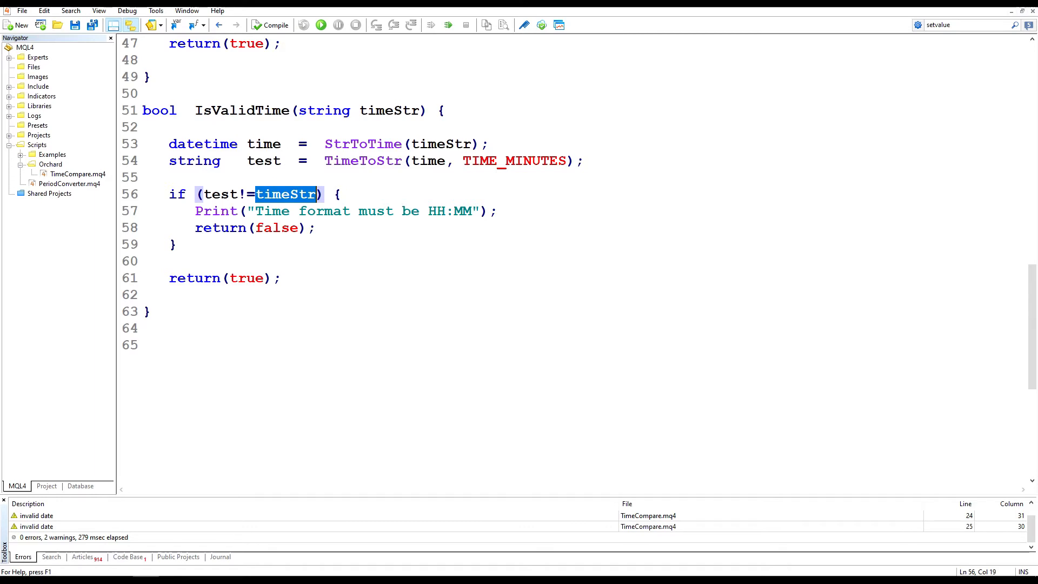
click(315, 227)
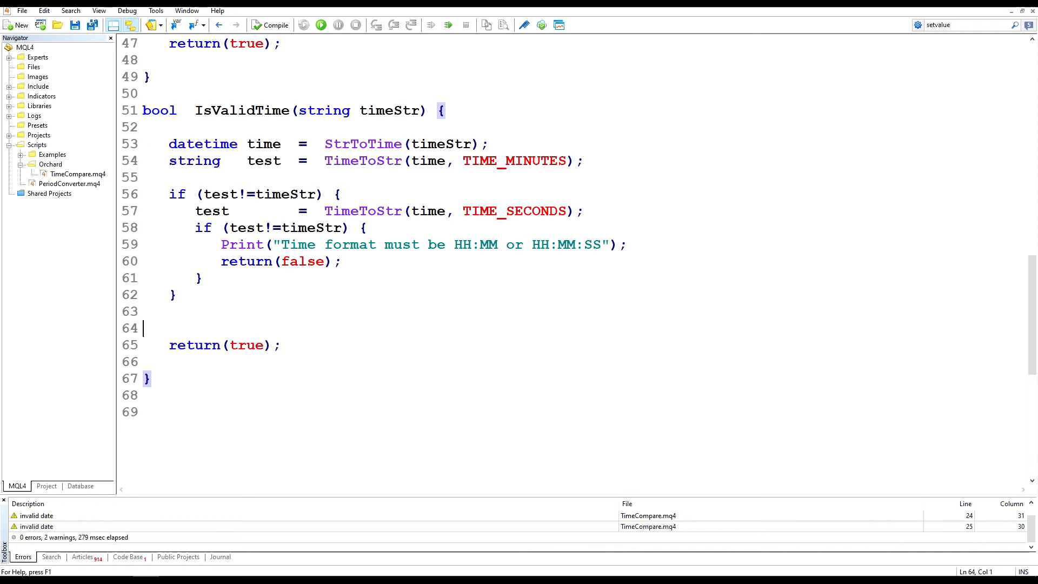
click(282, 194)
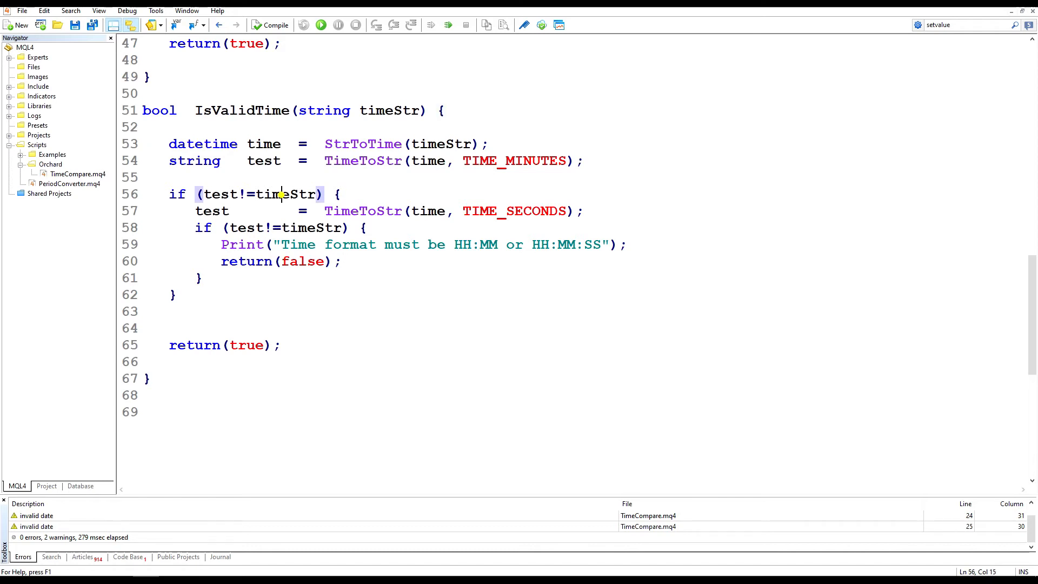
click(219, 194)
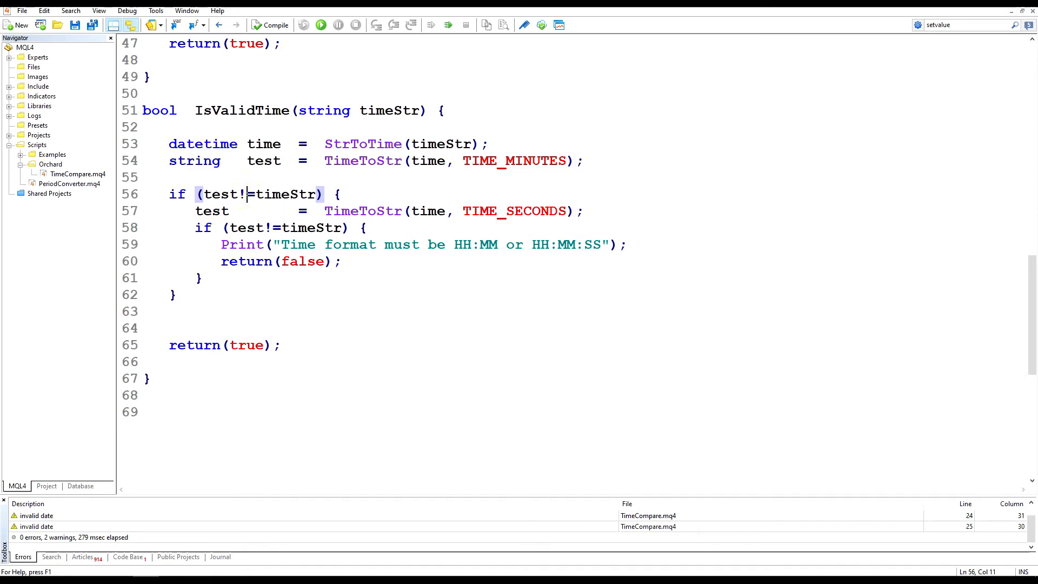
click(364, 211)
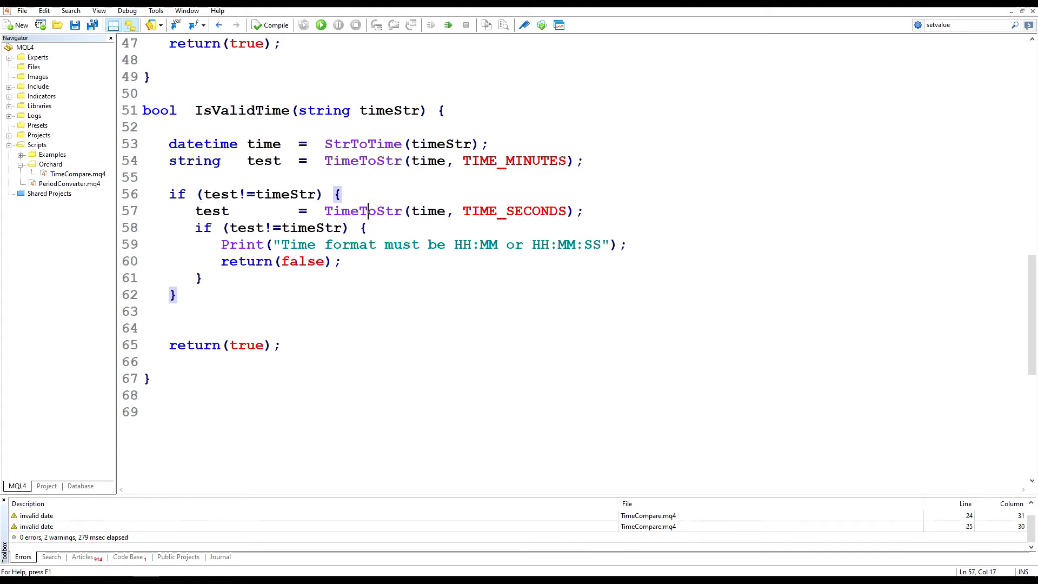
double_click(515, 211)
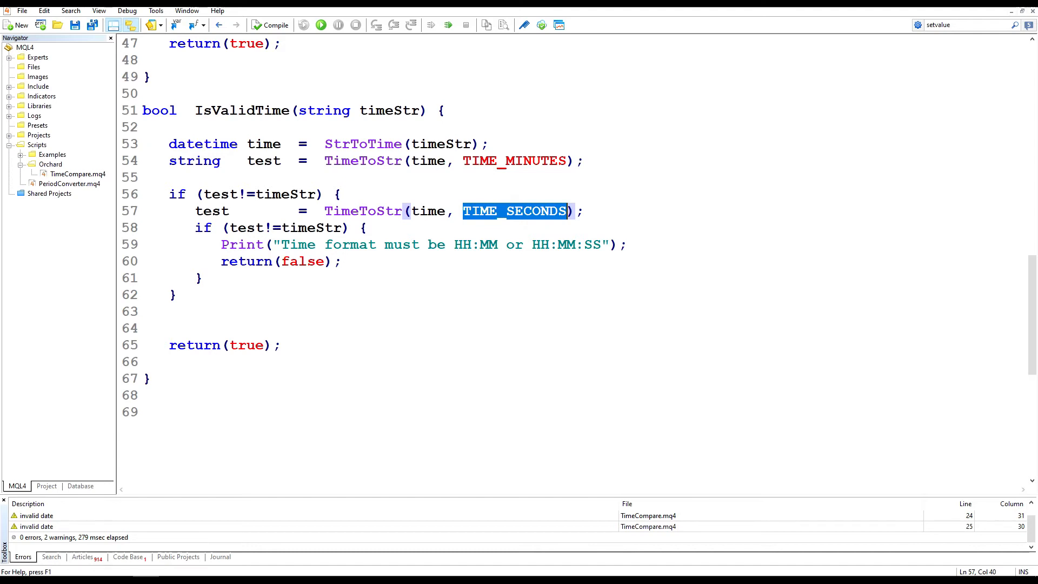
click(317, 227)
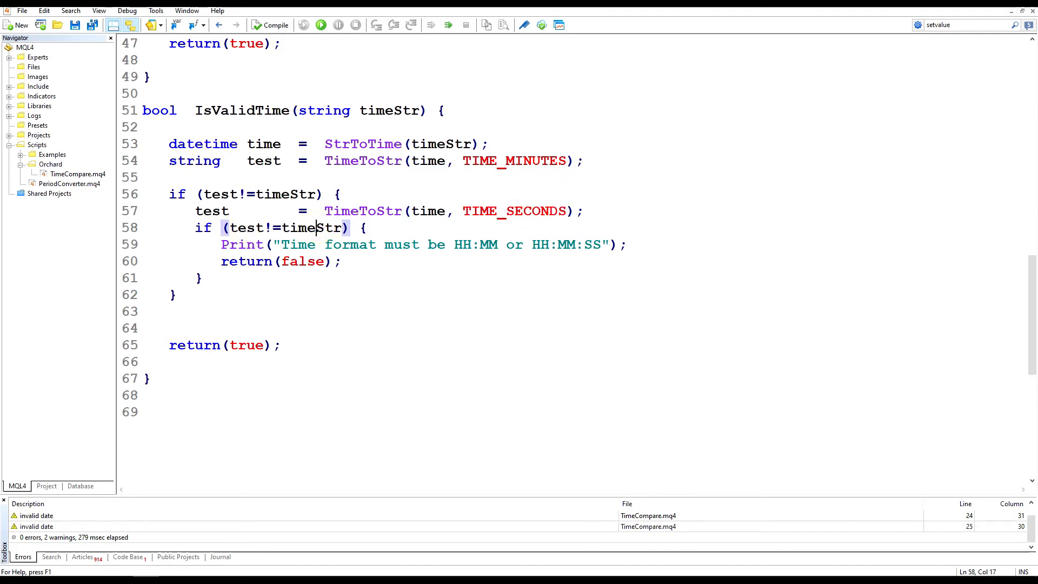
click(627, 244)
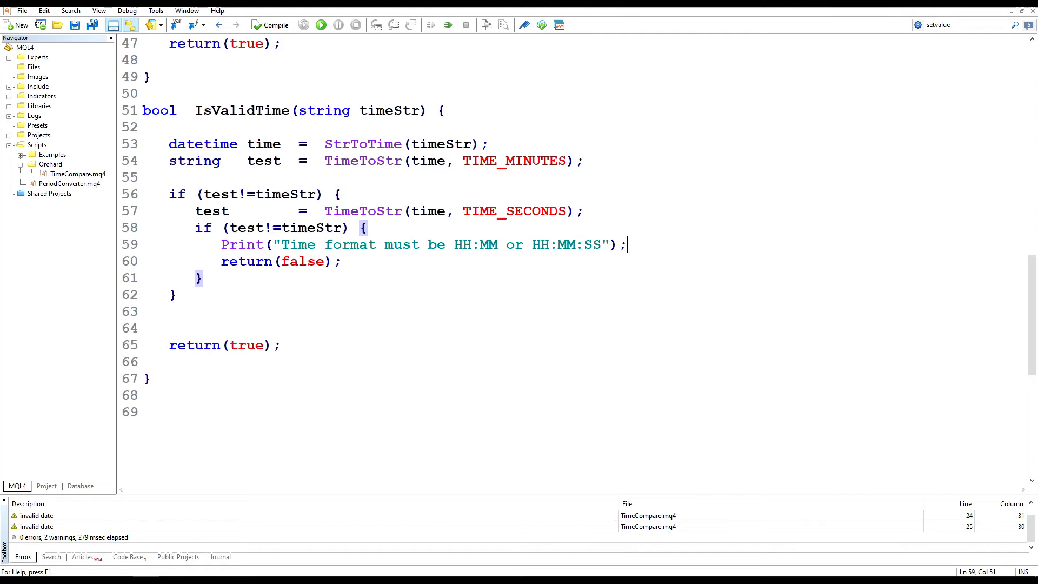
click(542, 245)
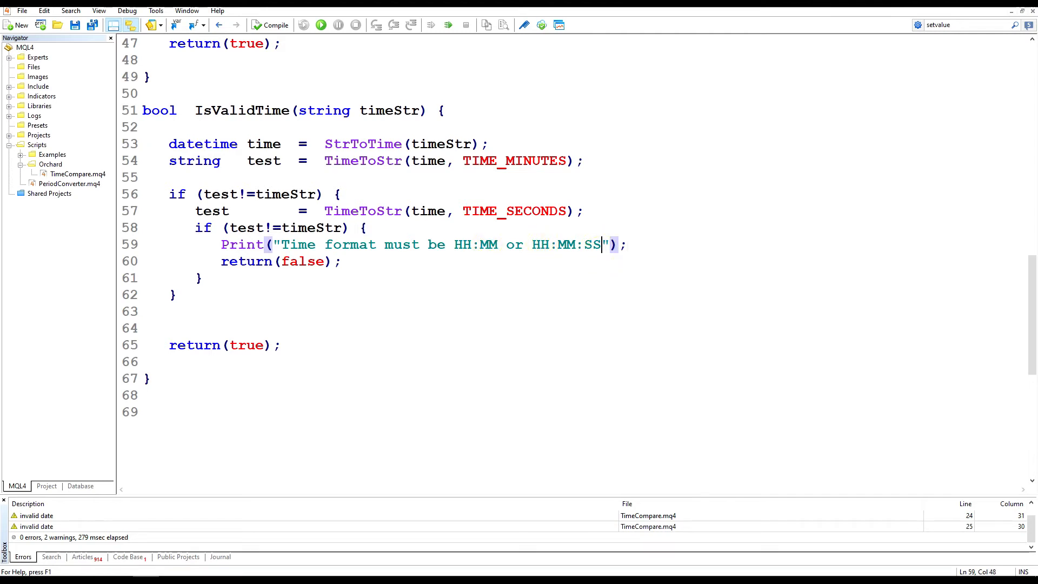
click(338, 194)
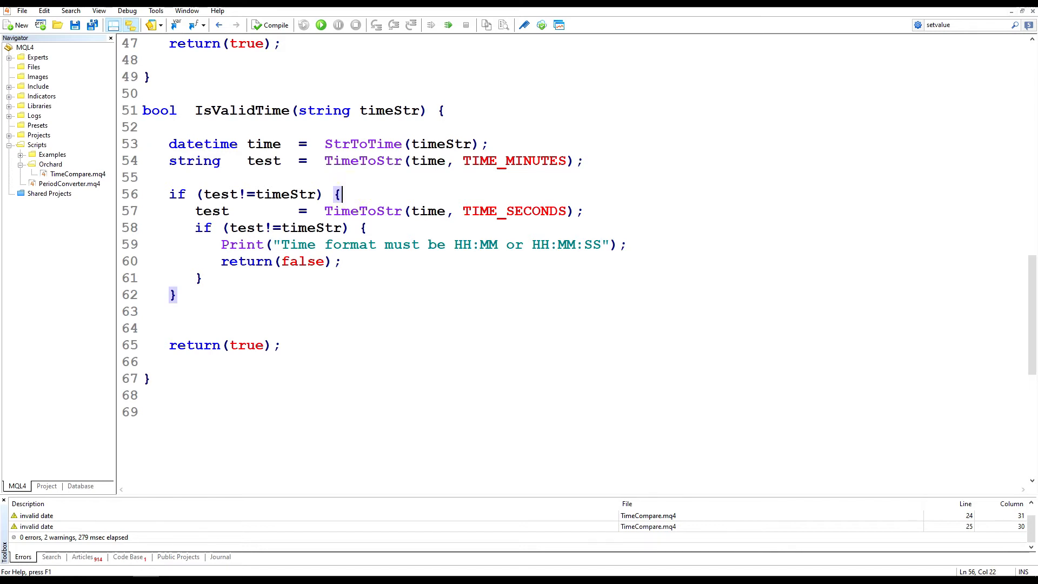
click(582, 211)
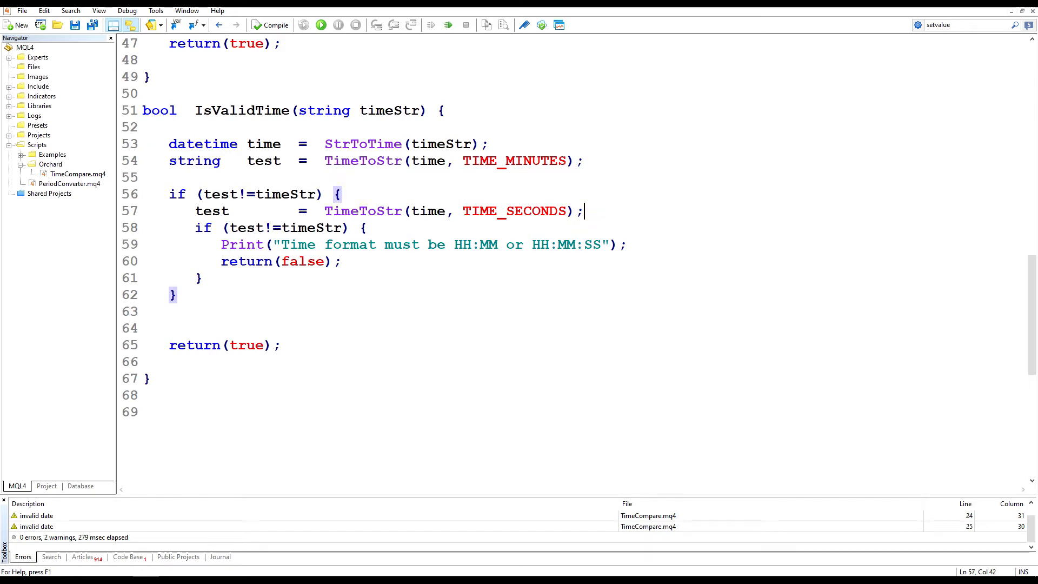
scroll(up, 3)
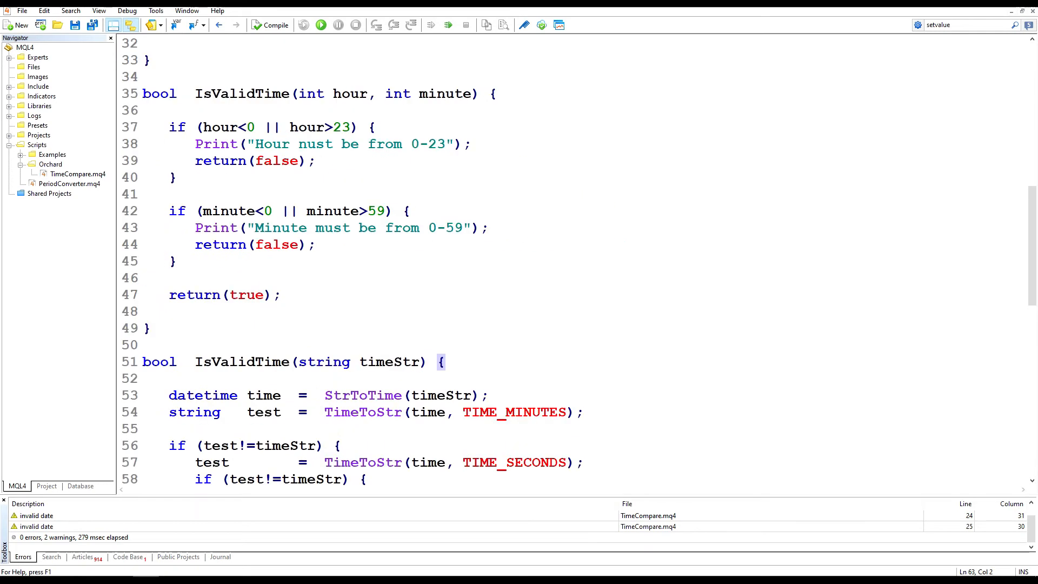
Add a 'Validation steps' comment and four if (!IsValidTime(...)) return; lines in OnStart.
scroll(up, 3)
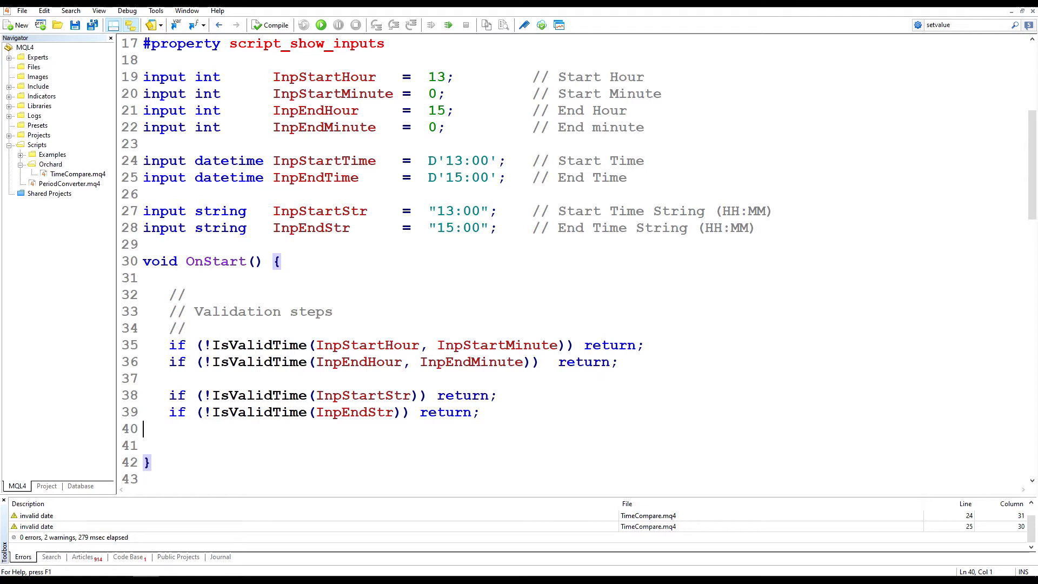
double_click(228, 160)
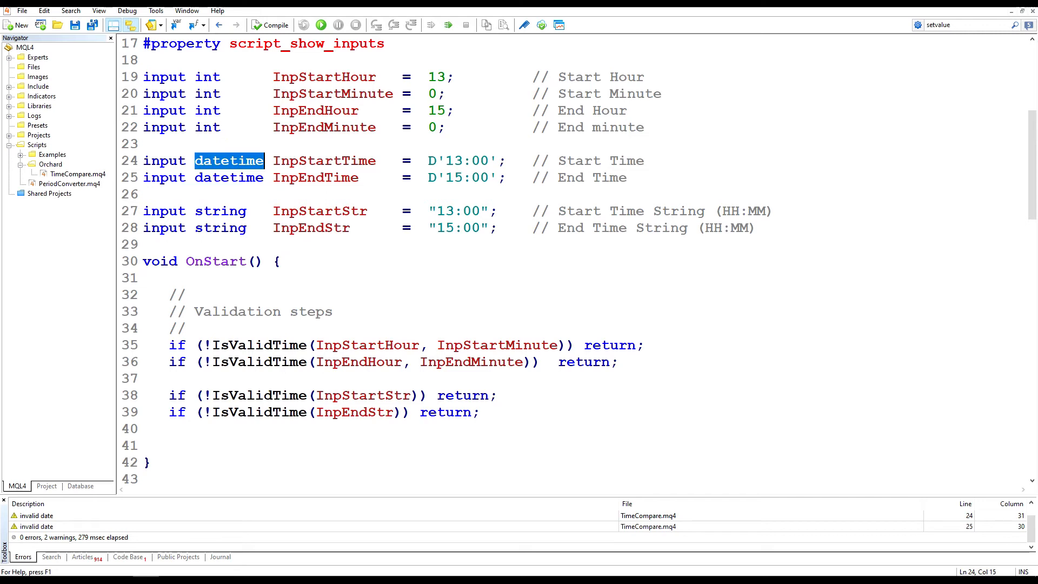
click(143, 428)
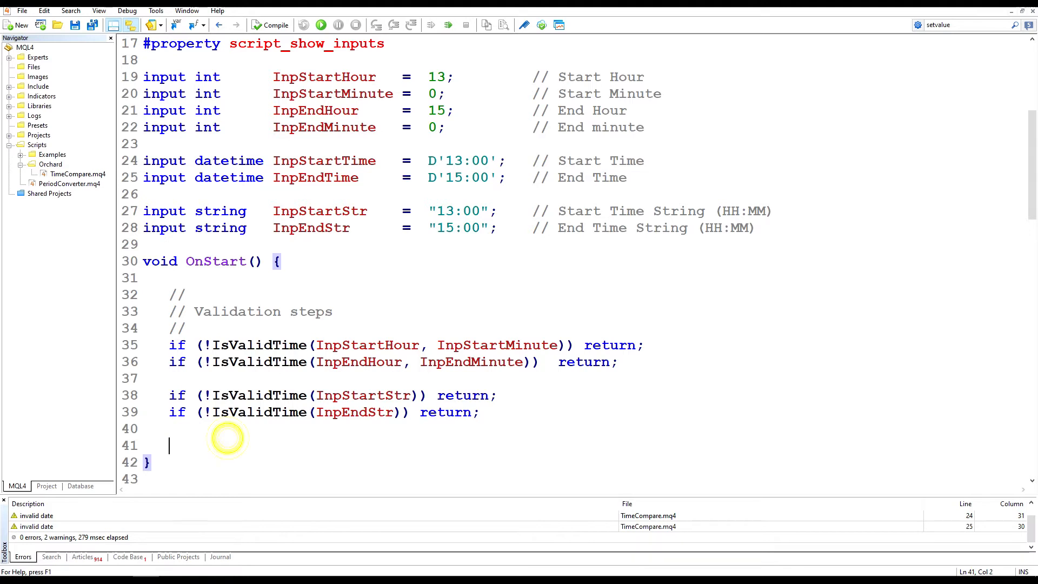
Paste the three DaySeconds overloads and review the int version returning hour*3600+minute*60+second.
scroll(down, 3)
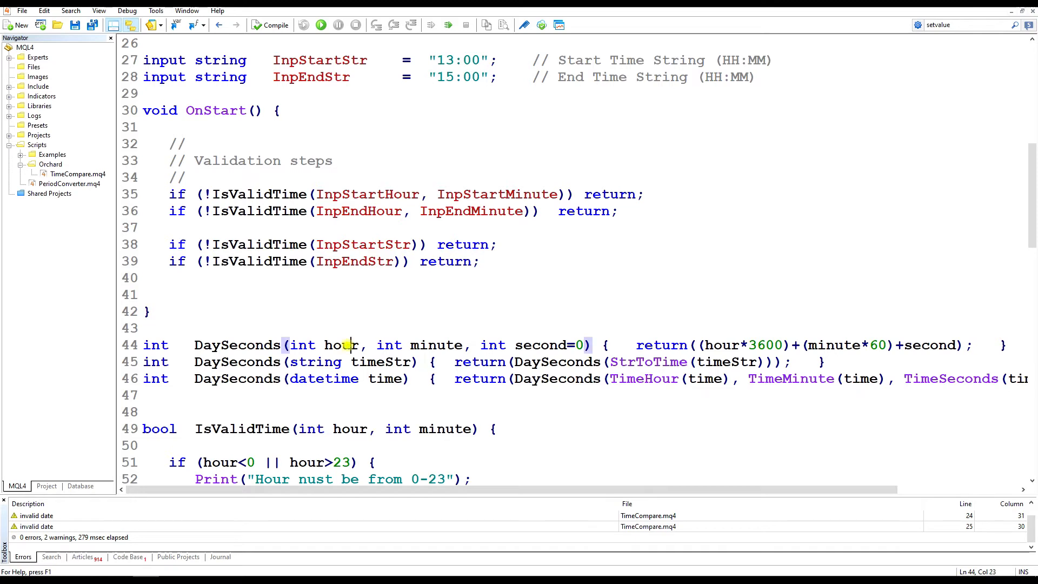
double_click(437, 345)
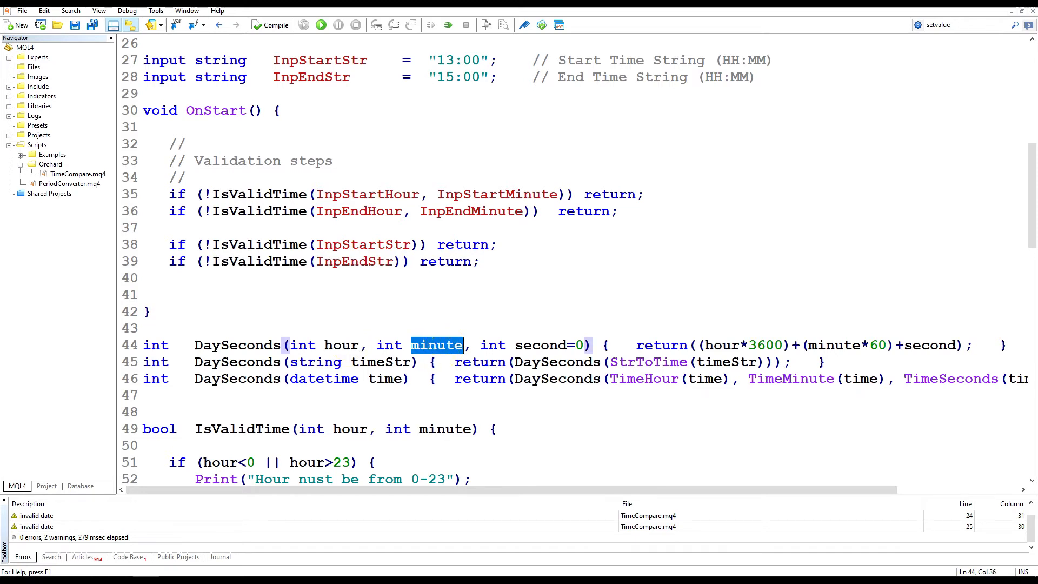
click(583, 345)
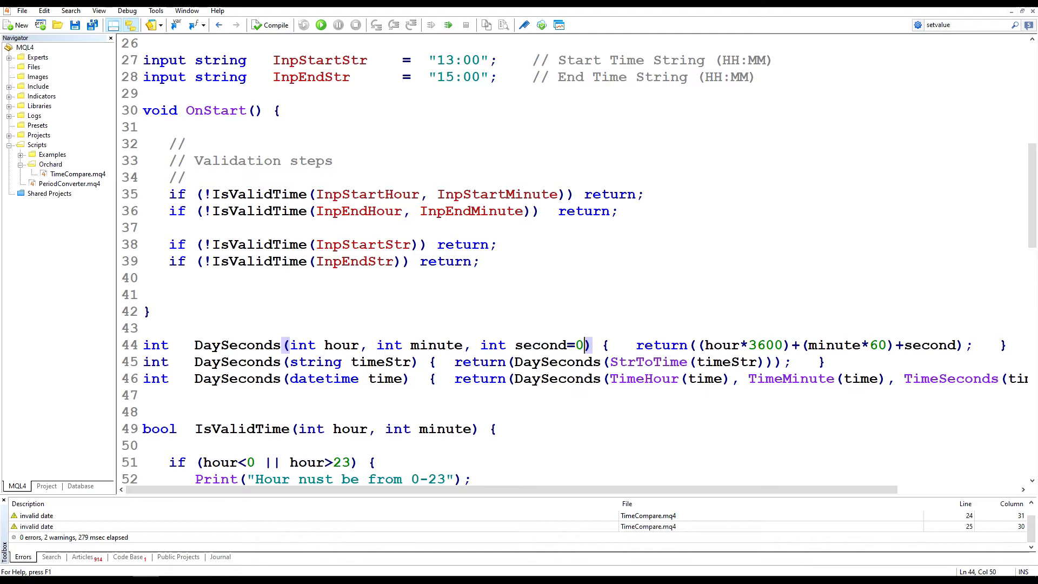
click(382, 361)
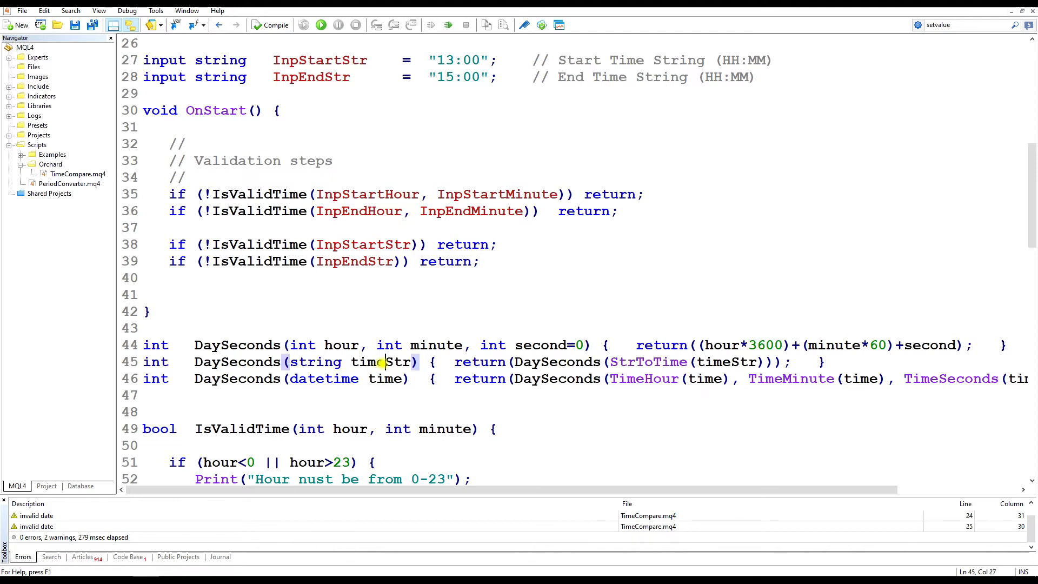
double_click(387, 379)
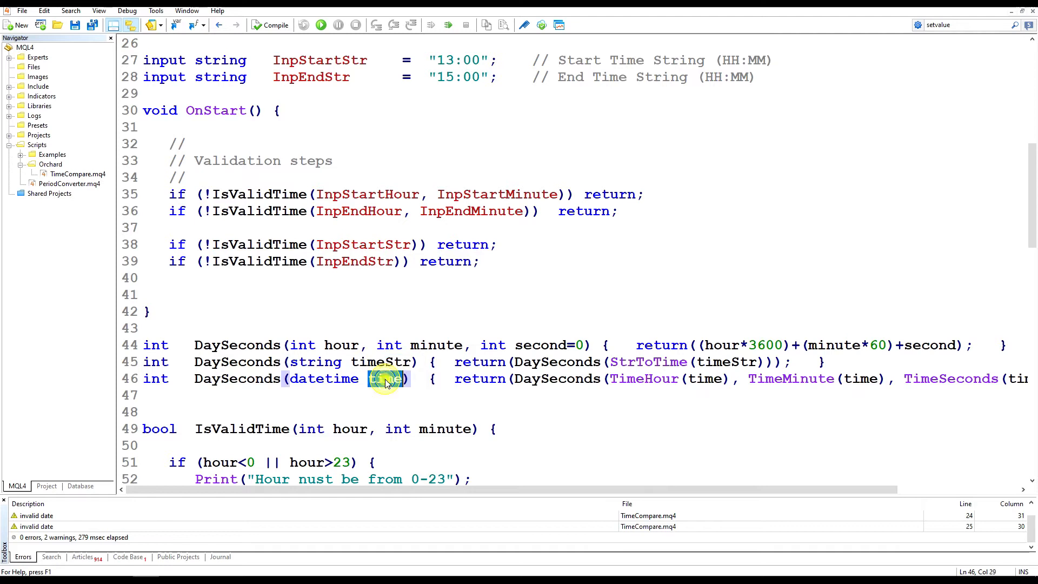
double_click(385, 379)
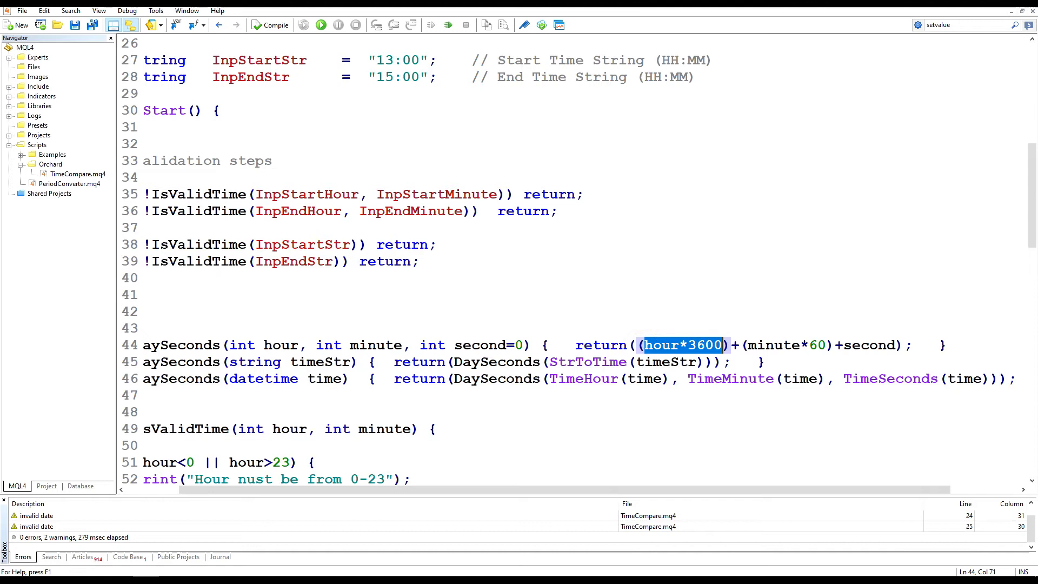
double_click(775, 345)
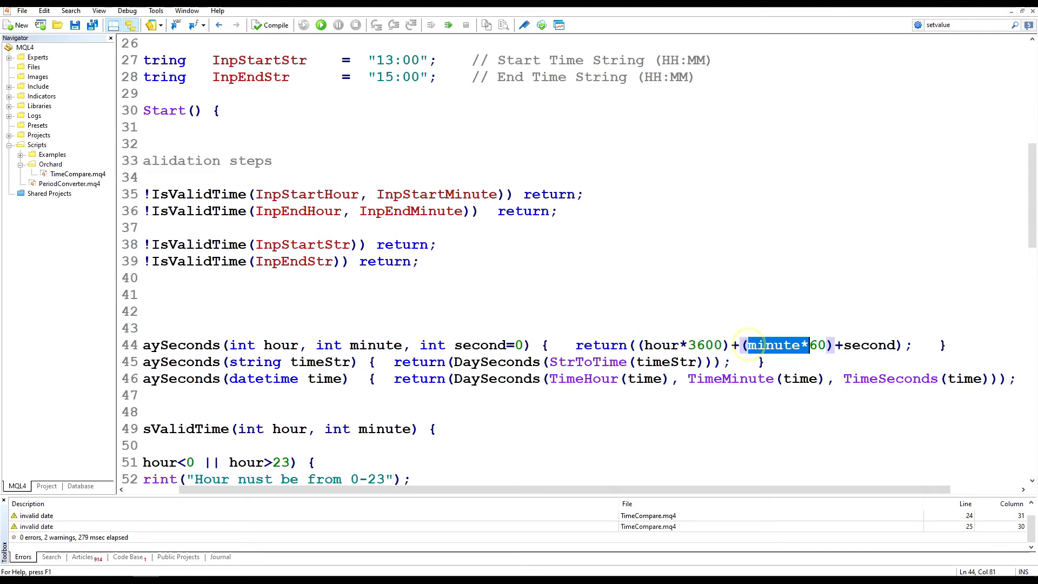
double_click(870, 344)
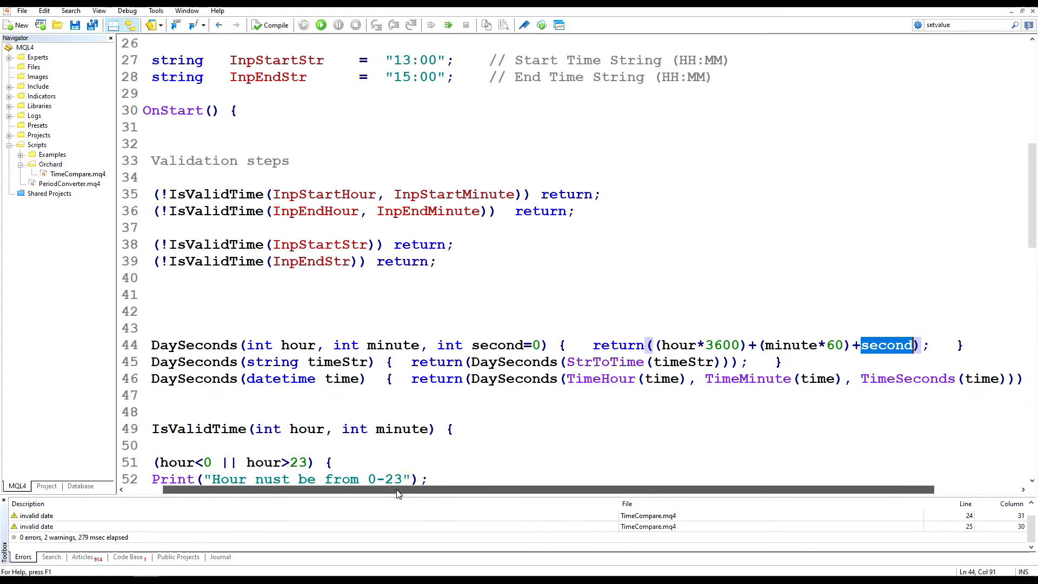
Review the datetime overload's TimeHour/TimeSeconds calls and the string overload's return via StrToTime.
scroll(left, 3)
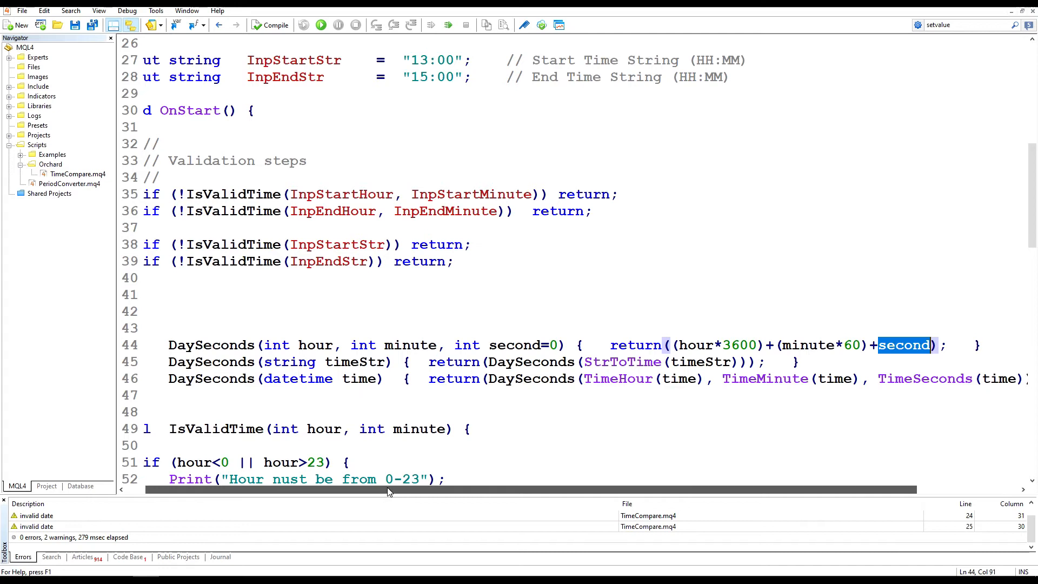
scroll(left, 3)
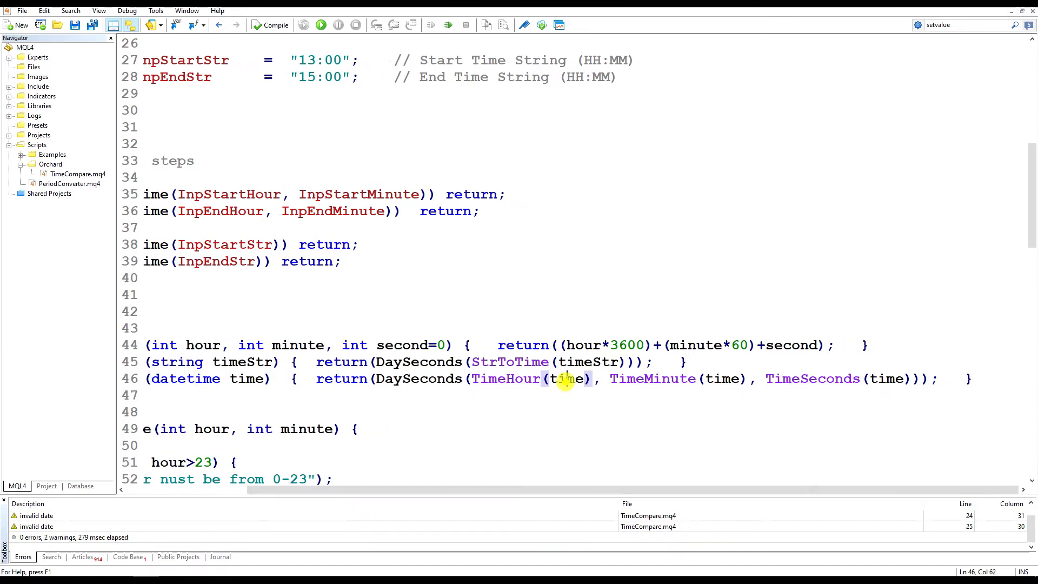
double_click(505, 378)
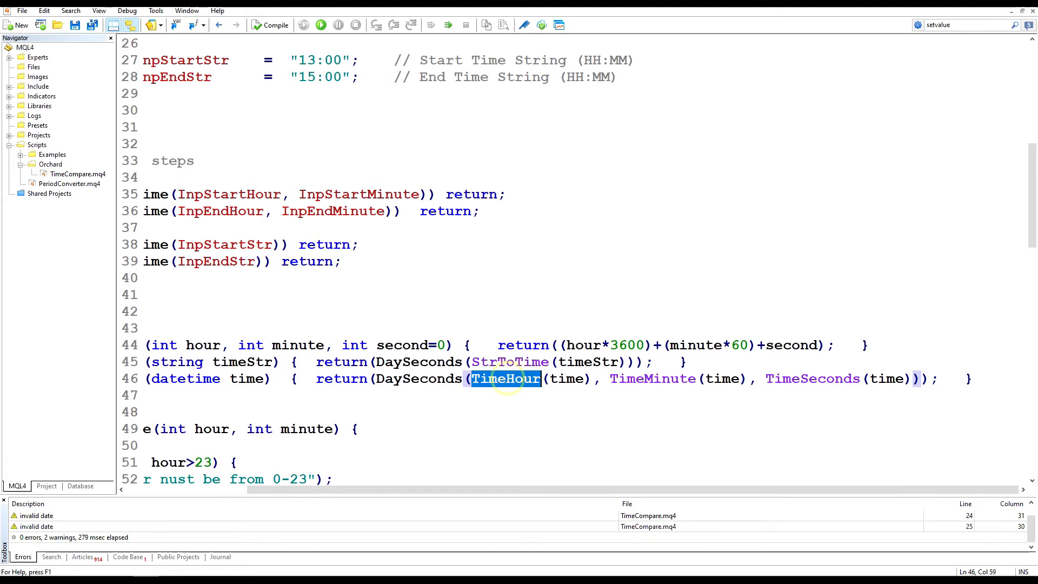
double_click(814, 378)
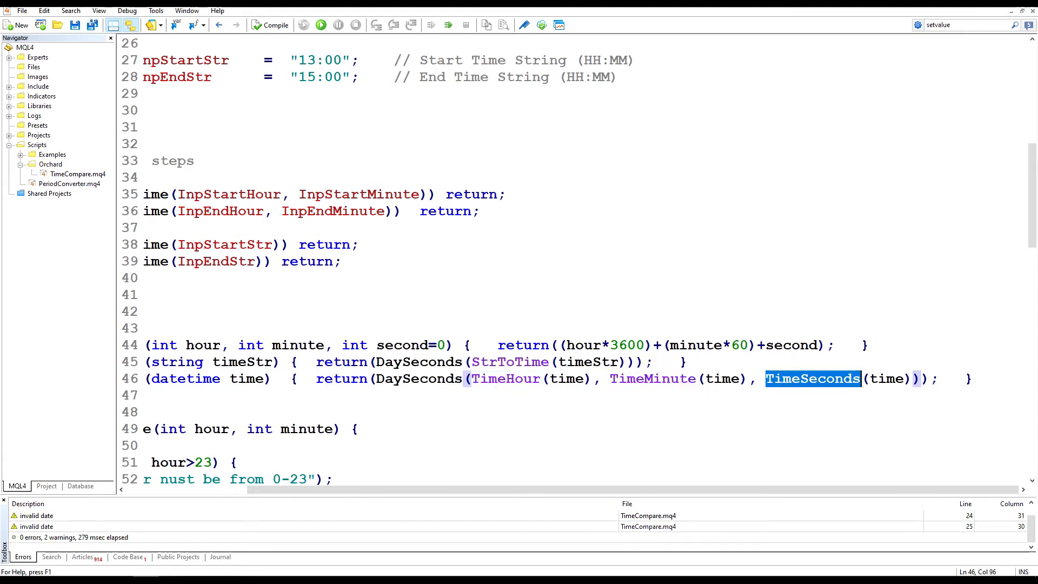
double_click(417, 379)
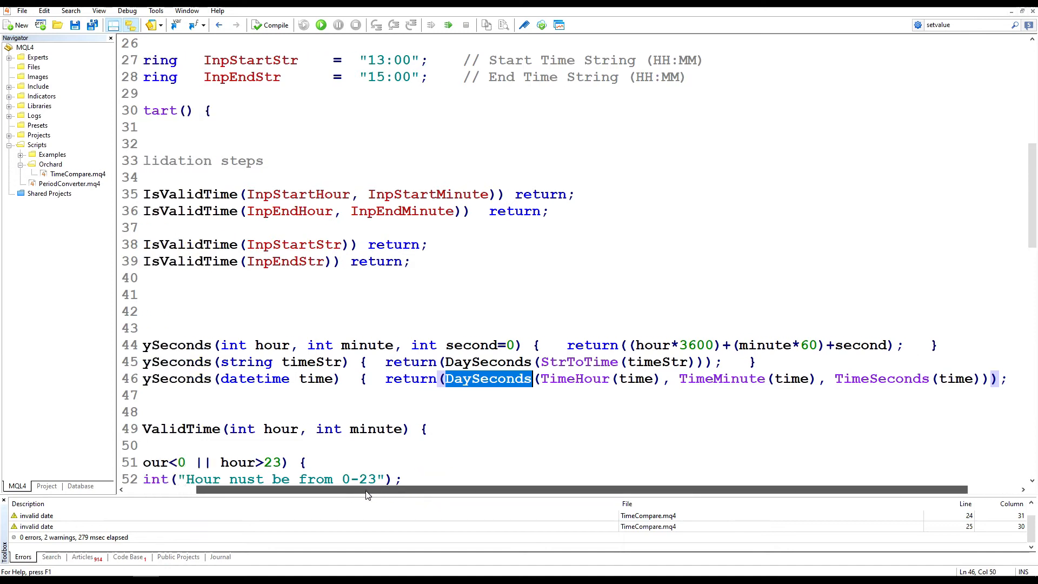
scroll(left, 3)
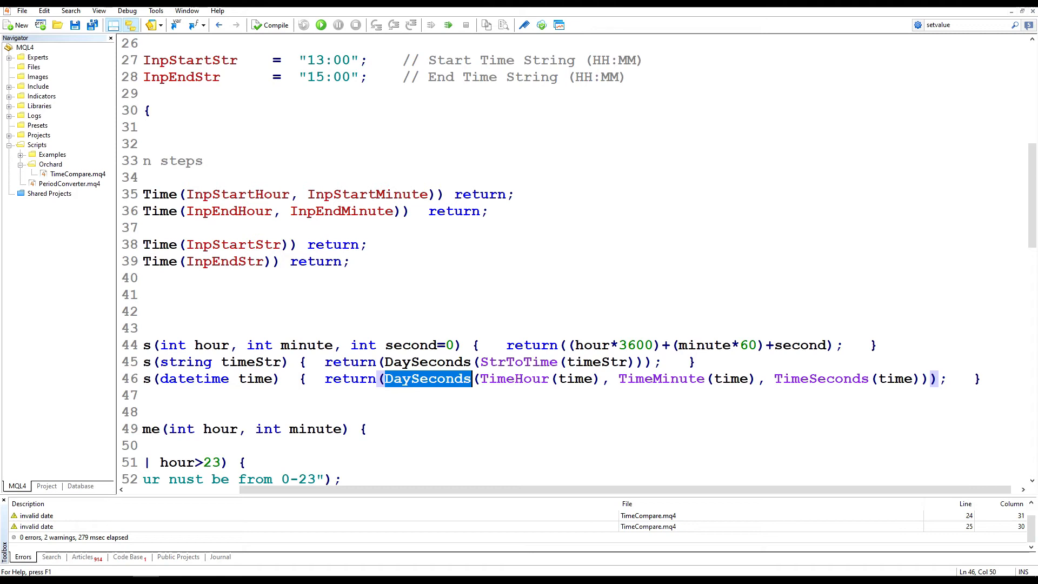
double_click(518, 361)
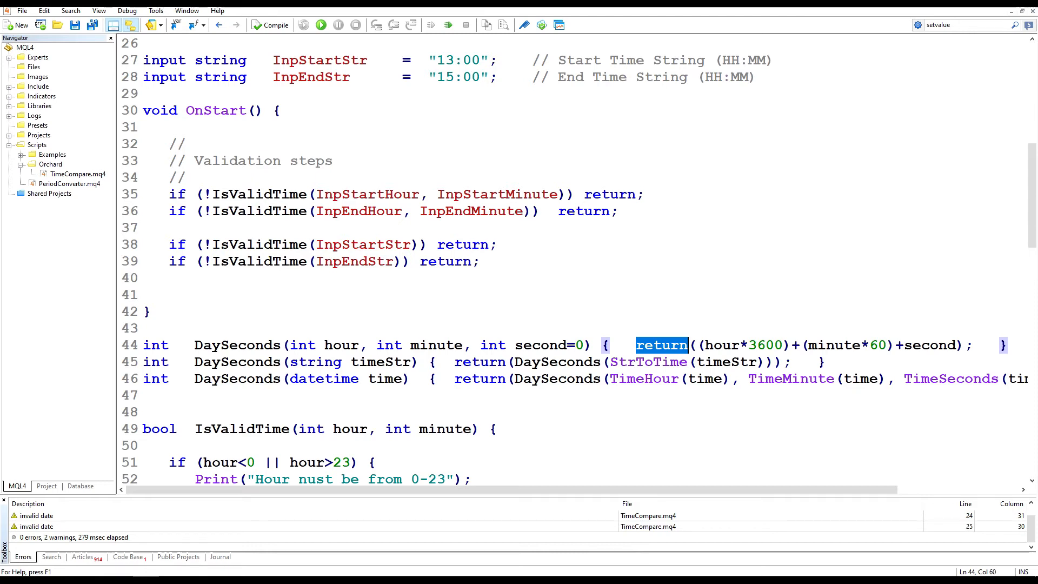
Compute startTime1-3 and endTime1-3 in OnStart via DaySeconds from the hour/minute, datetime and string inputs.
click(143, 328)
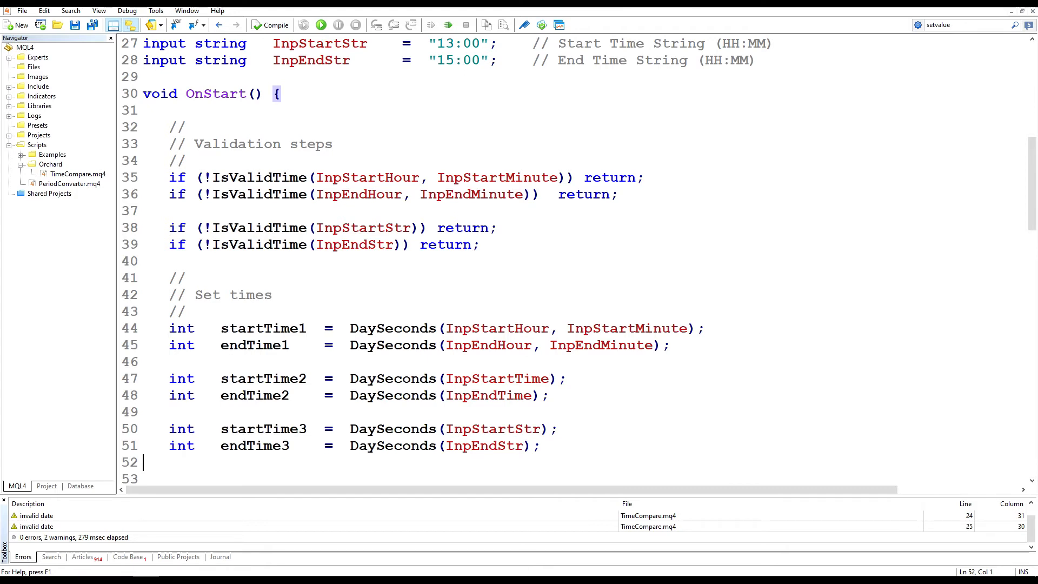
click(494, 327)
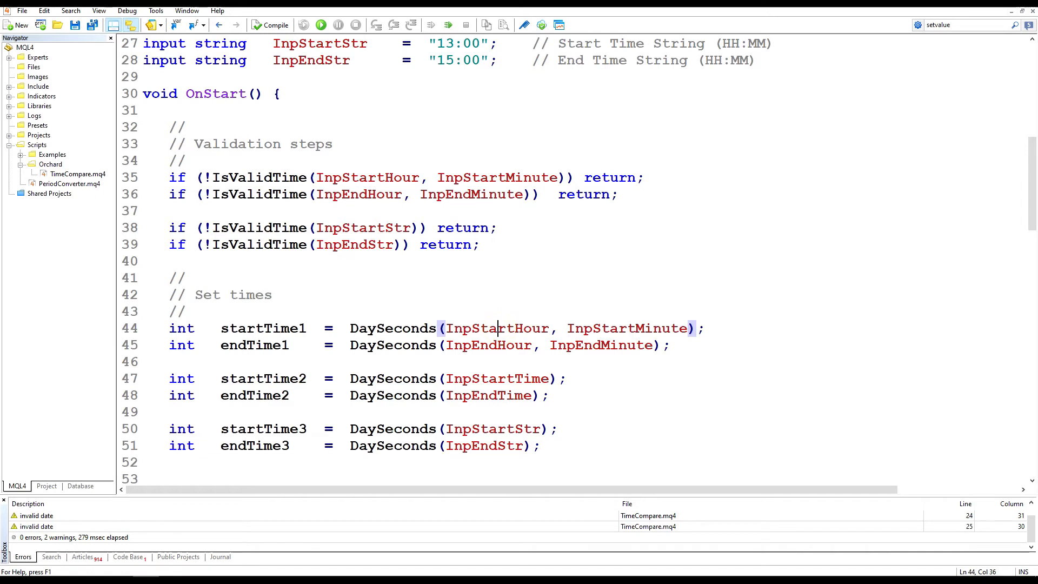
click(477, 378)
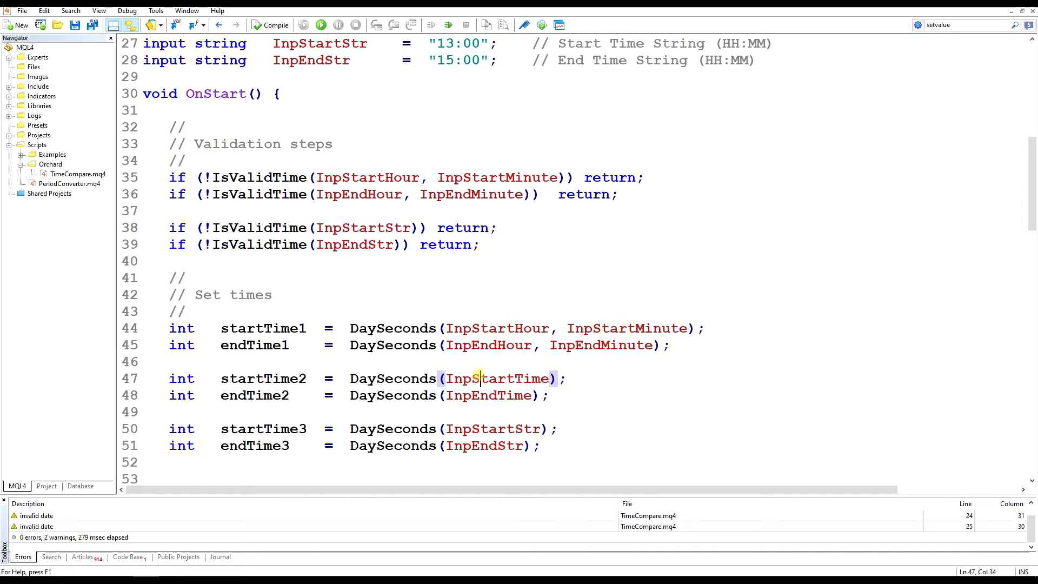
click(486, 429)
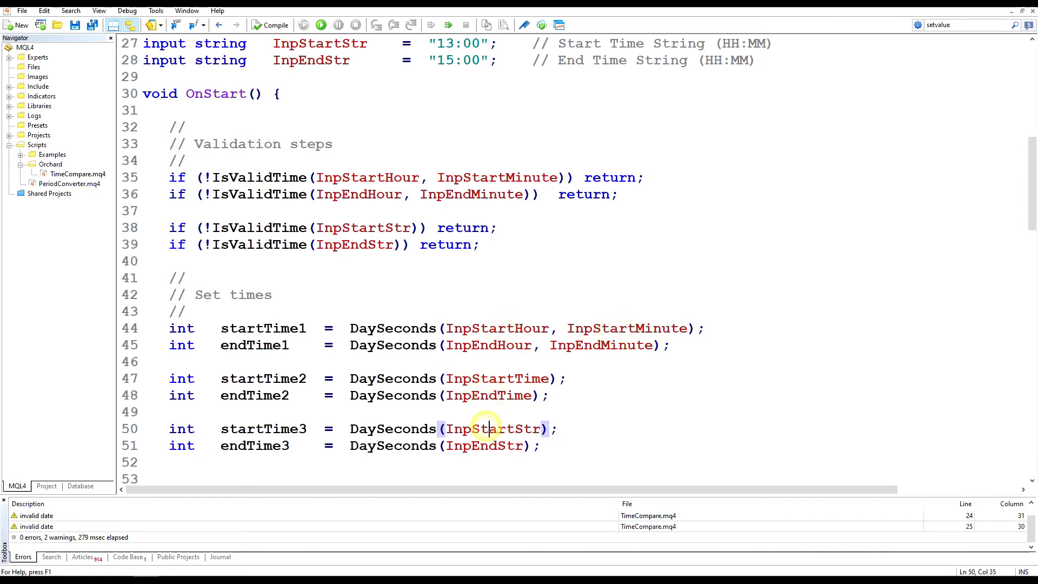
click(541, 446)
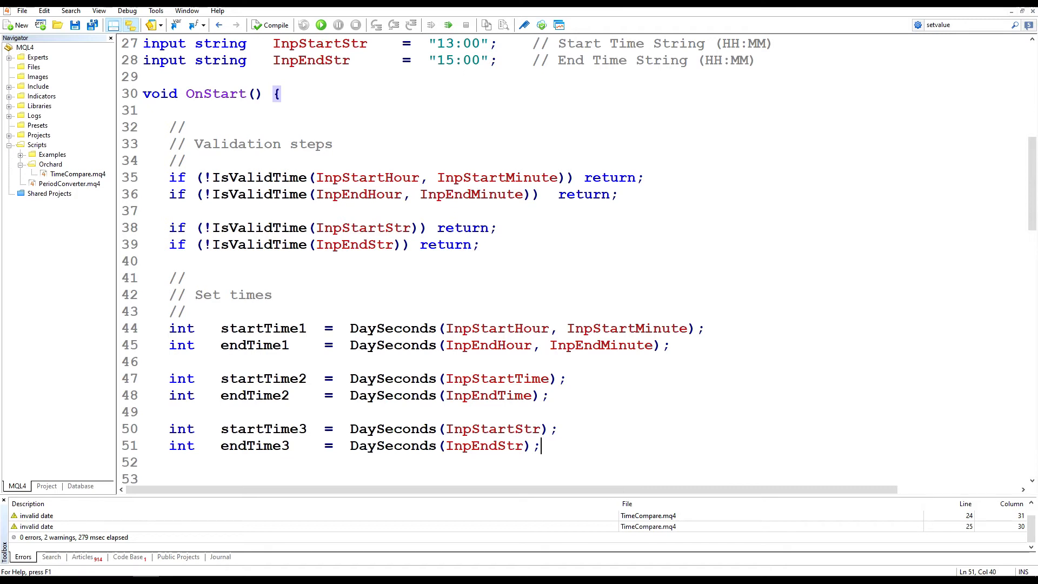
Insert bool InTimeRange(datetime test, int startTime, int endTime) with its DaySeconds call and return expression.
scroll(down, 3)
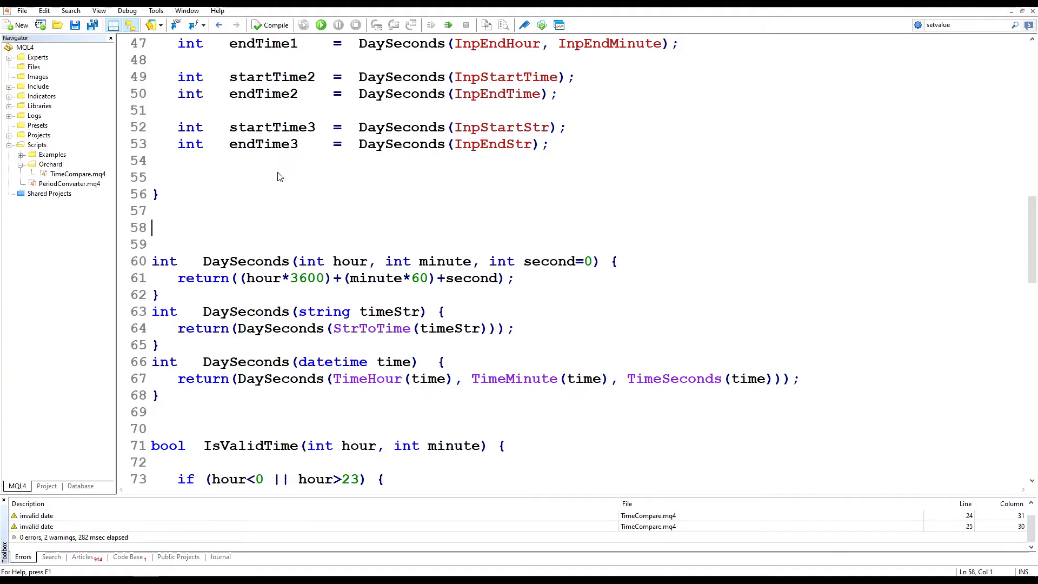
scroll(up, 3)
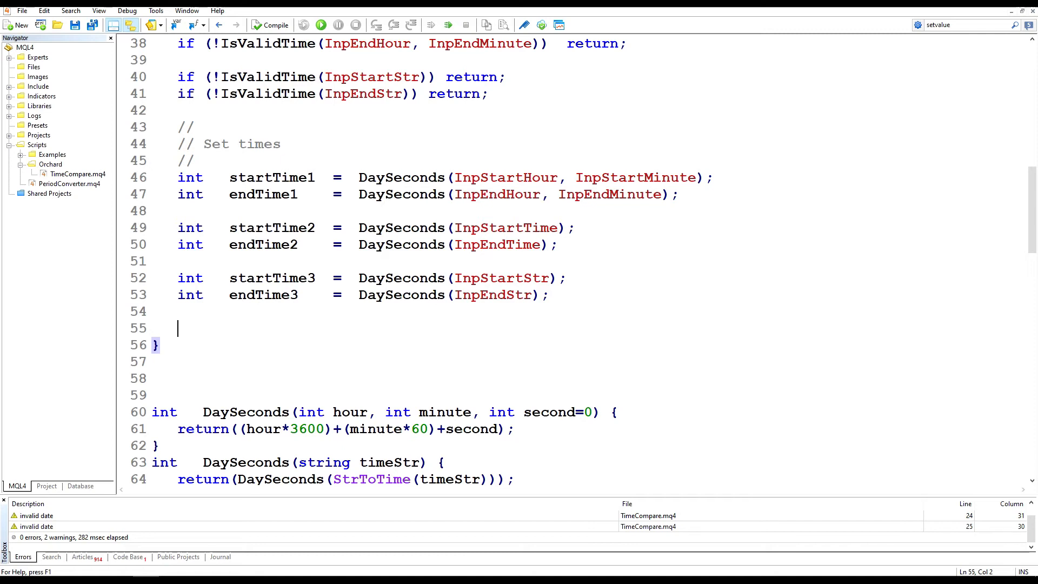
click(272, 193)
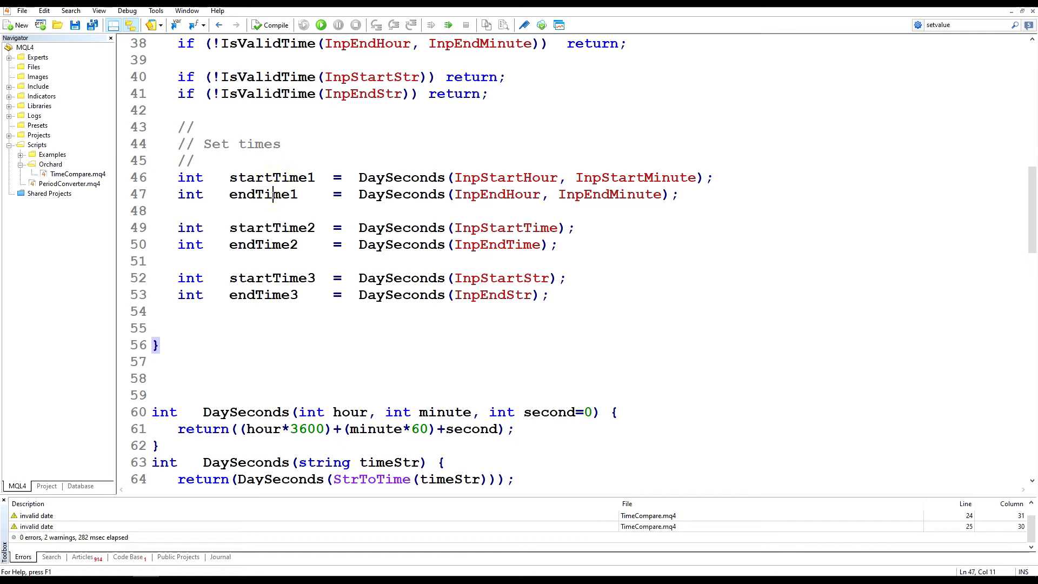
click(153, 379)
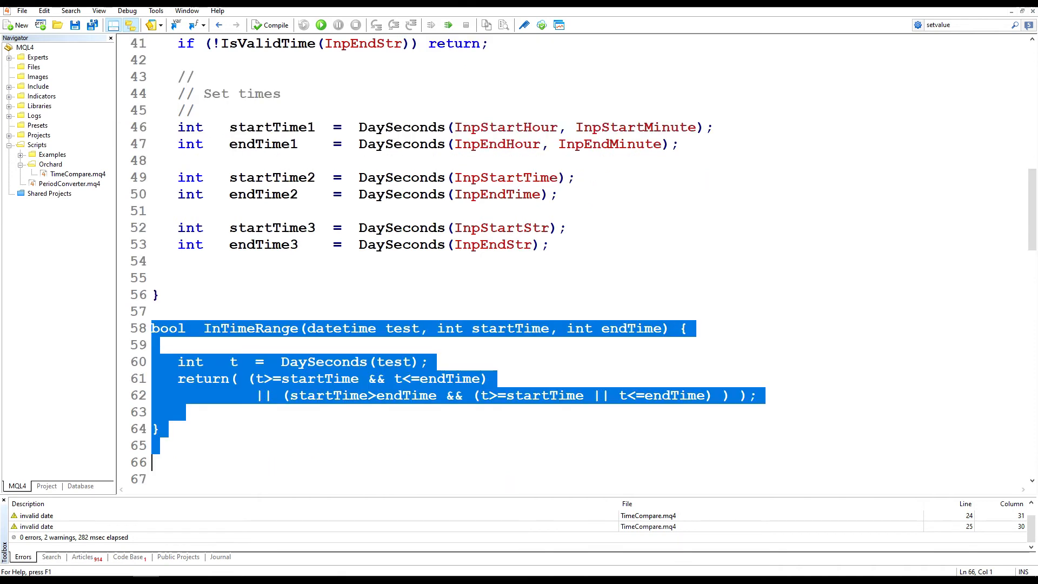
Review InTimeRange's test, startTime and endTime parameters and the DaySeconds(test) conversion.
click(264, 329)
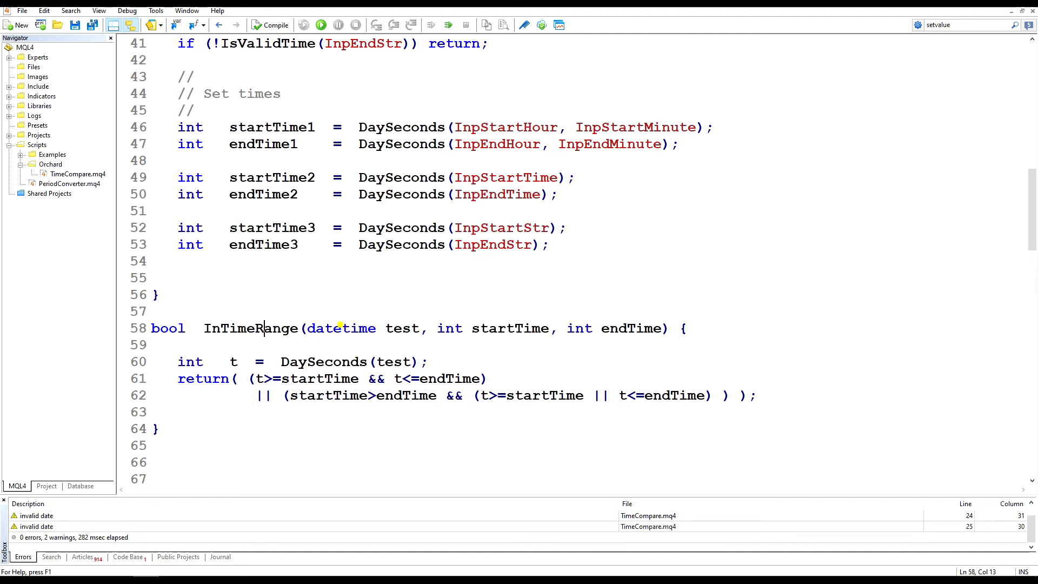
double_click(401, 329)
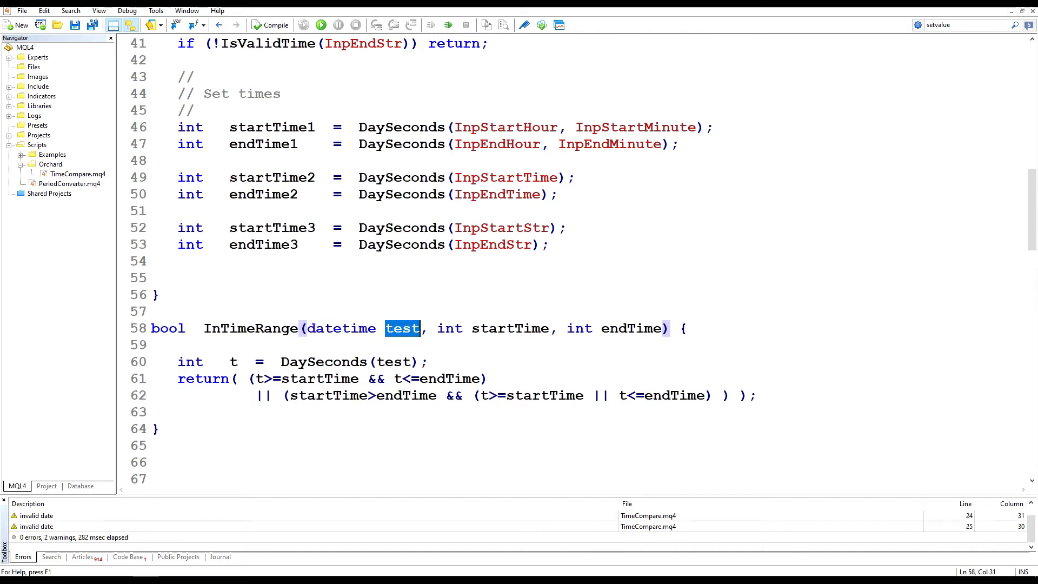
click(634, 329)
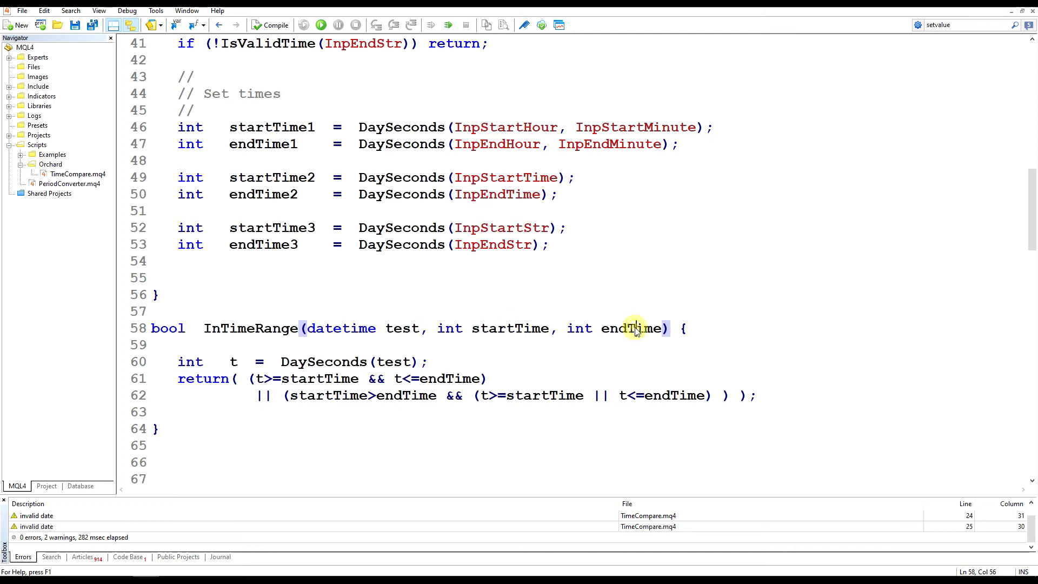
double_click(633, 329)
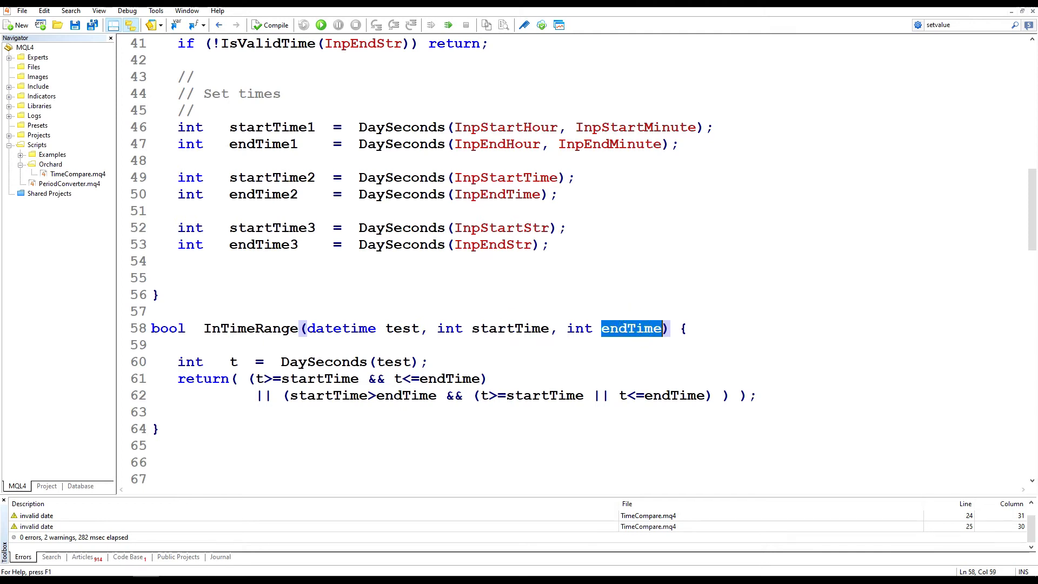
double_click(393, 361)
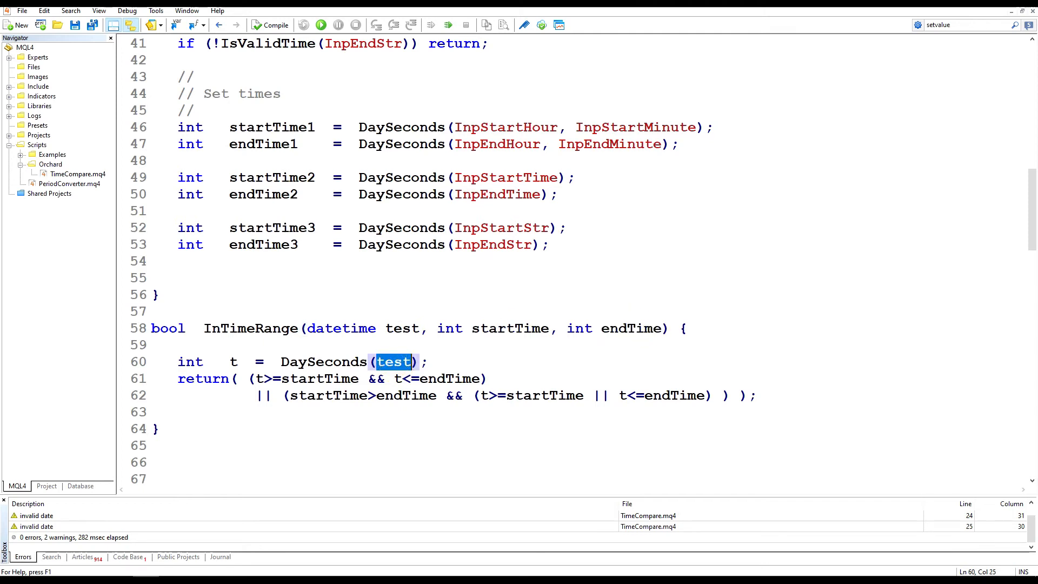
double_click(340, 328)
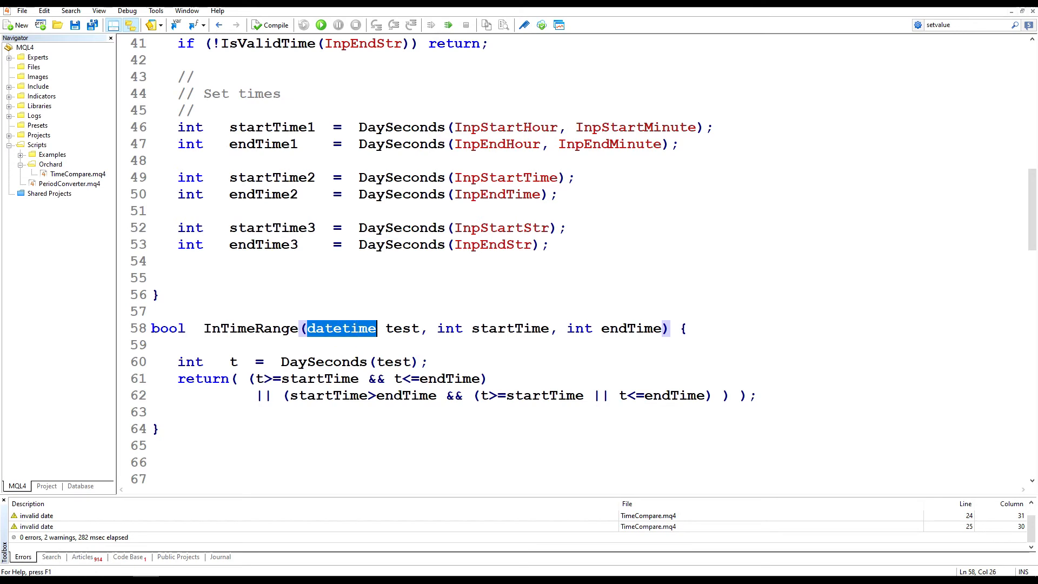
double_click(323, 361)
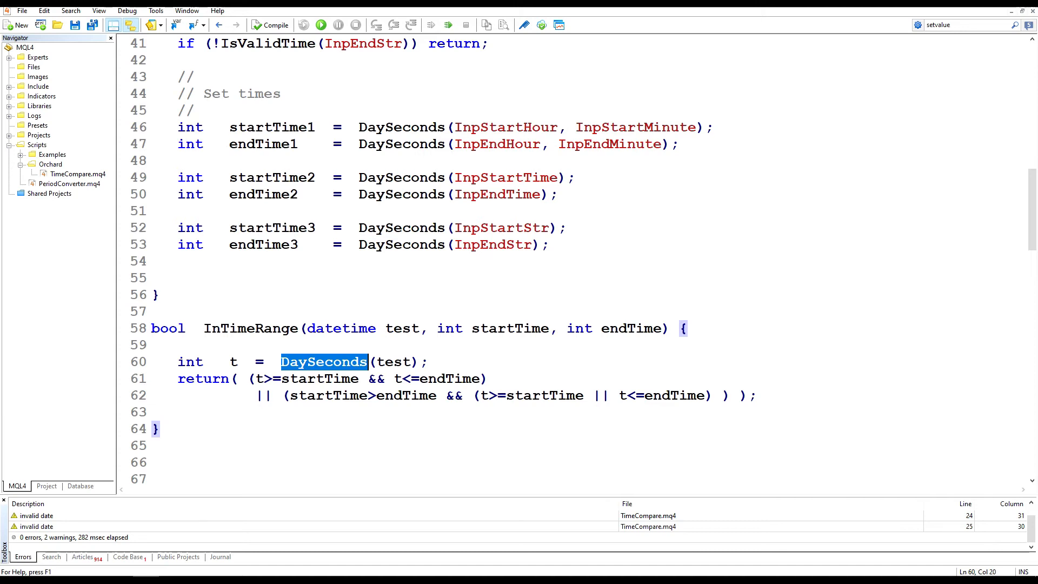
click(507, 329)
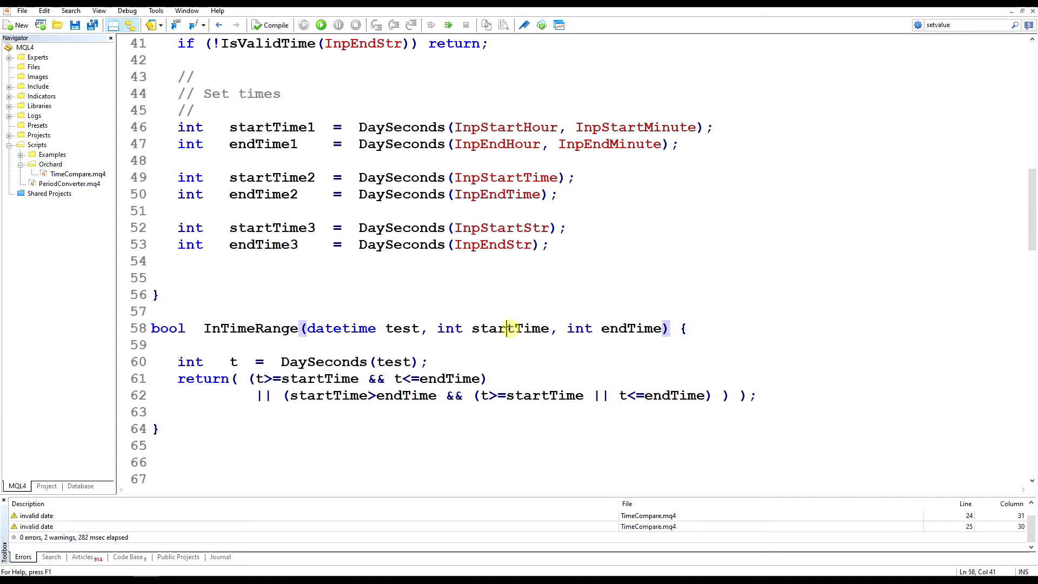
click(639, 329)
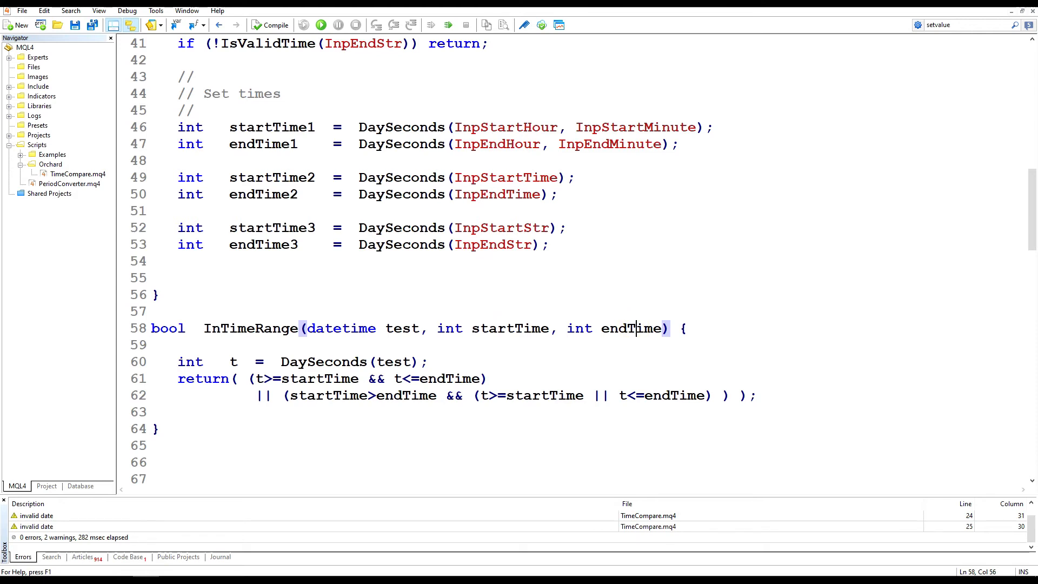
double_click(633, 328)
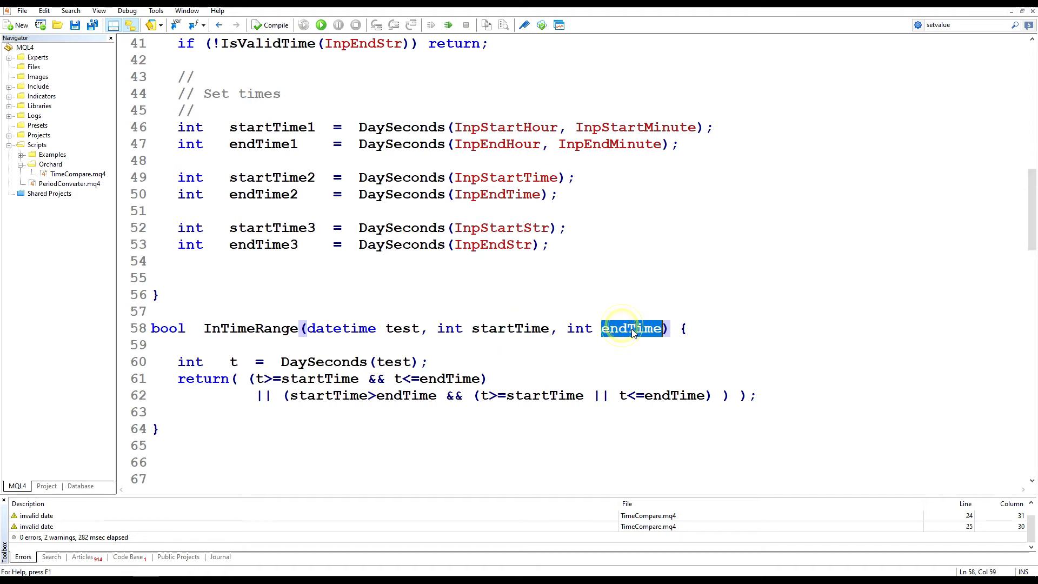
Check the startTime > endTime midnight-wrap return, then add three Compare(InpTestTime, startTimeN, endTimeN) calls.
click(250, 378)
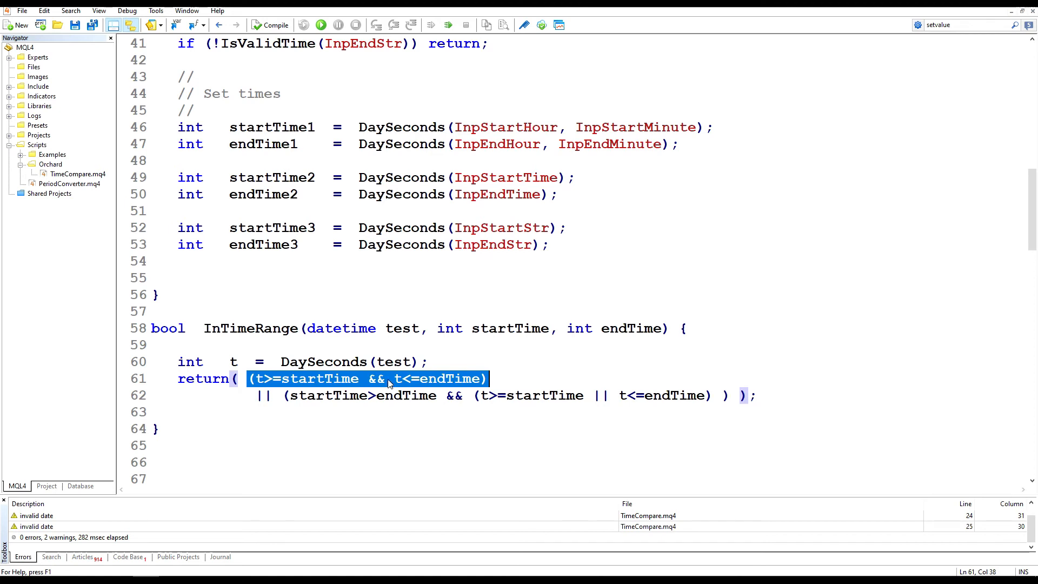
click(264, 379)
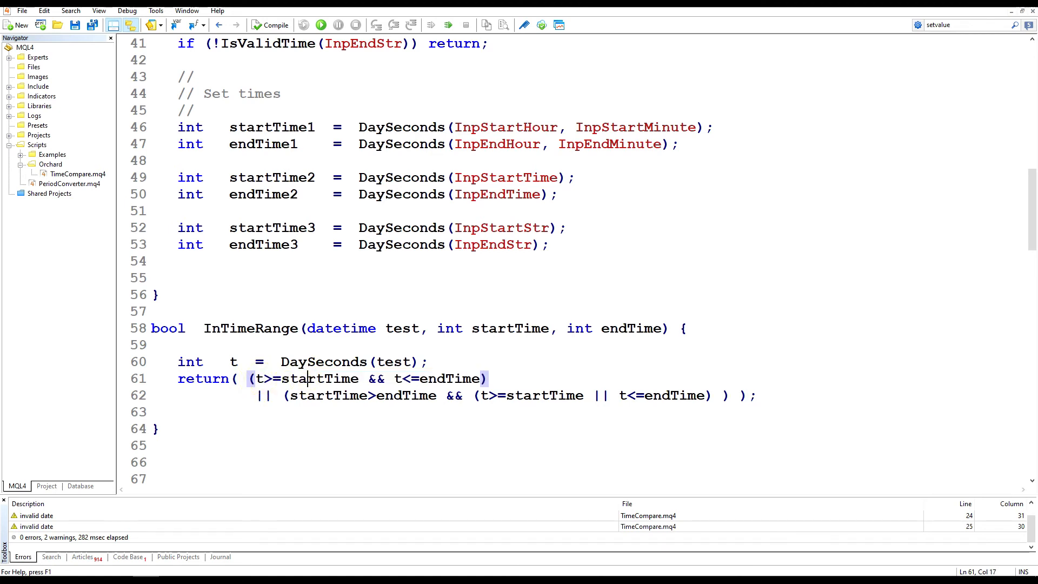
click(443, 378)
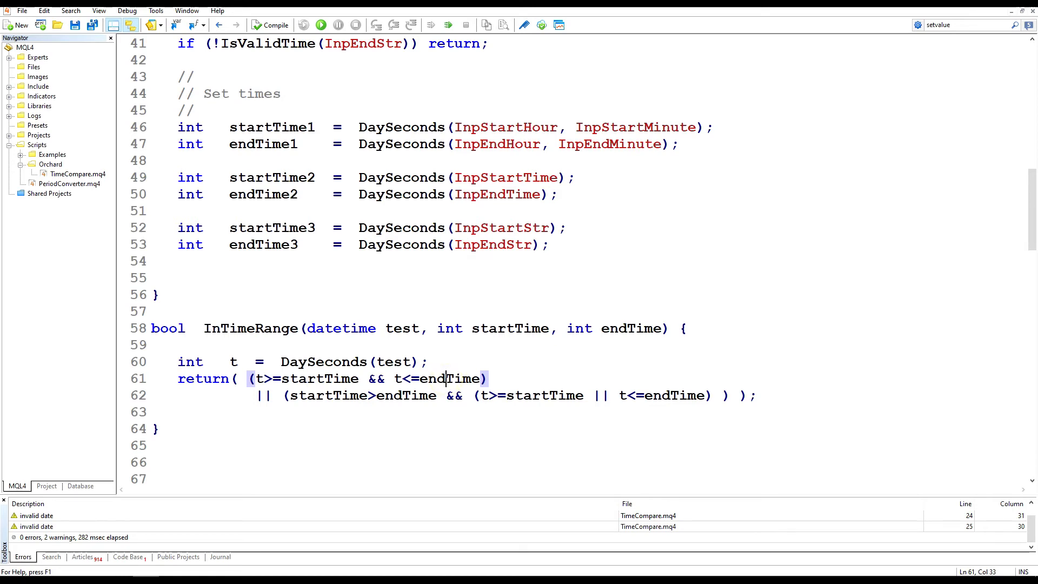
double_click(329, 396)
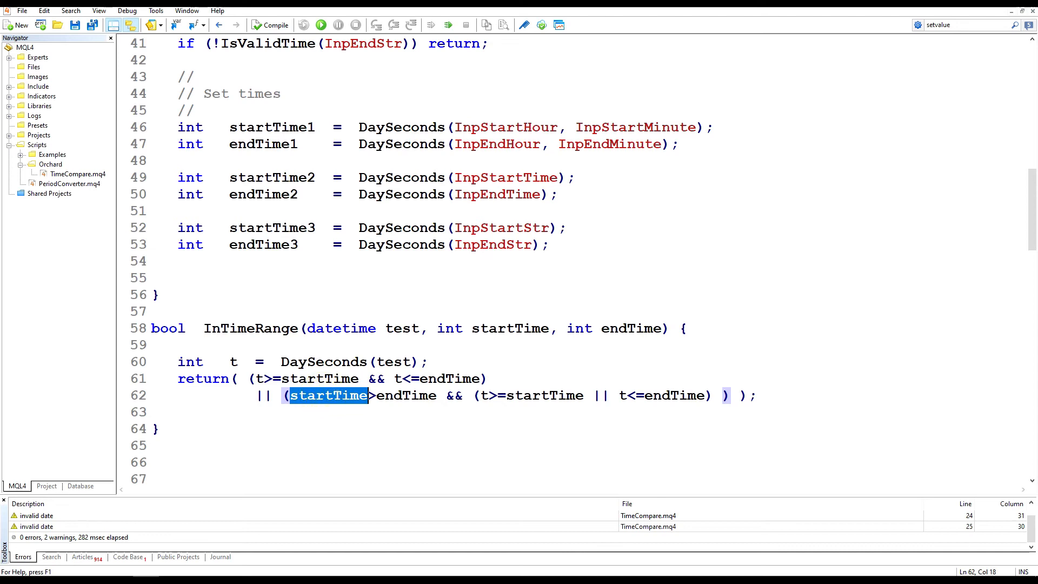
double_click(408, 396)
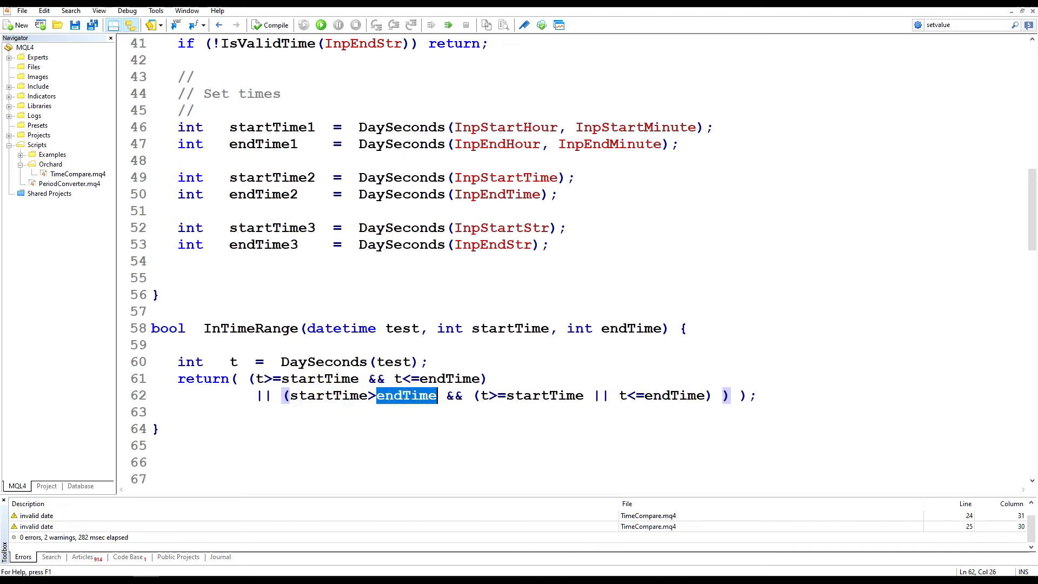
click(475, 396)
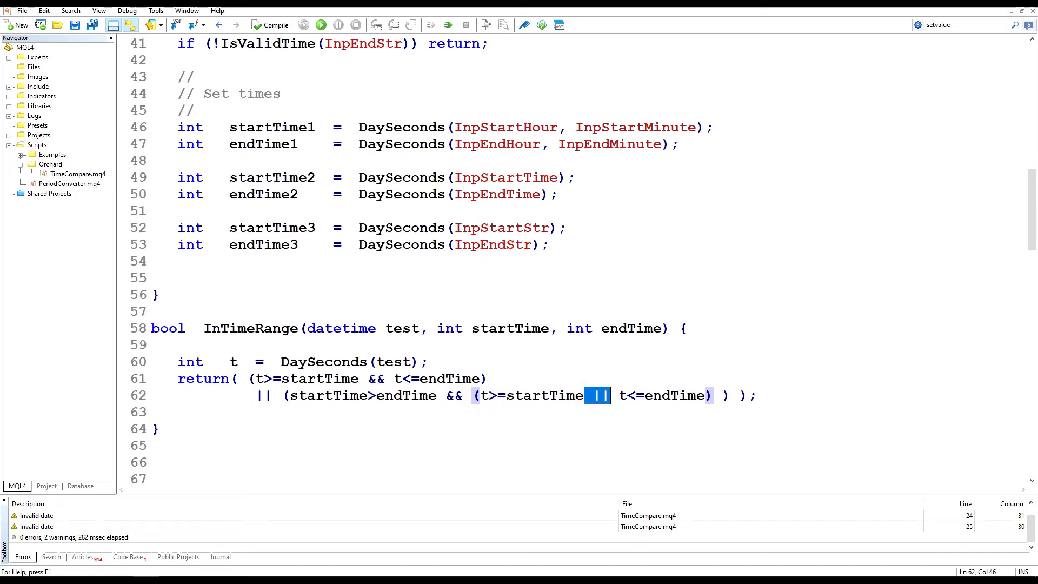
click(671, 396)
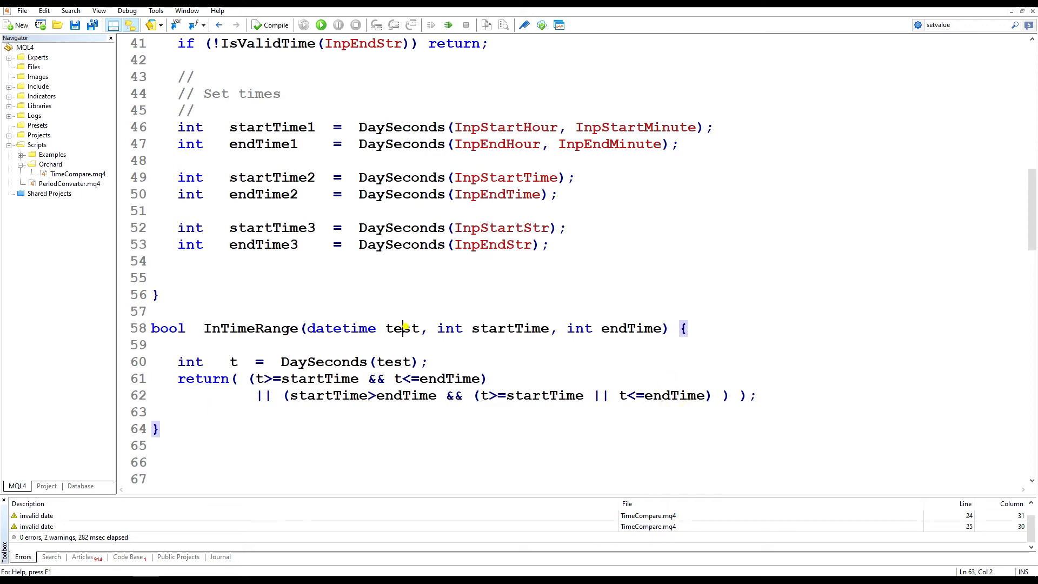
double_click(509, 329)
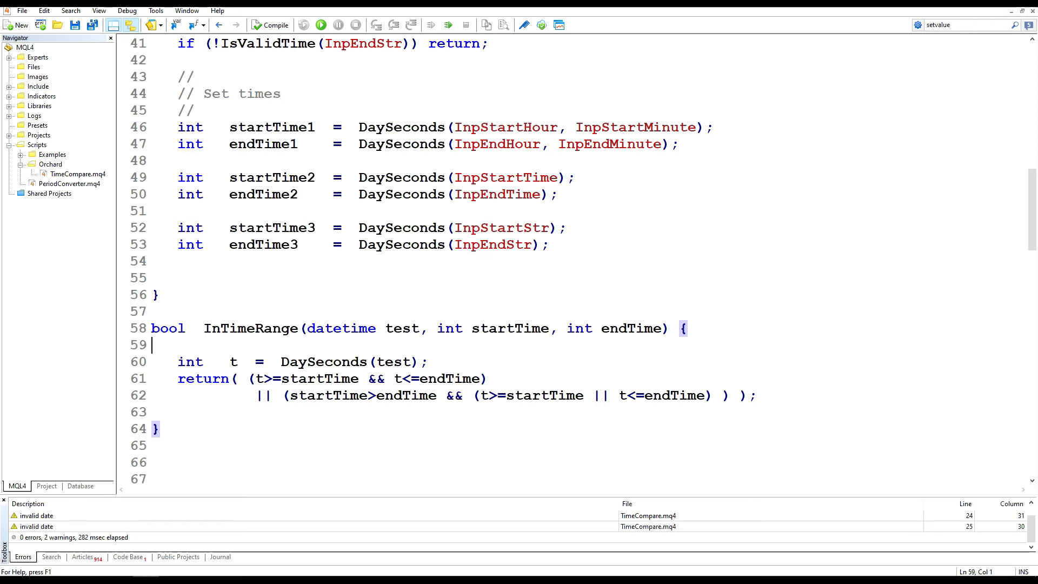
click(271, 177)
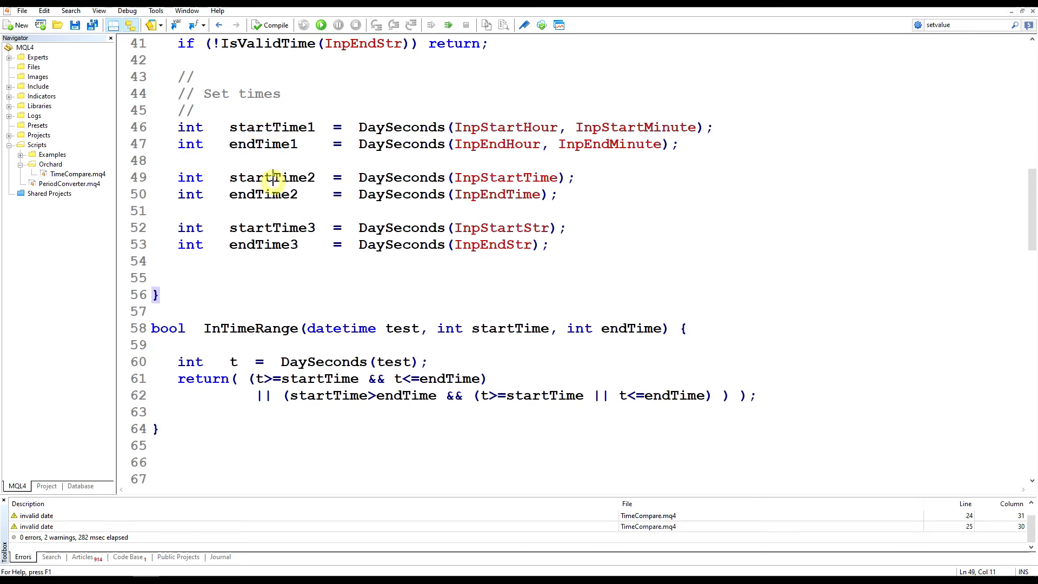
click(272, 227)
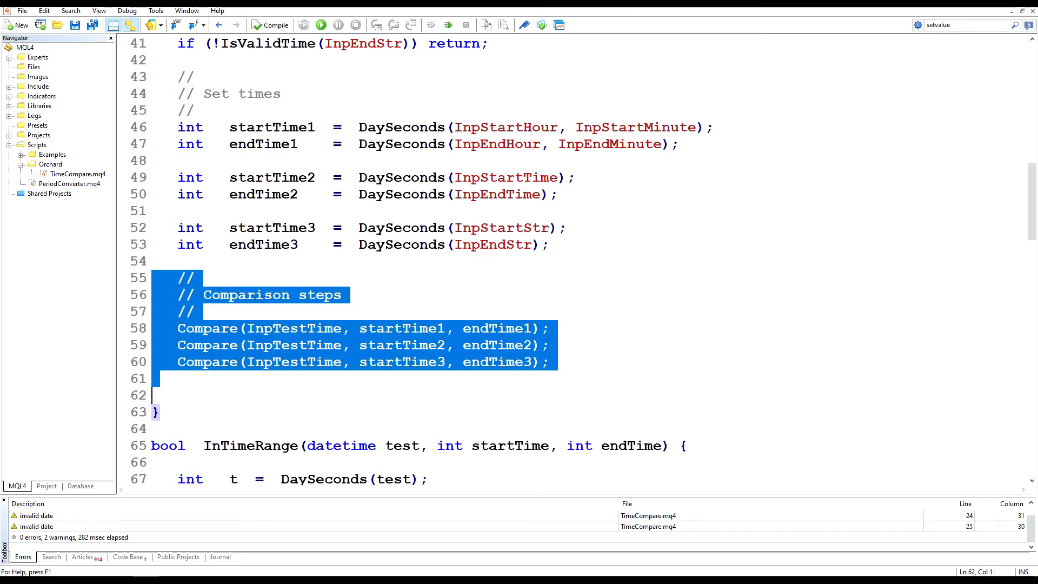
Paste void Compare(datetime test, int startTime, int endTime) calling InTimeRange with in/outside PrintFormat lines.
click(192, 329)
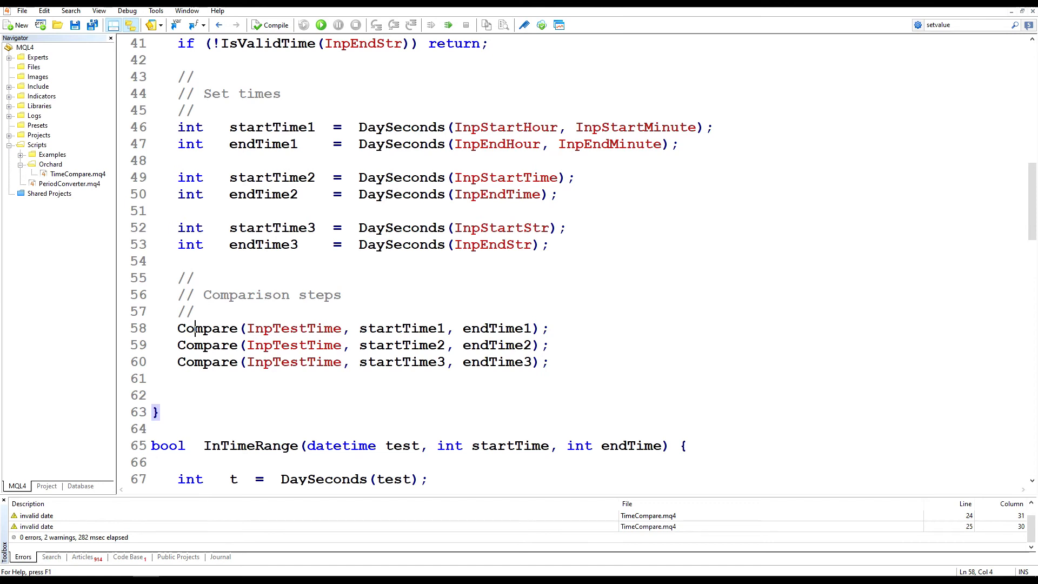
click(288, 328)
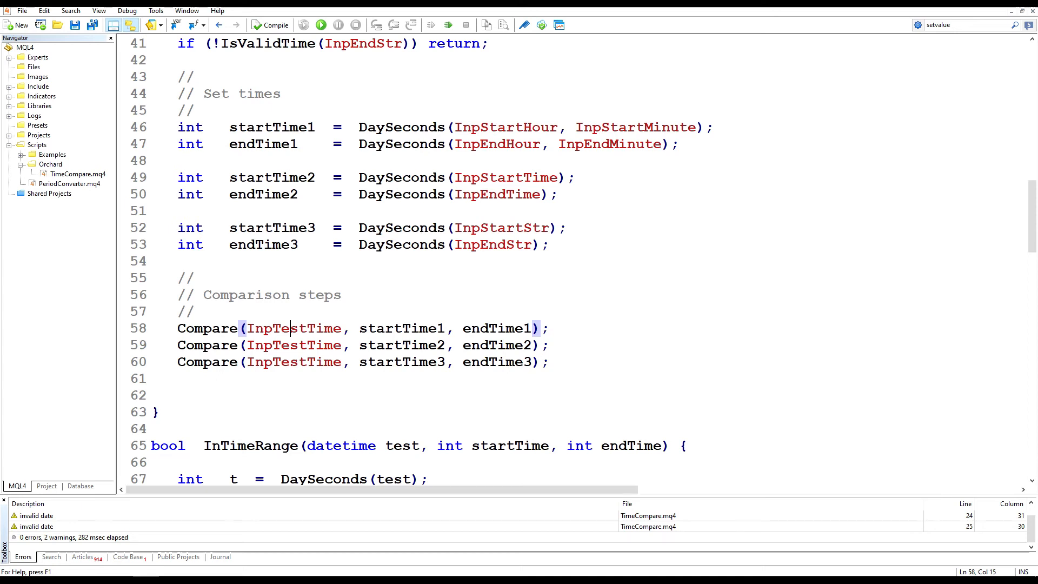
scroll(down, 3)
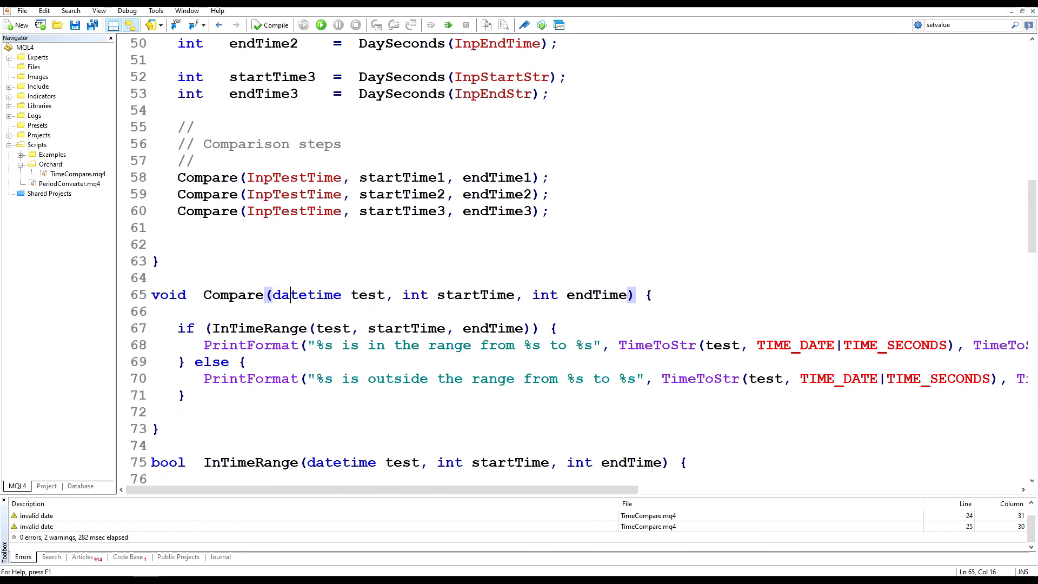
click(369, 294)
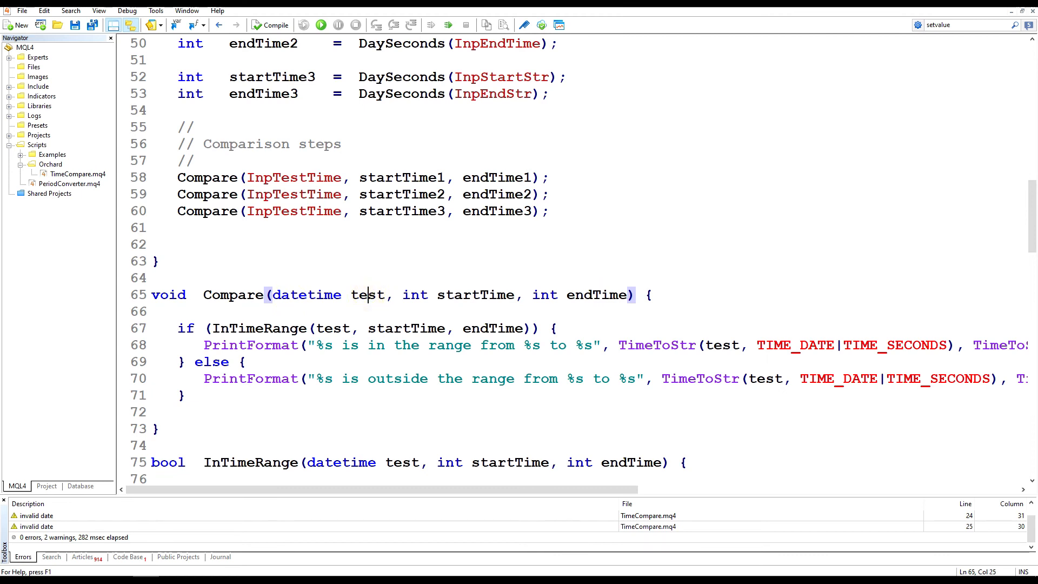
double_click(257, 328)
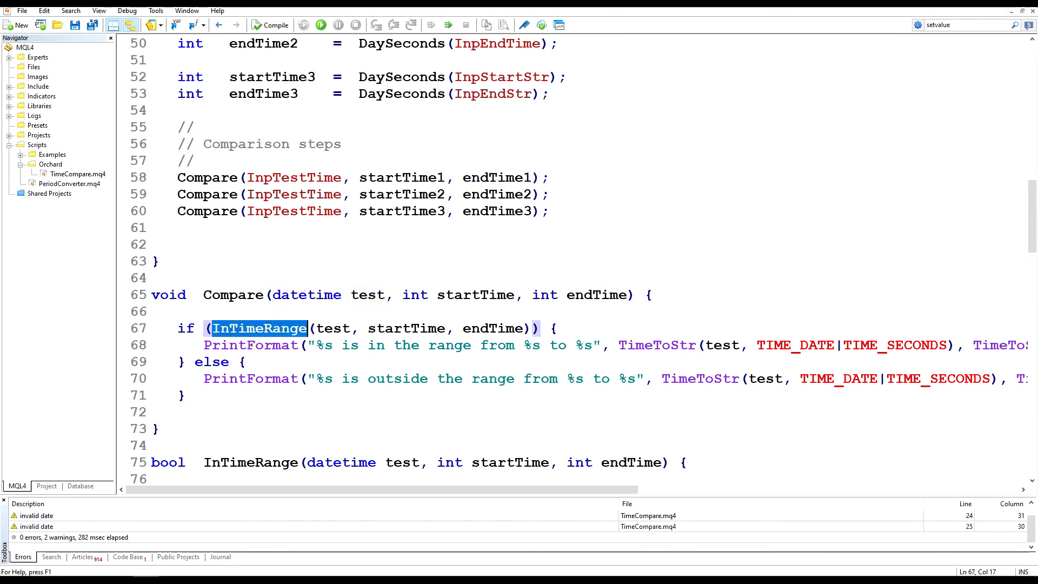
click(404, 328)
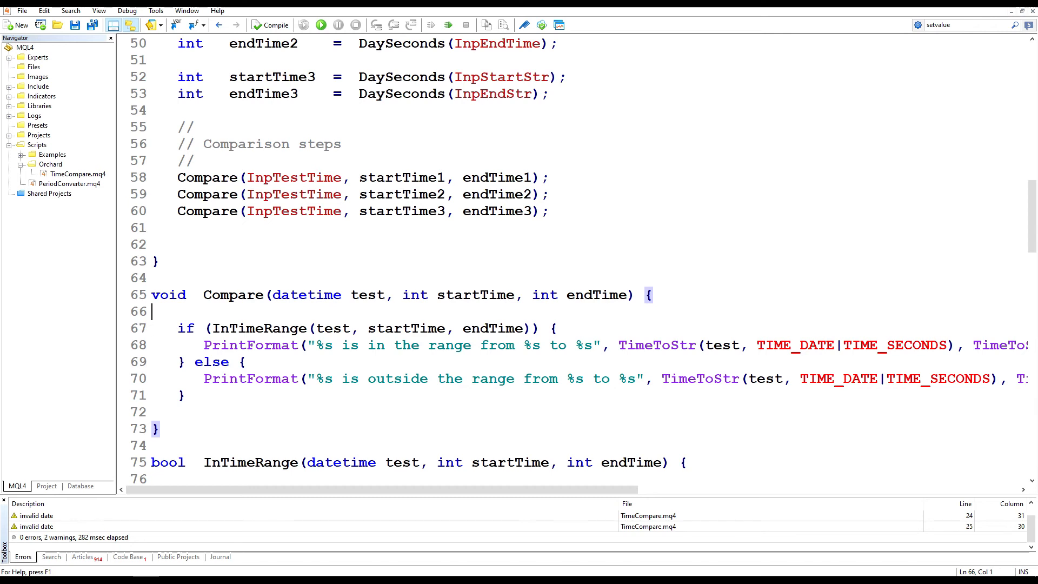
Split the in-range PrintFormat call so TimeToStr(test), startTime and endTime arguments sit on separate lines.
click(619, 345)
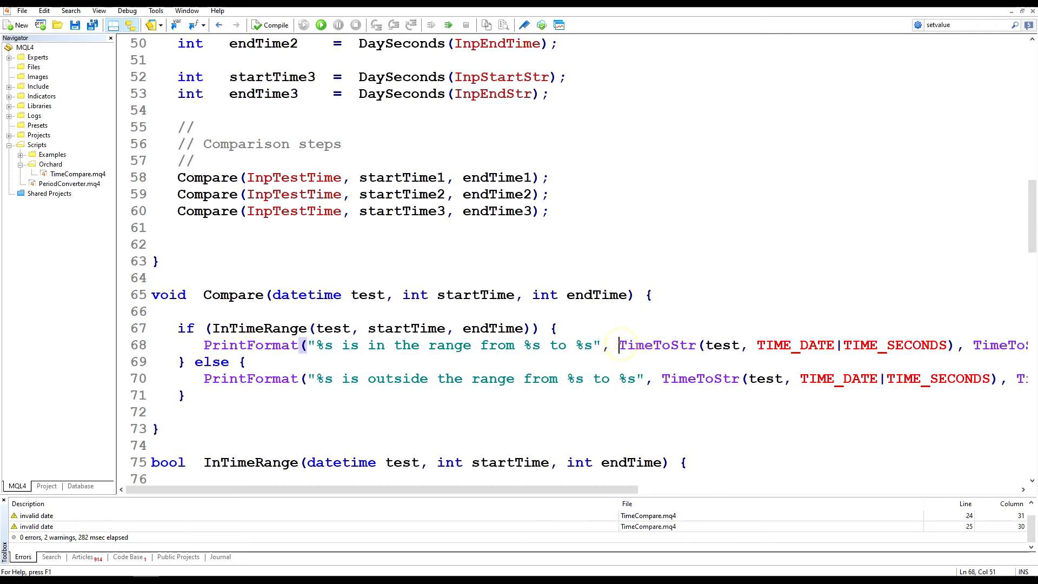
key(Return)
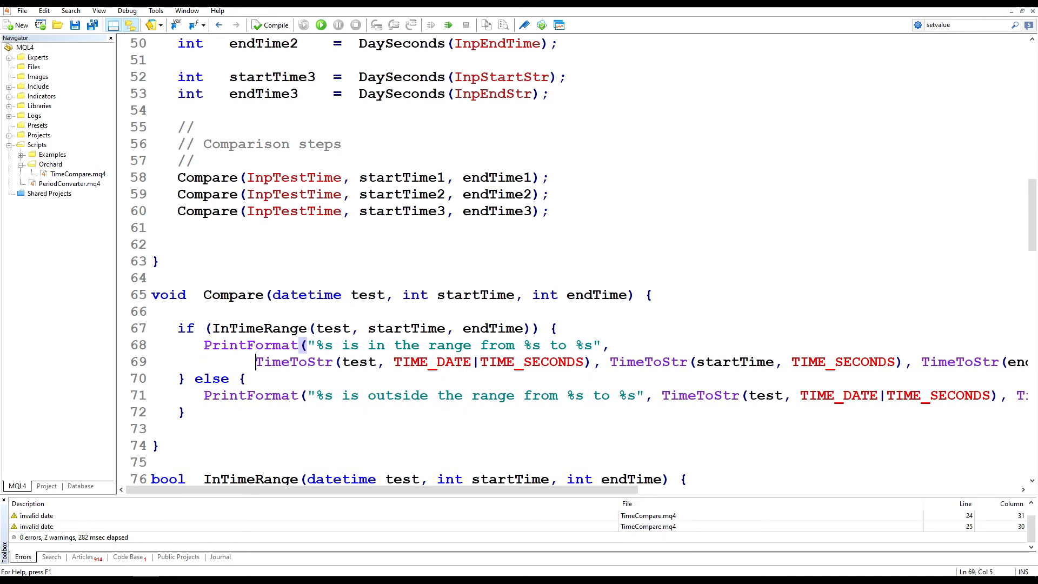
click(317, 345)
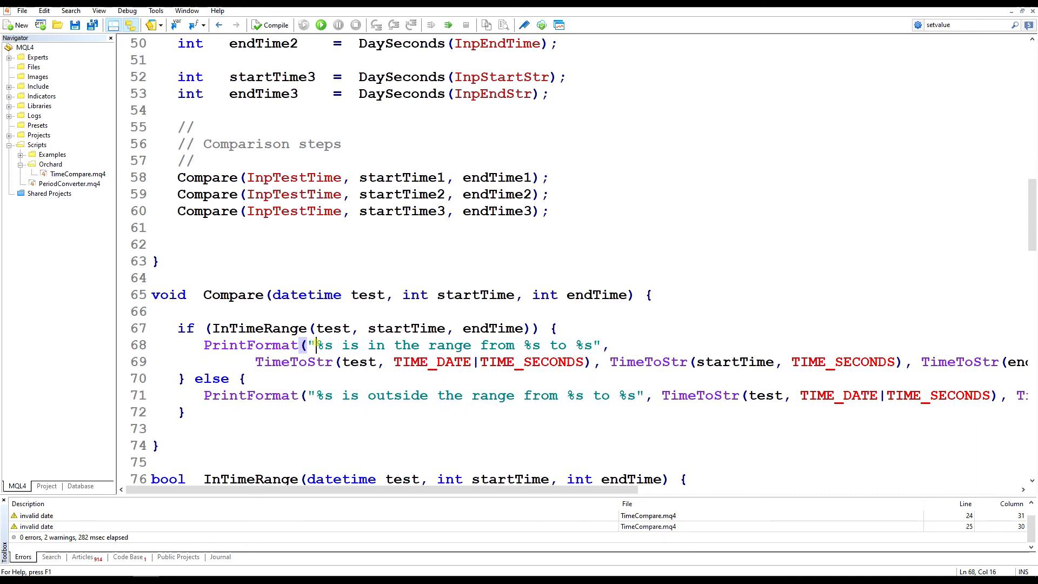
click(309, 362)
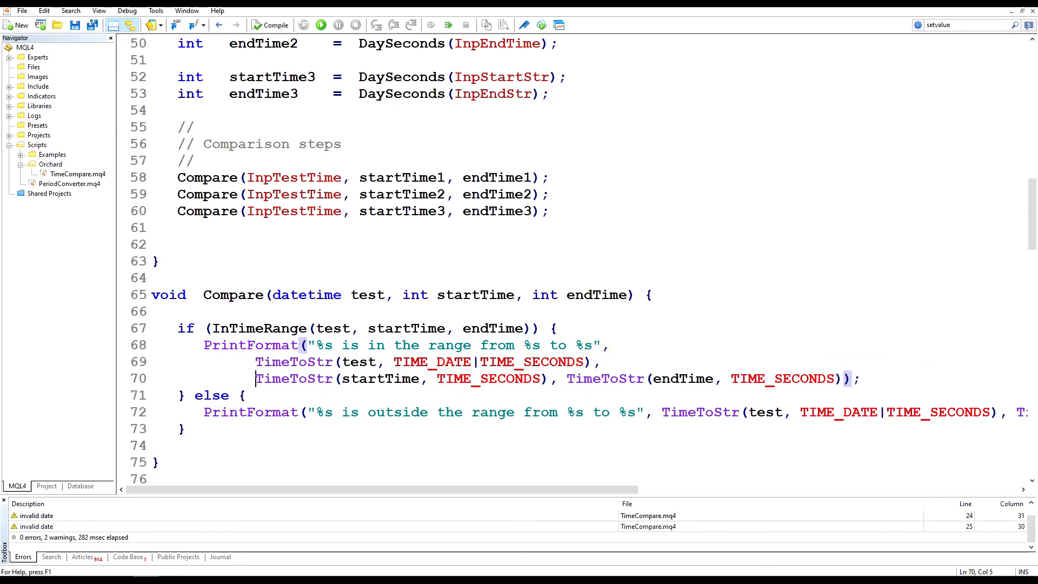
double_click(533, 345)
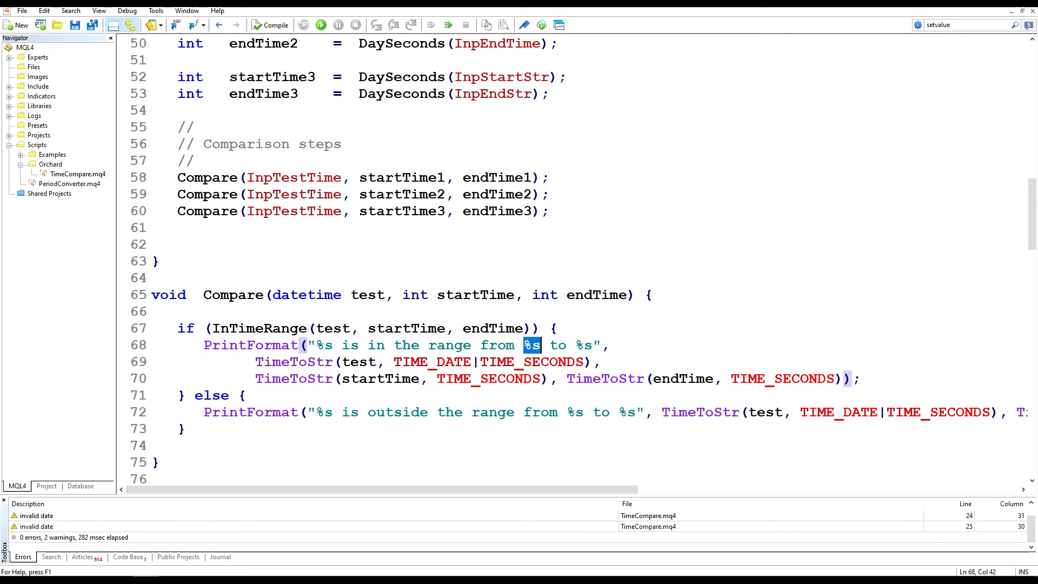
click(363, 378)
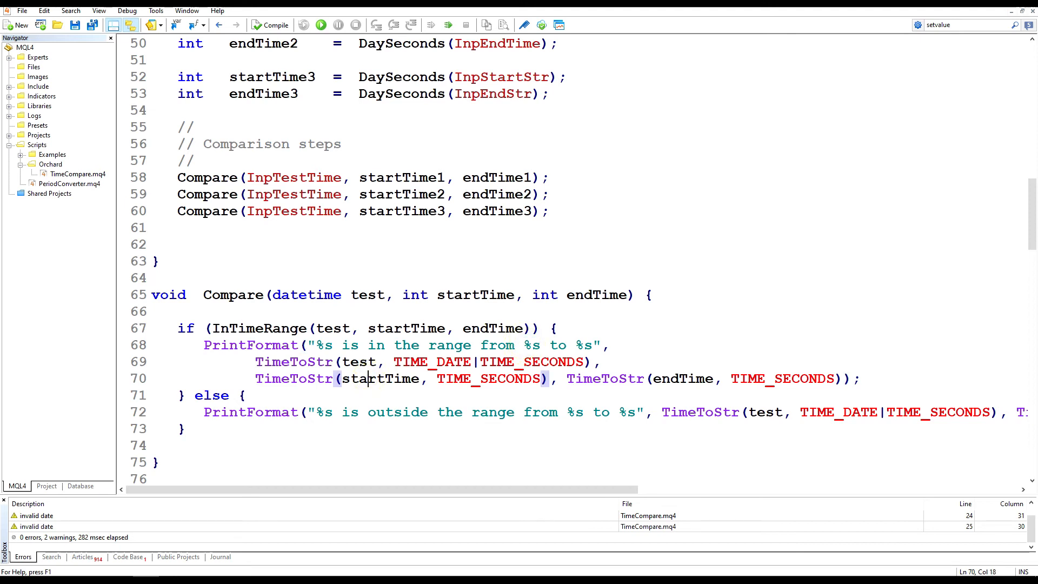
key(Enter)
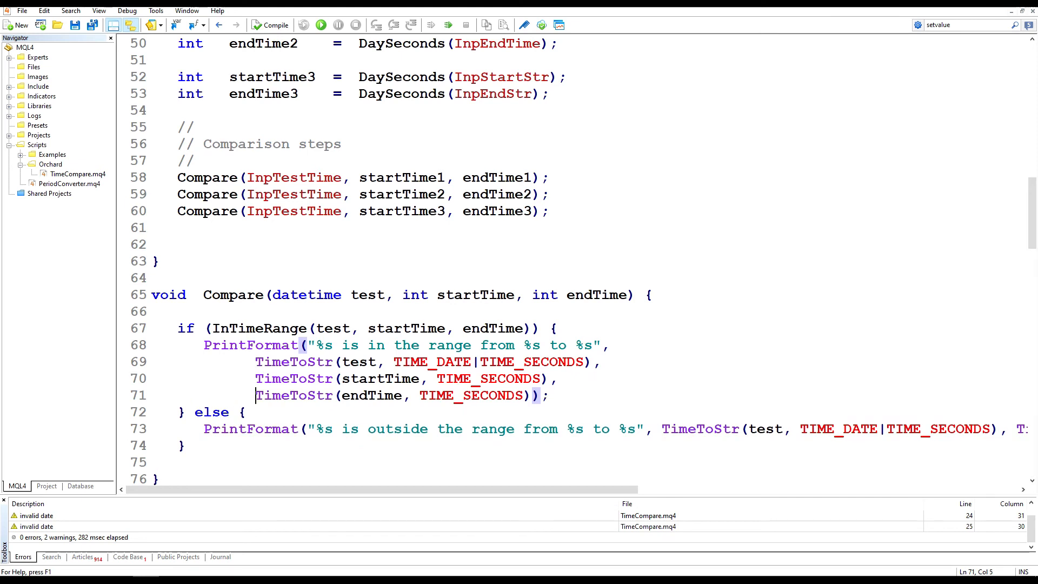
click(548, 396)
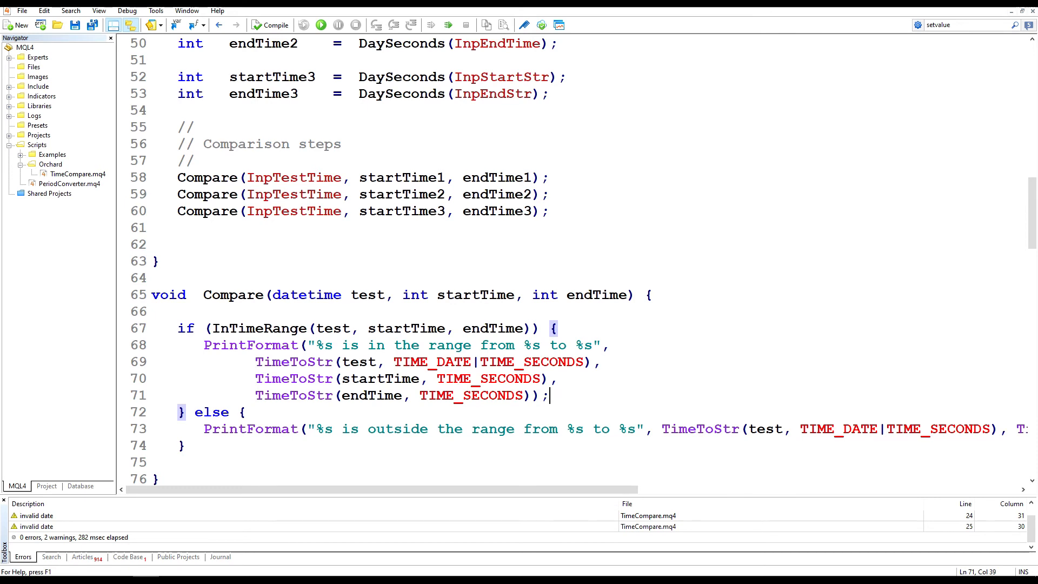
Split the outside-range PrintFormat call likewise and review the InpTestTime Compare calls in OnStart.
double_click(398, 428)
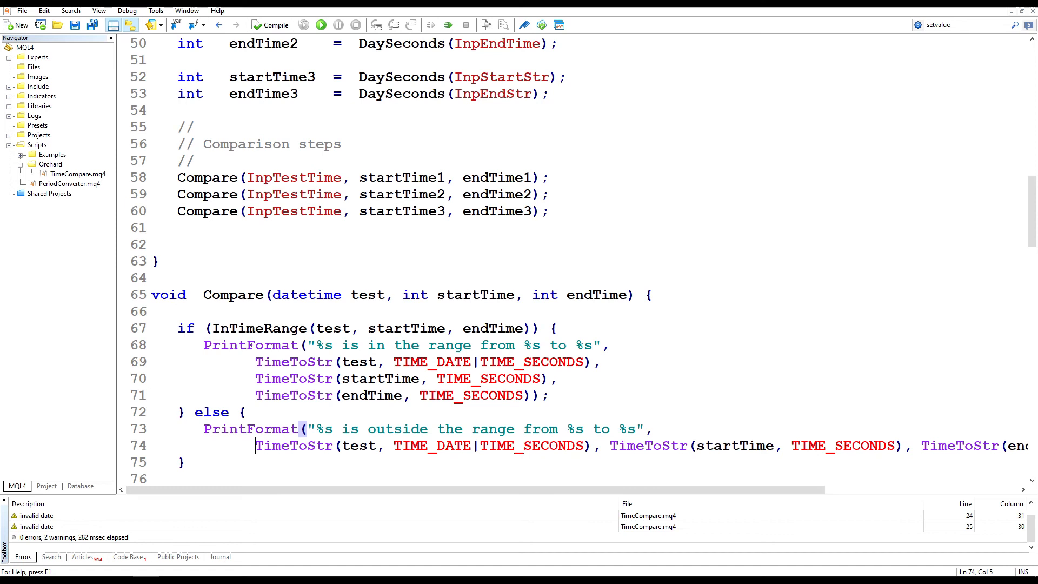
click(609, 446)
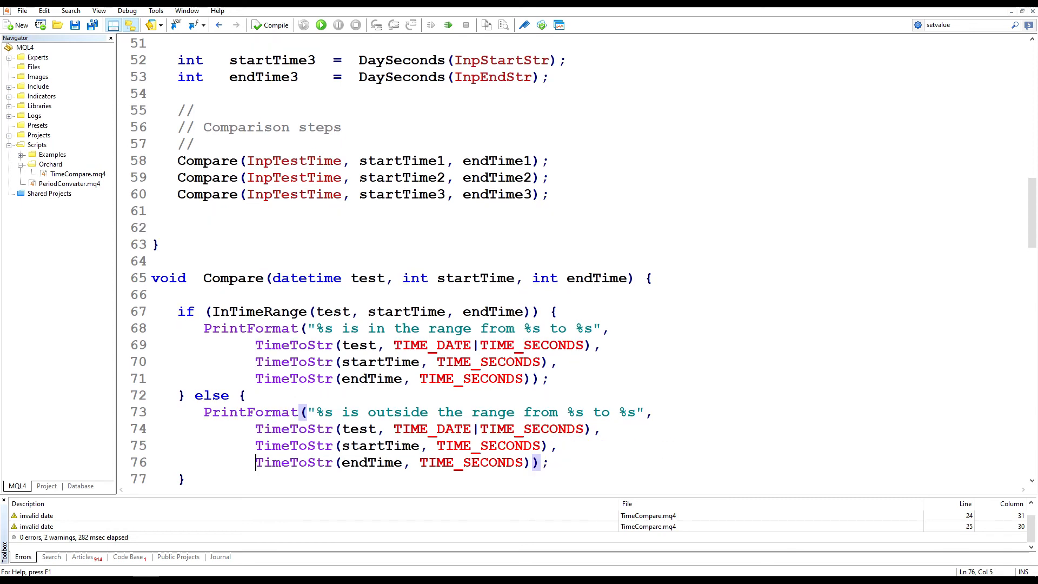
click(281, 194)
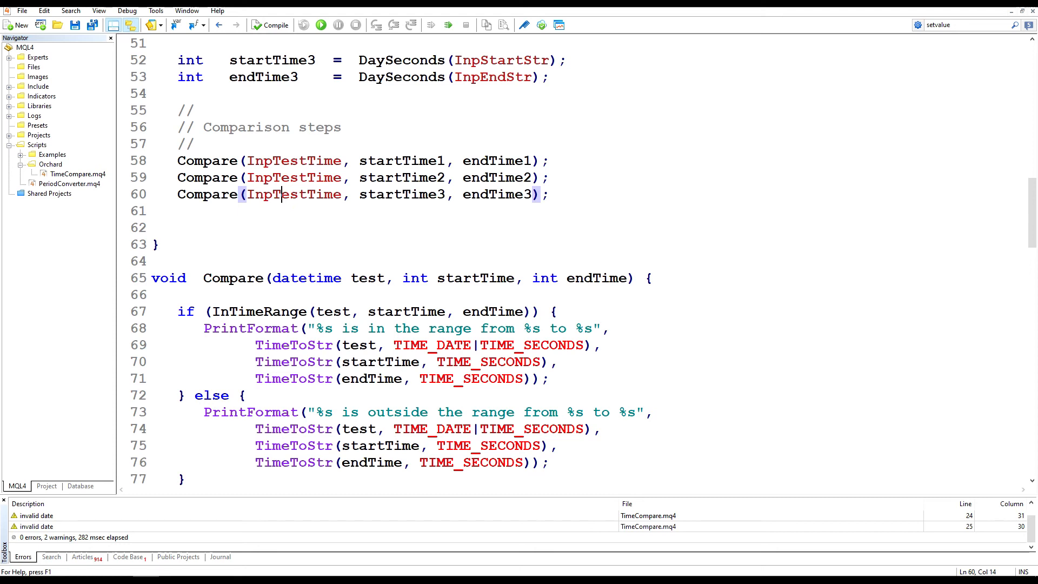
double_click(293, 160)
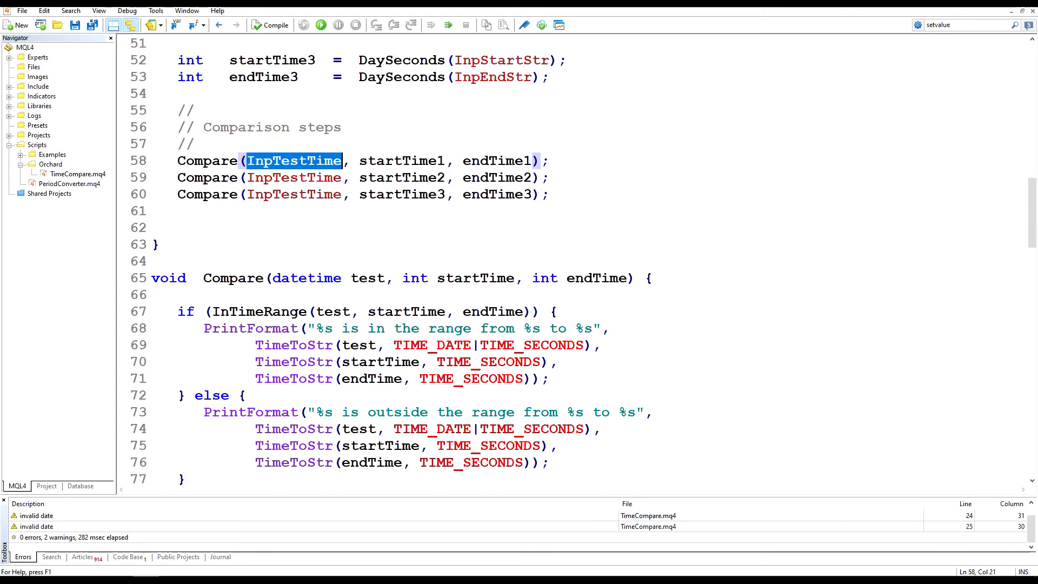
key(ctrl+Home)
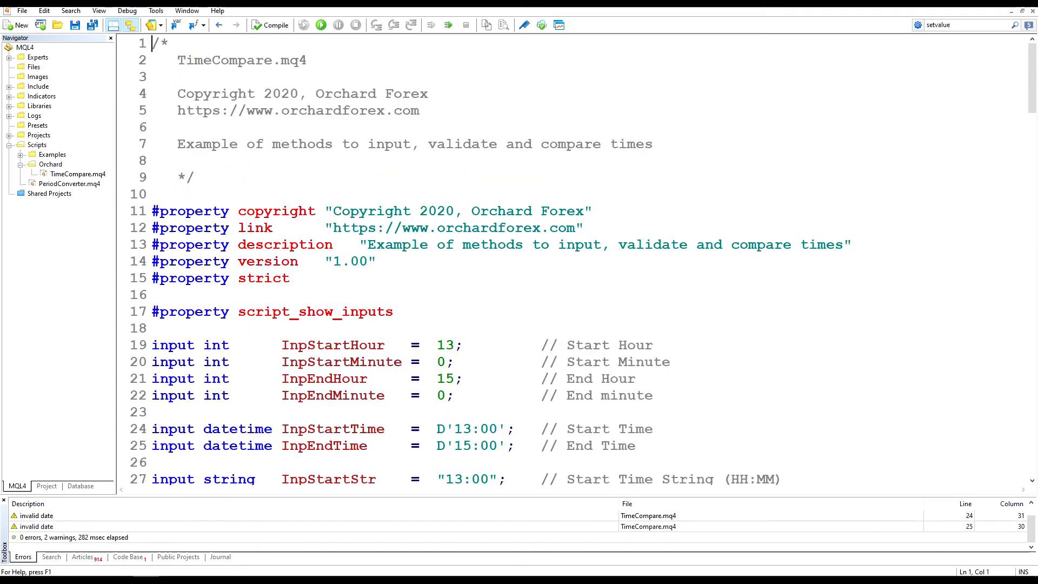
scroll(down, 3)
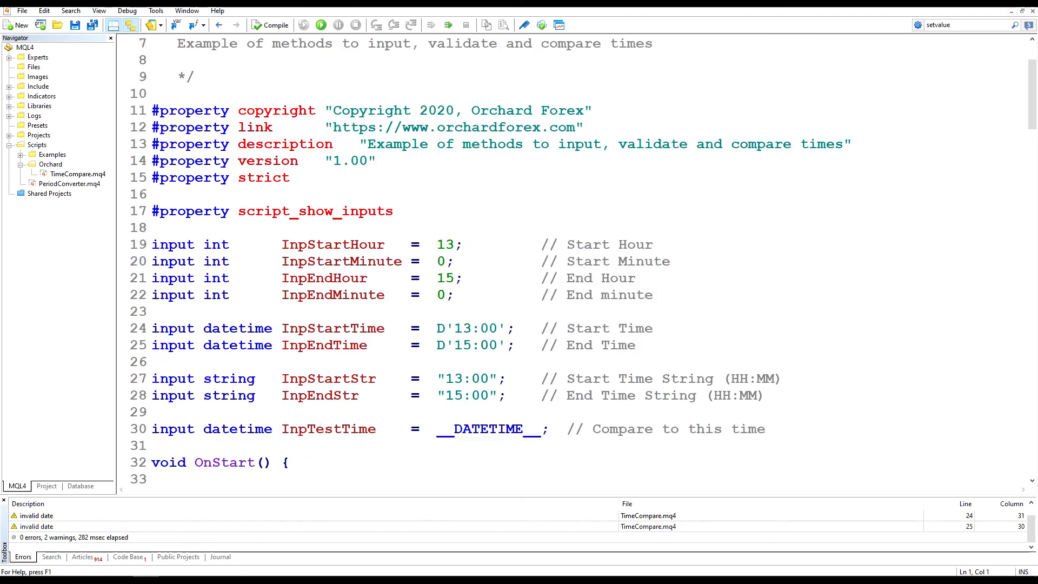
double_click(329, 428)
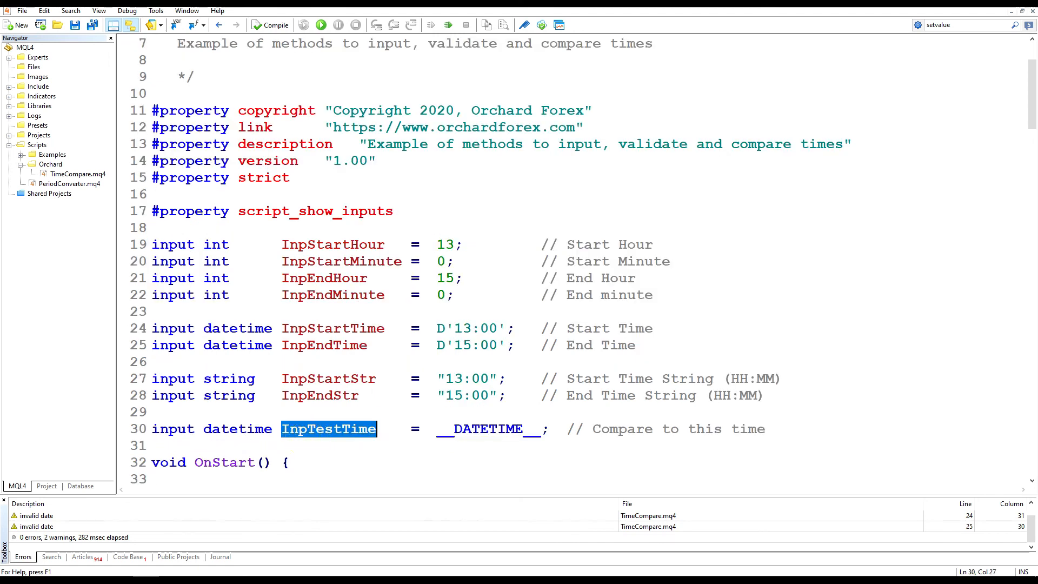
double_click(237, 428)
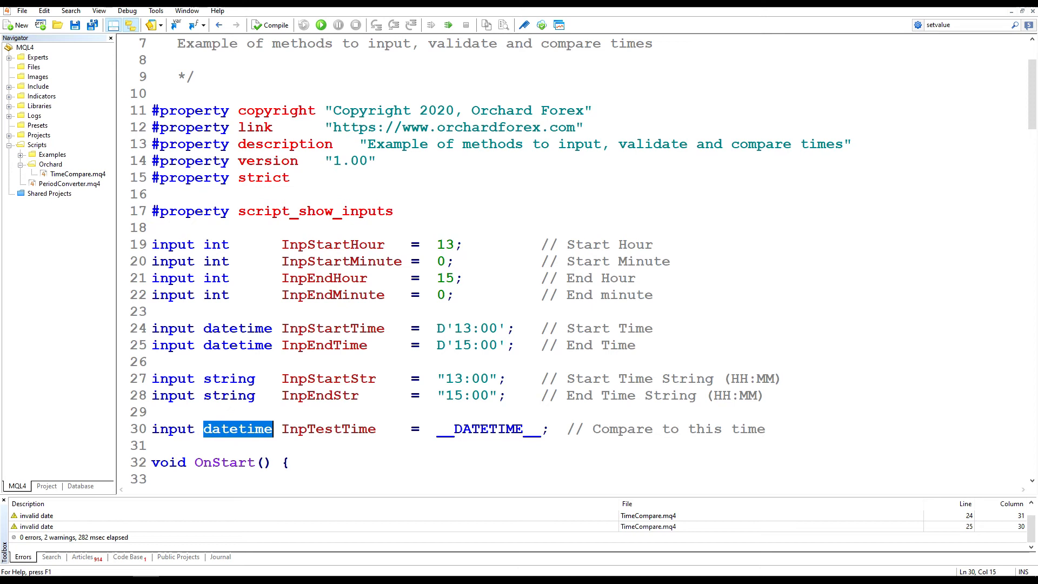
double_click(486, 428)
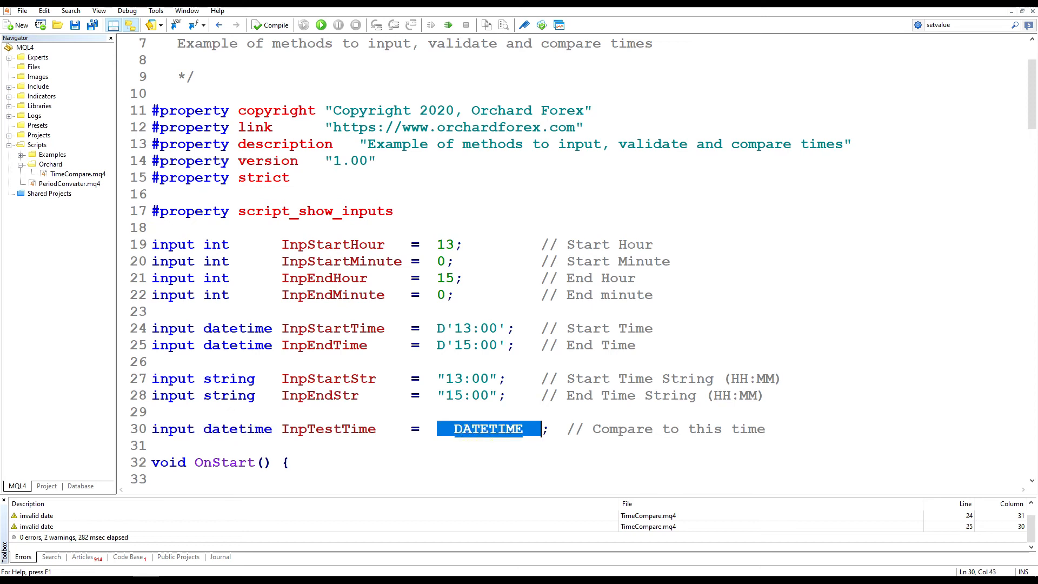
mouse_move(535, 441)
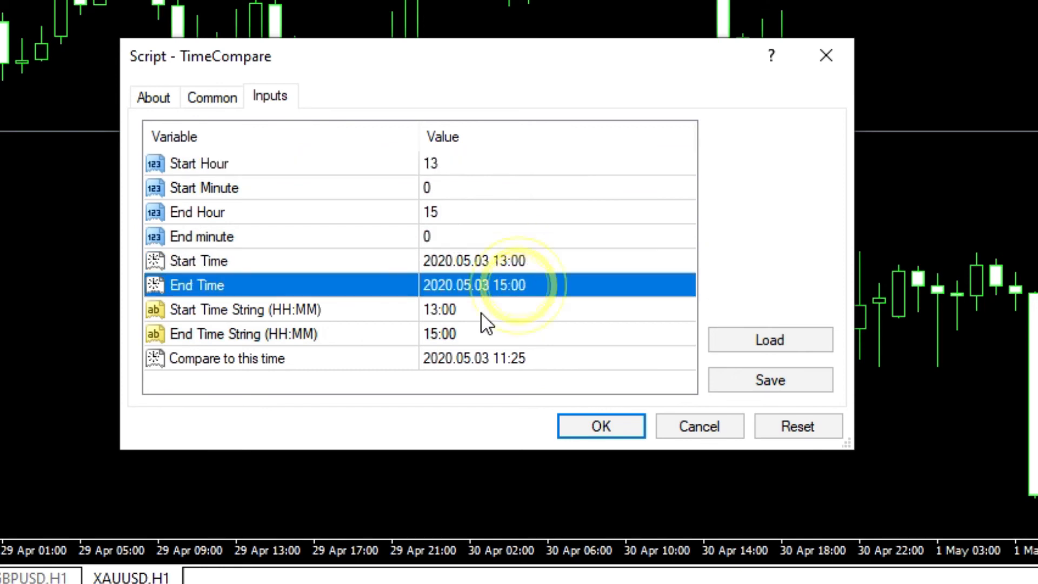
Run TimeCompare with default inputs so 11:25:10 logs as outside 13:00:00–15:00:00 three times.
click(439, 333)
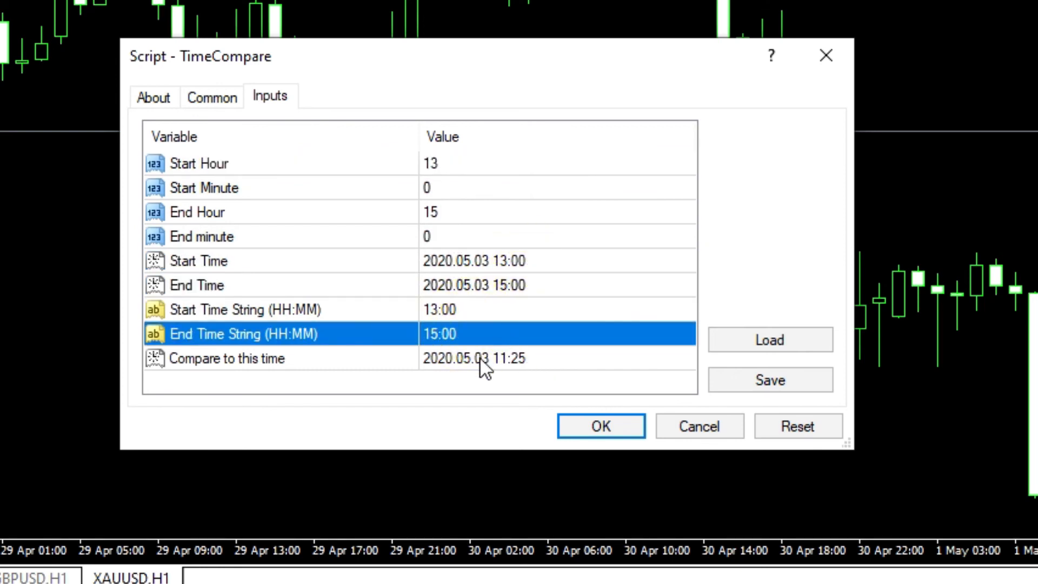
click(477, 358)
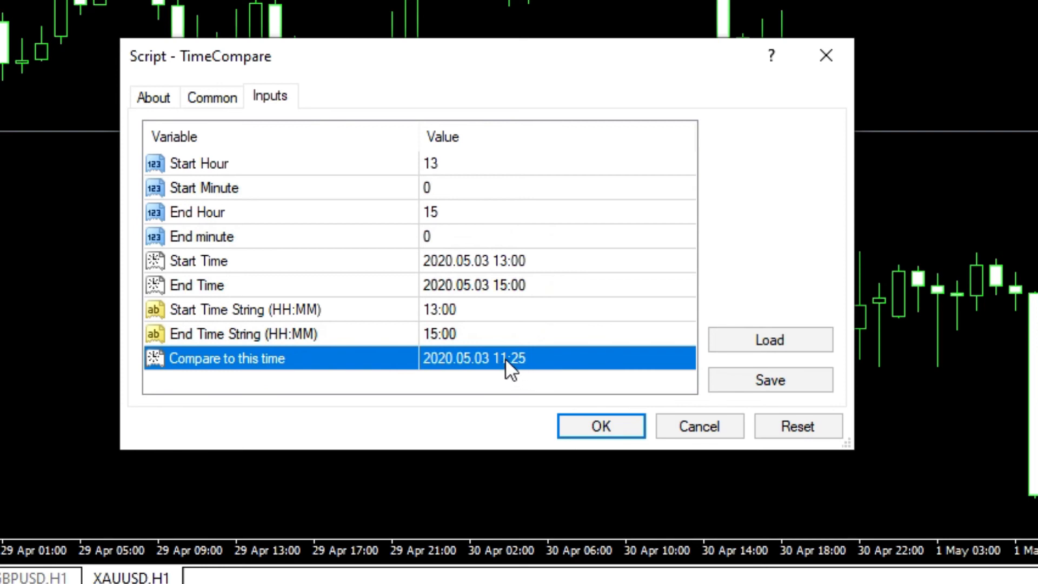
mouse_move(466, 178)
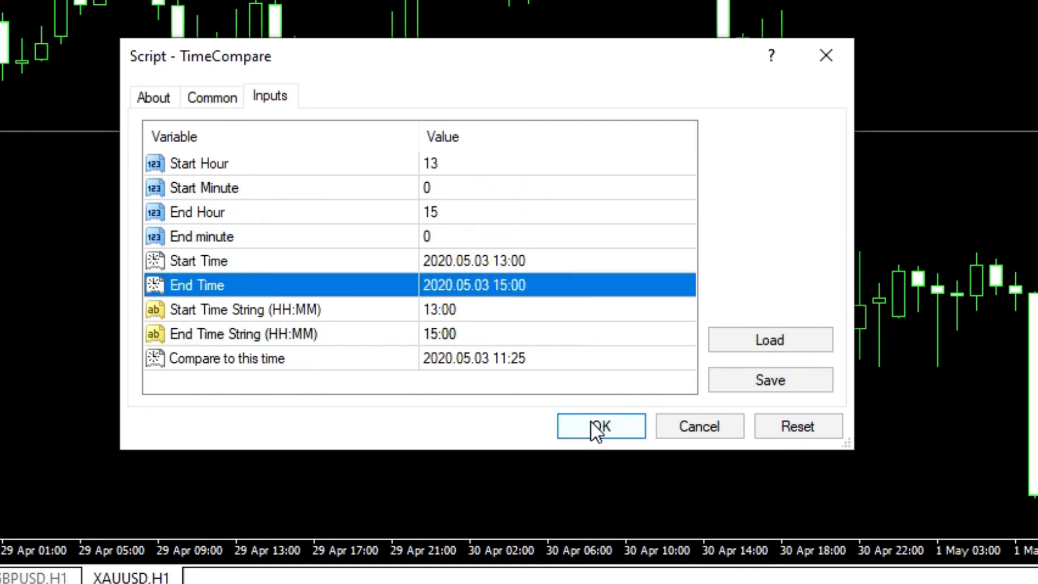
click(600, 426)
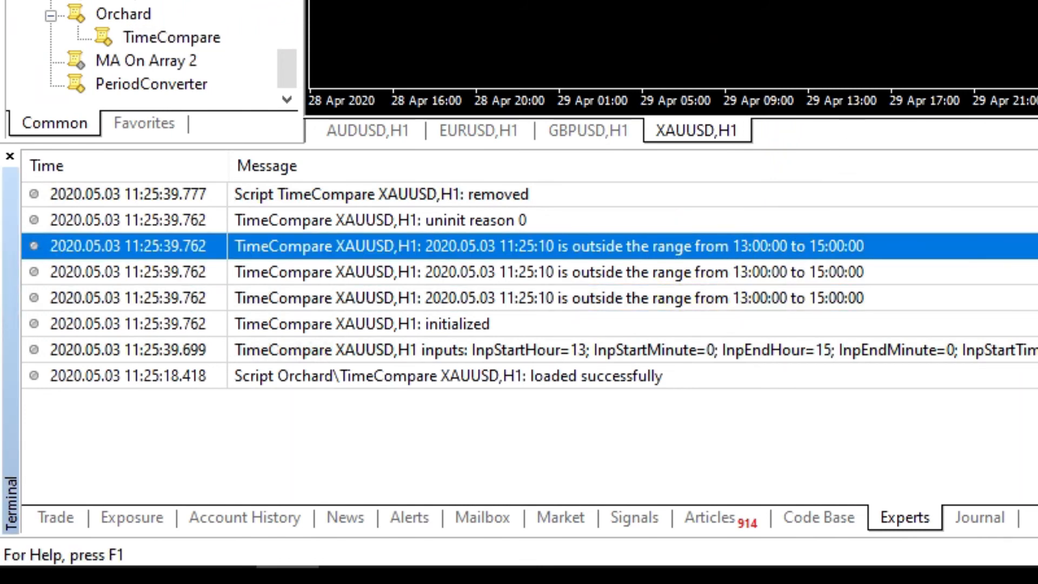
mouse_move(698, 259)
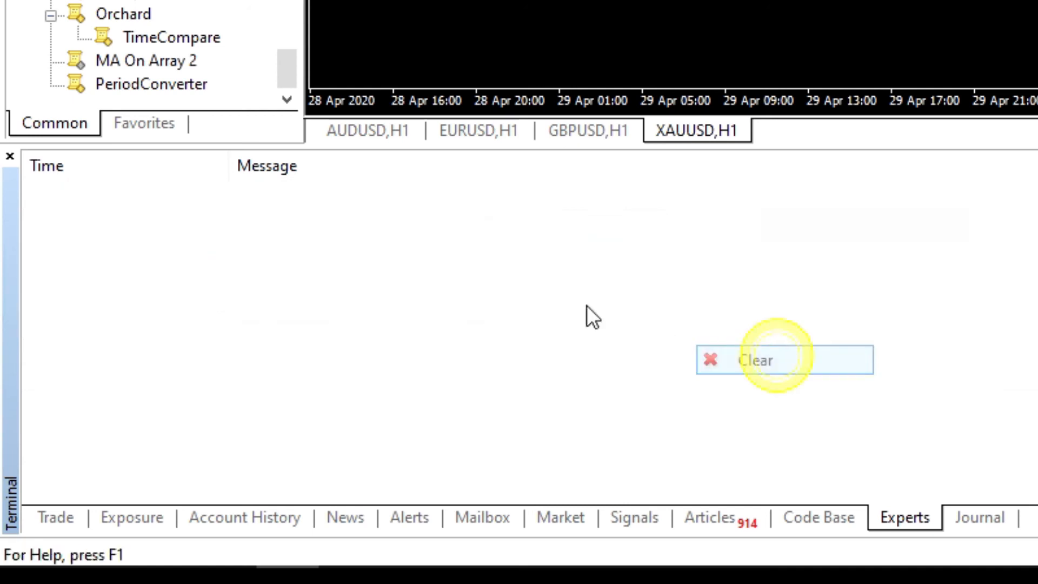
Rerun TimeCompare with Compare time 2020.05.03 13:25:10, read the three in-range lines, then clear the log.
double_click(171, 37)
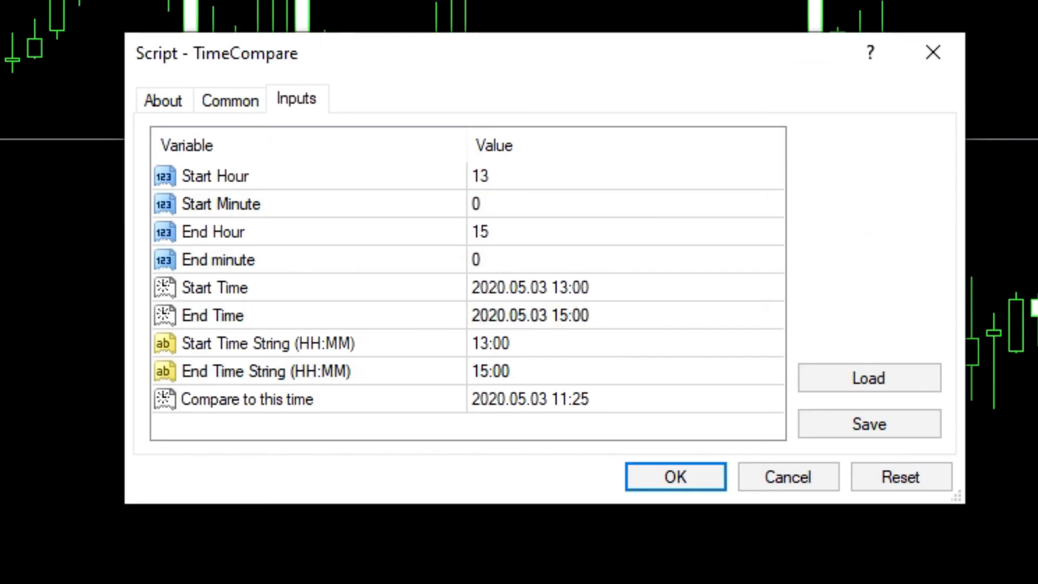
click(577, 399)
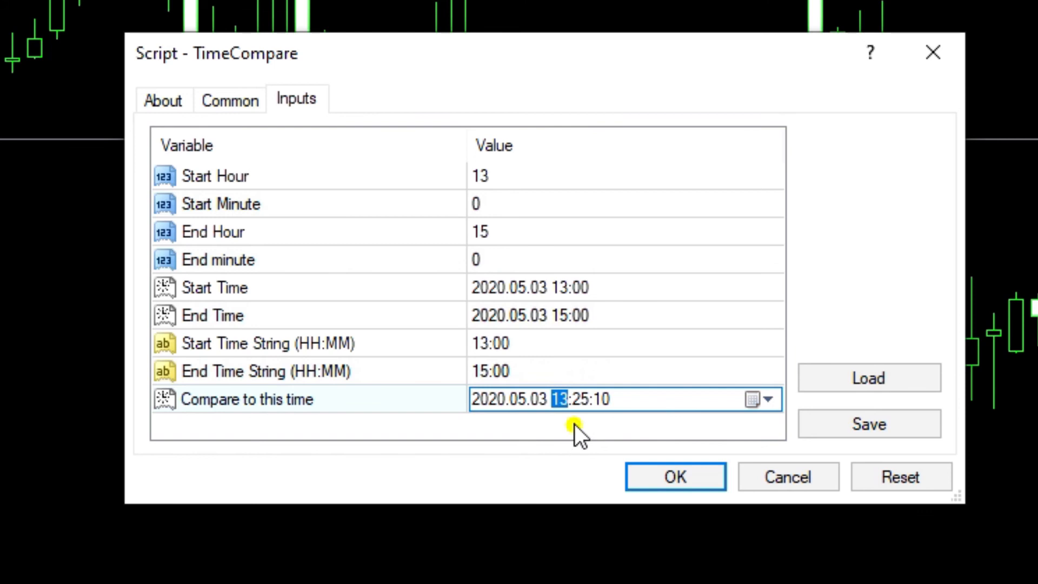
click(674, 475)
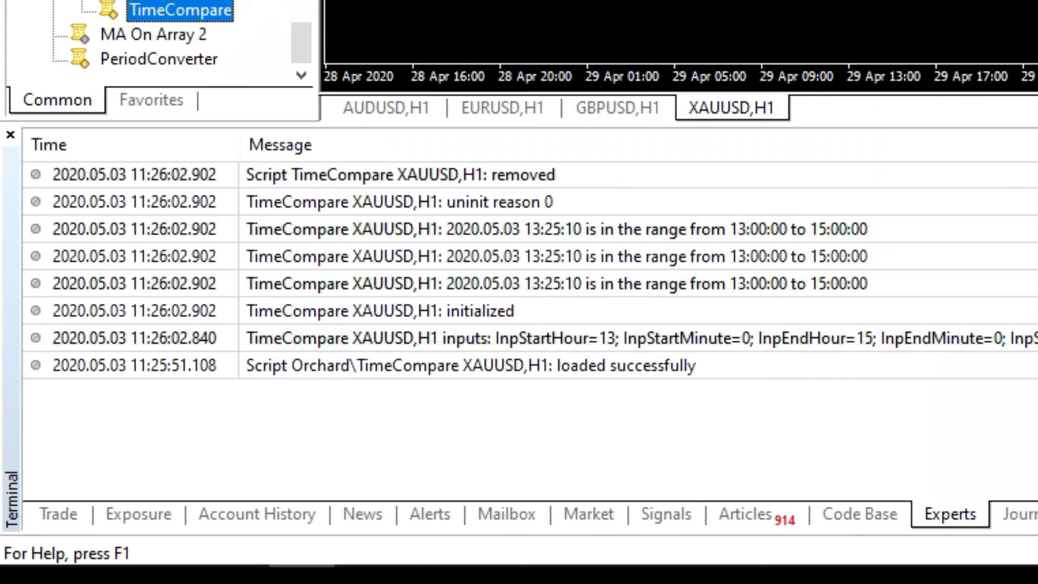
click(623, 284)
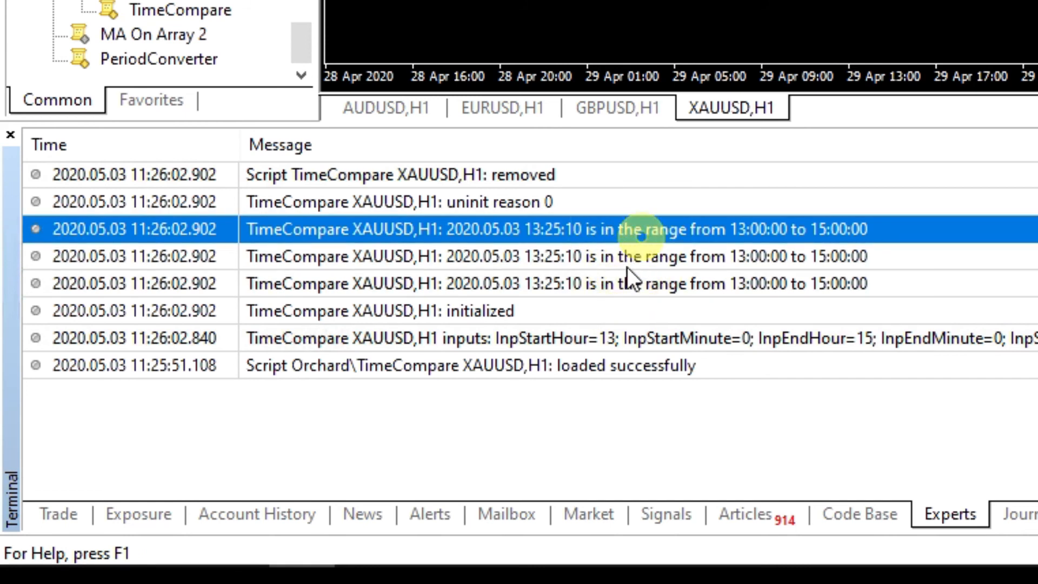
mouse_move(635, 281)
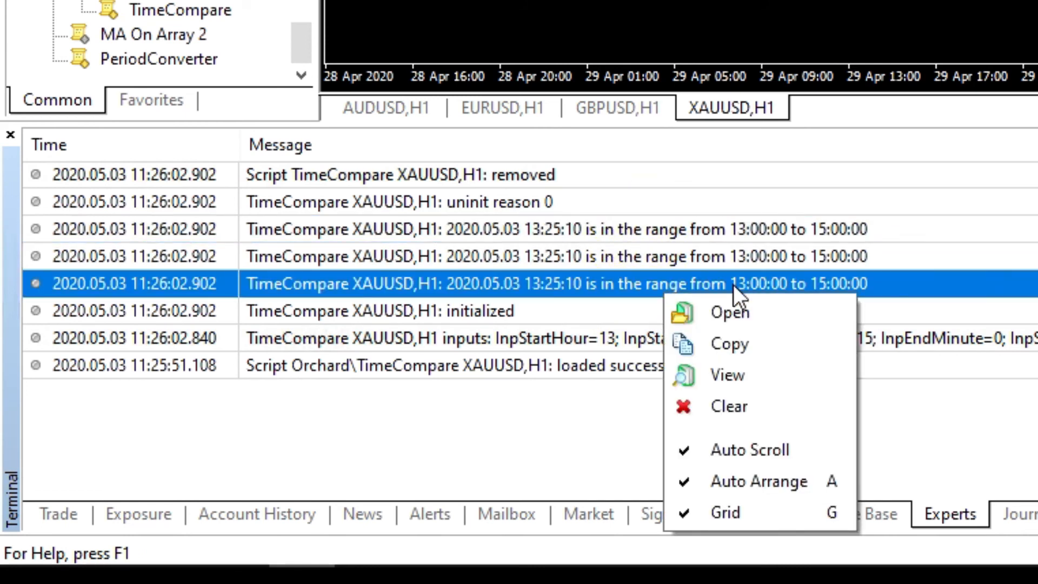
mouse_move(727, 405)
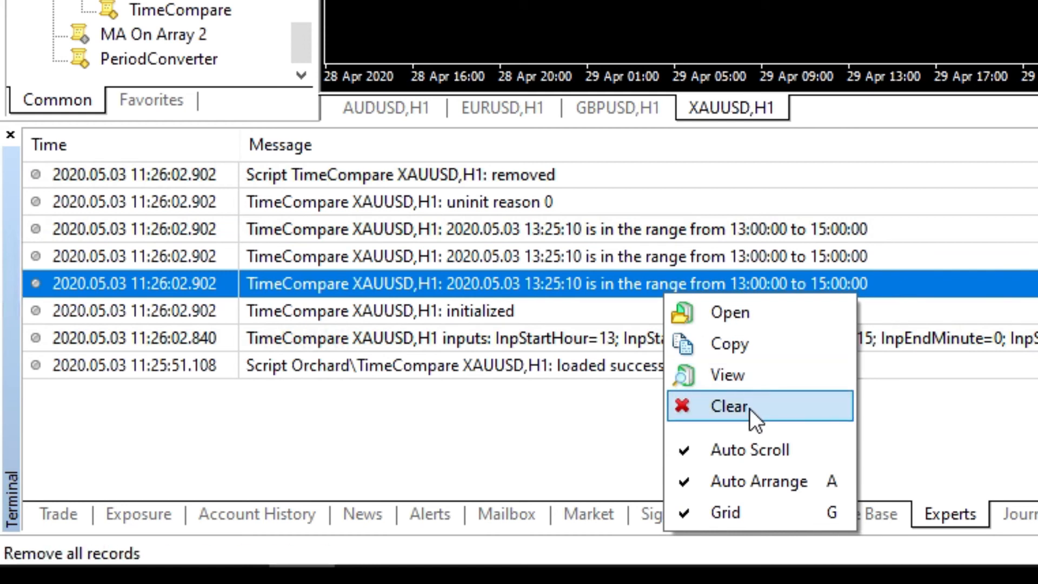
click(728, 407)
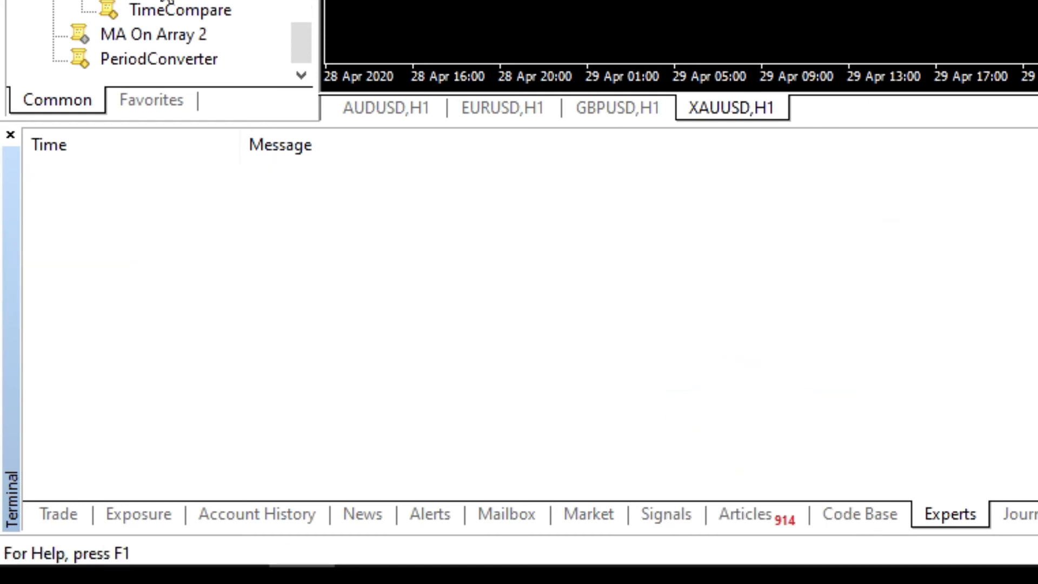
Relaunch TimeCompare with hour 16, Start Time String 10:00, End Time String 12:00 and compare time 12:25.
double_click(187, 10)
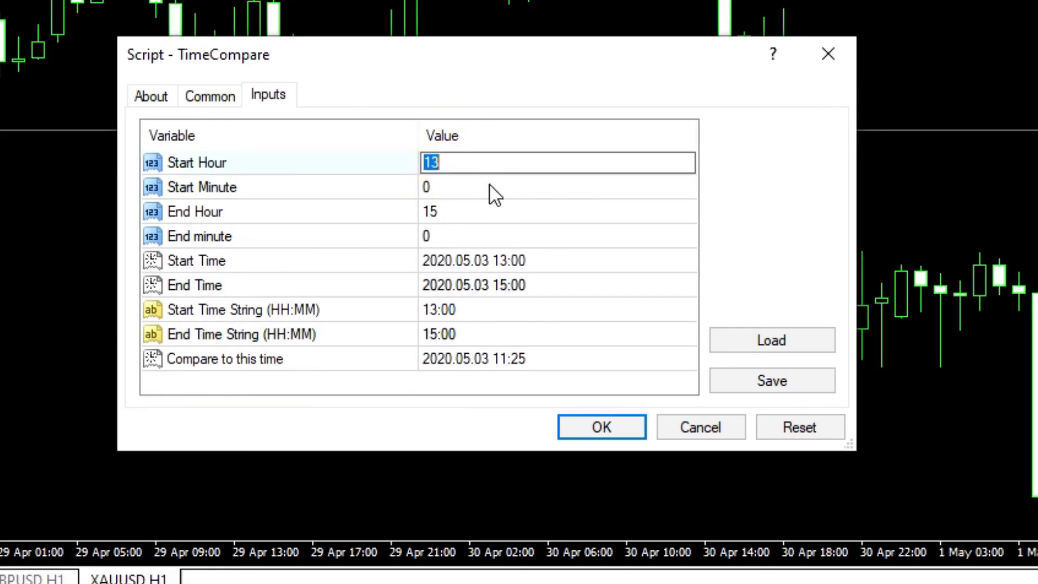
text(16)
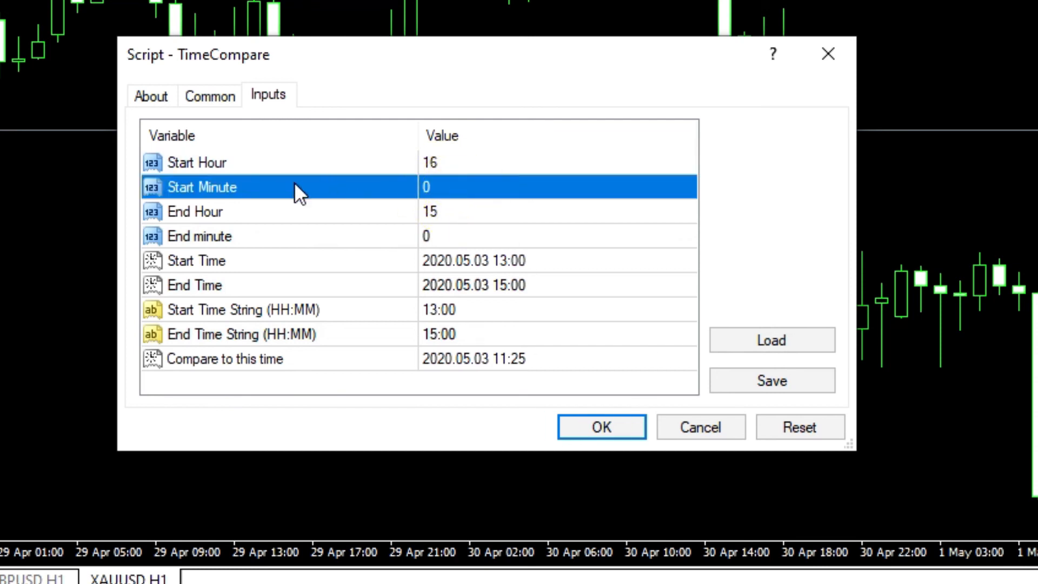
mouse_move(455, 171)
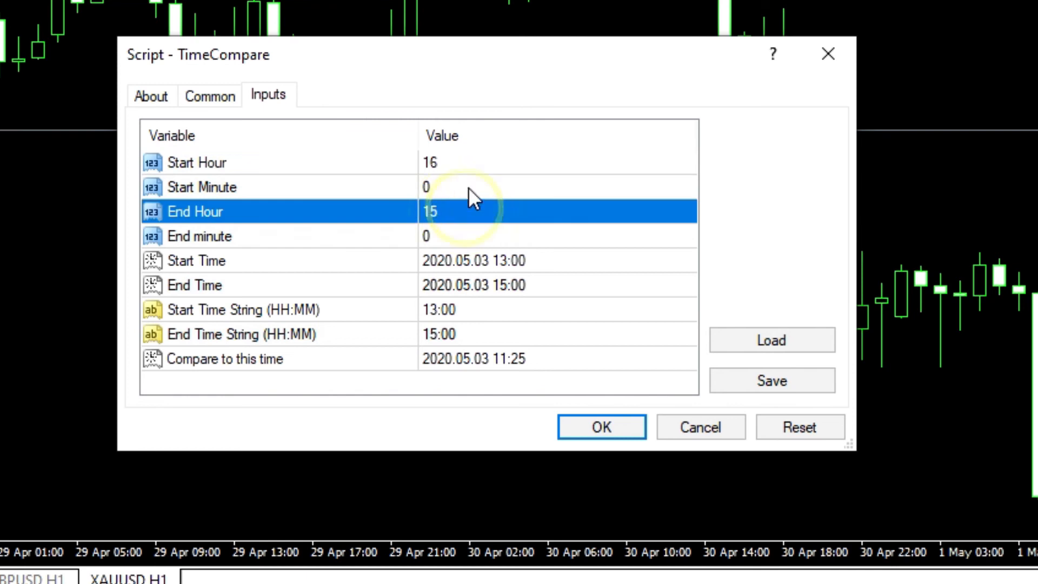
mouse_move(537, 265)
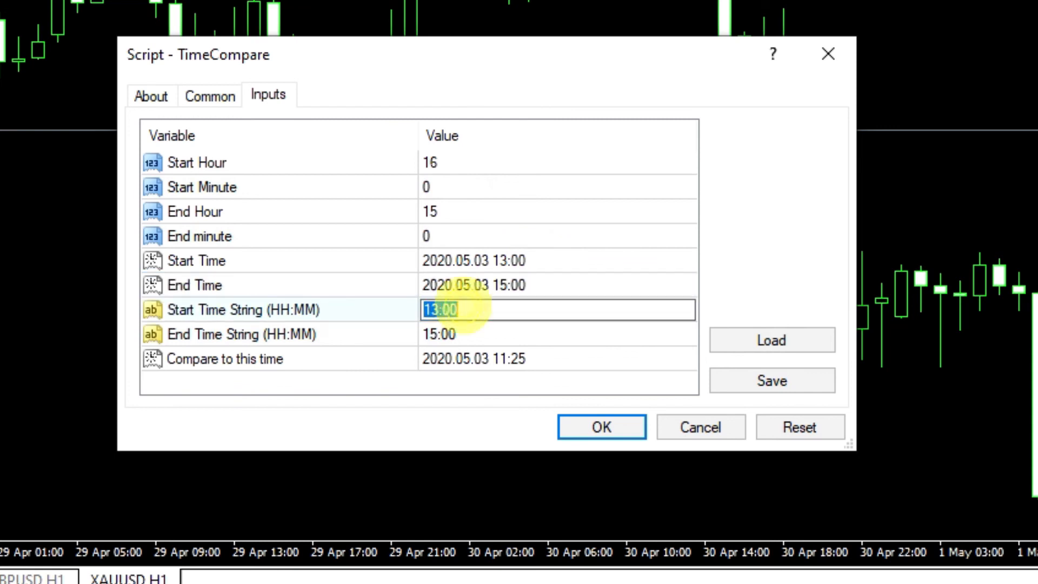
mouse_move(506, 331)
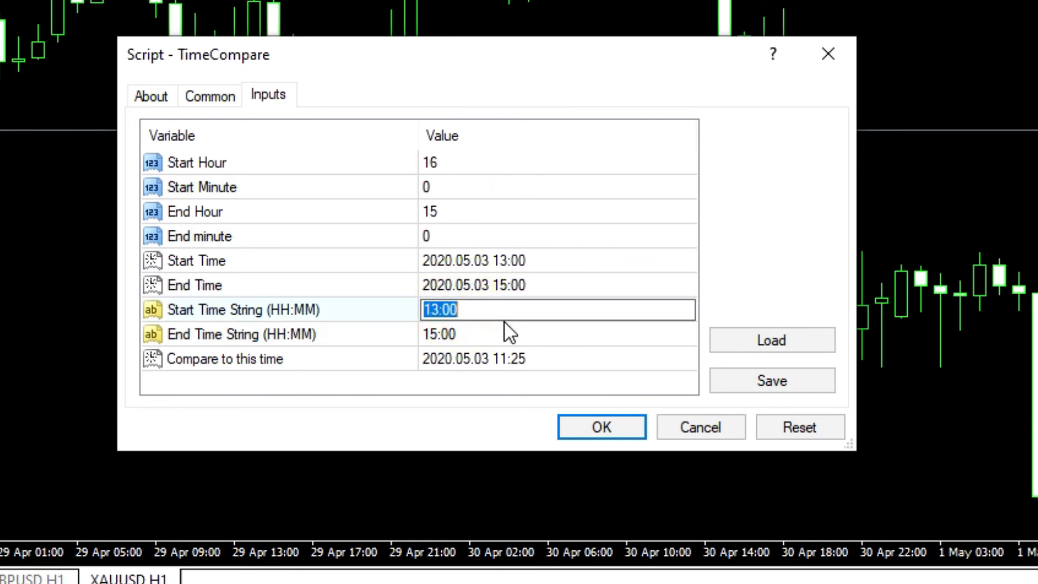
text(10:00)
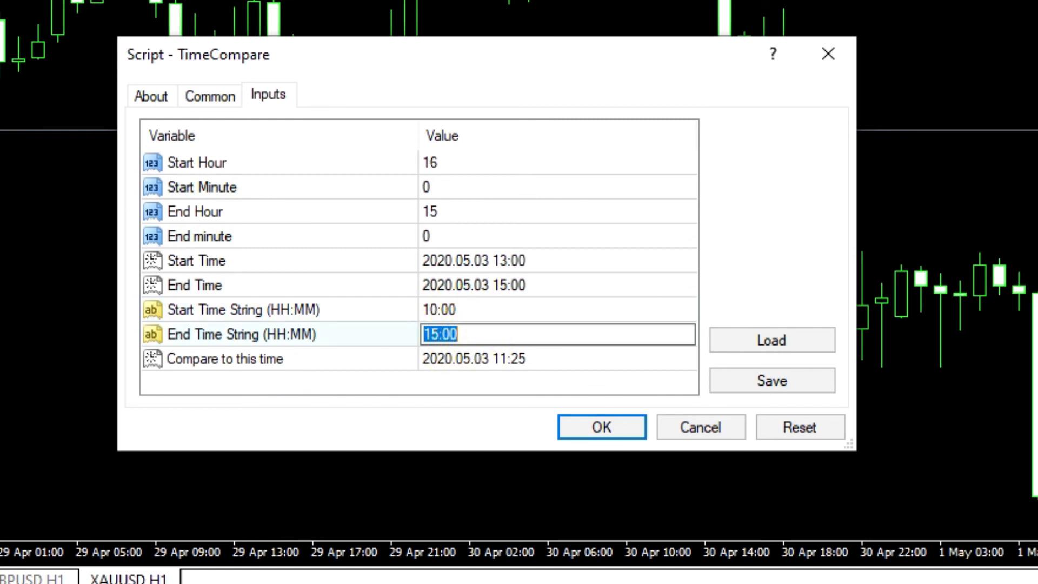
text(12:00)
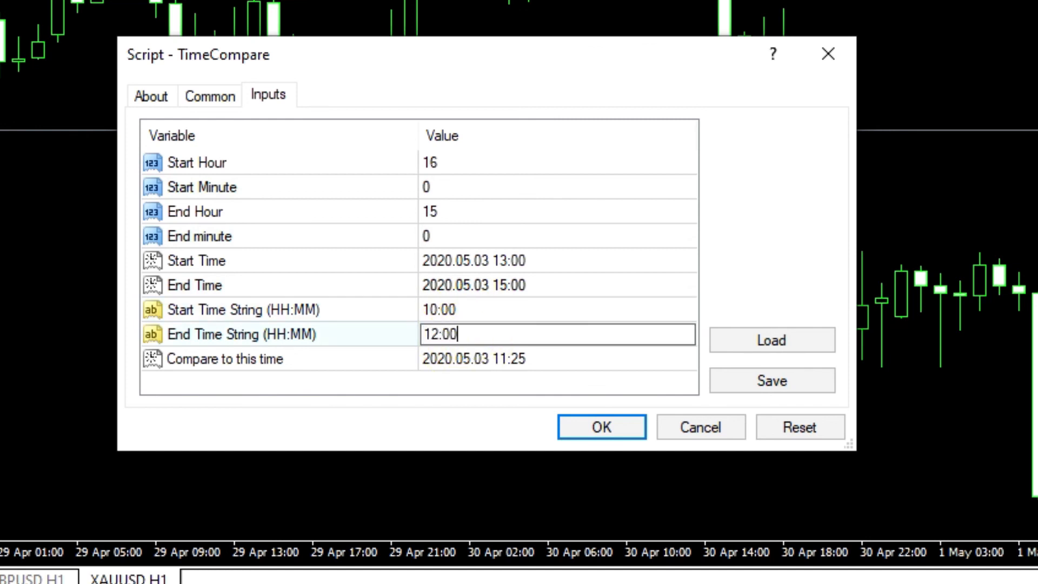
mouse_move(505, 371)
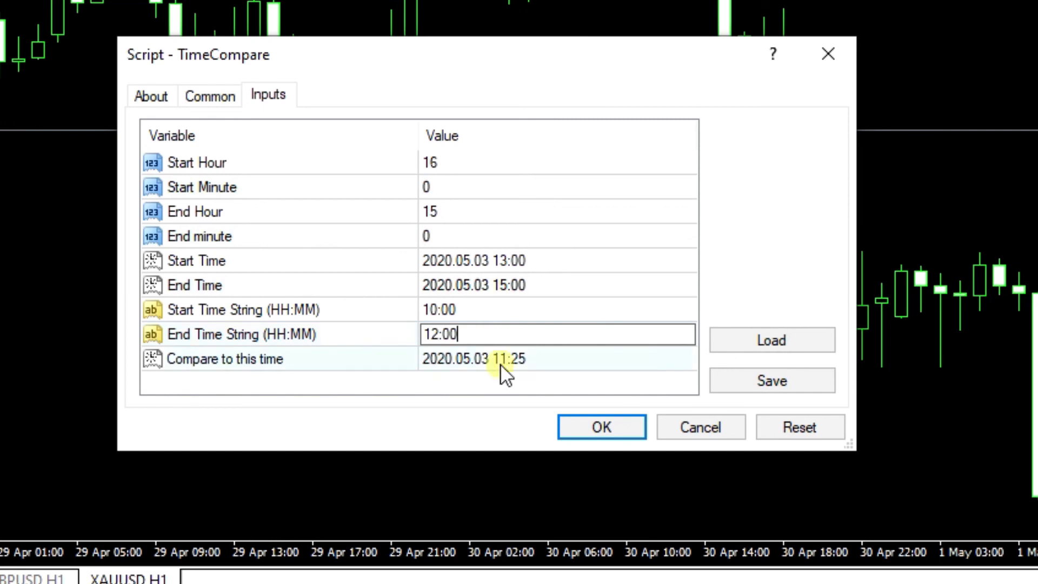
click(503, 358)
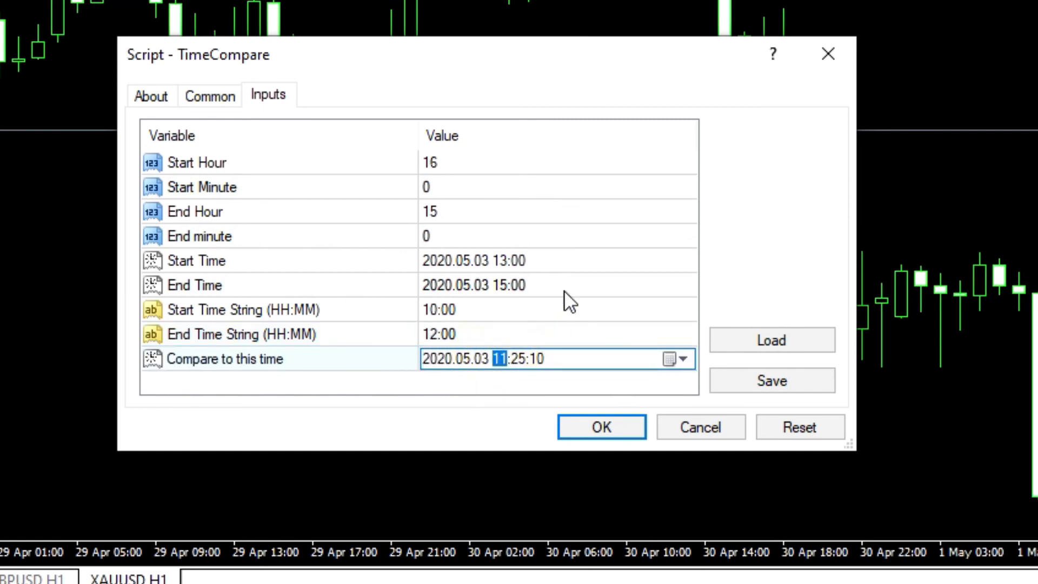
click(556, 334)
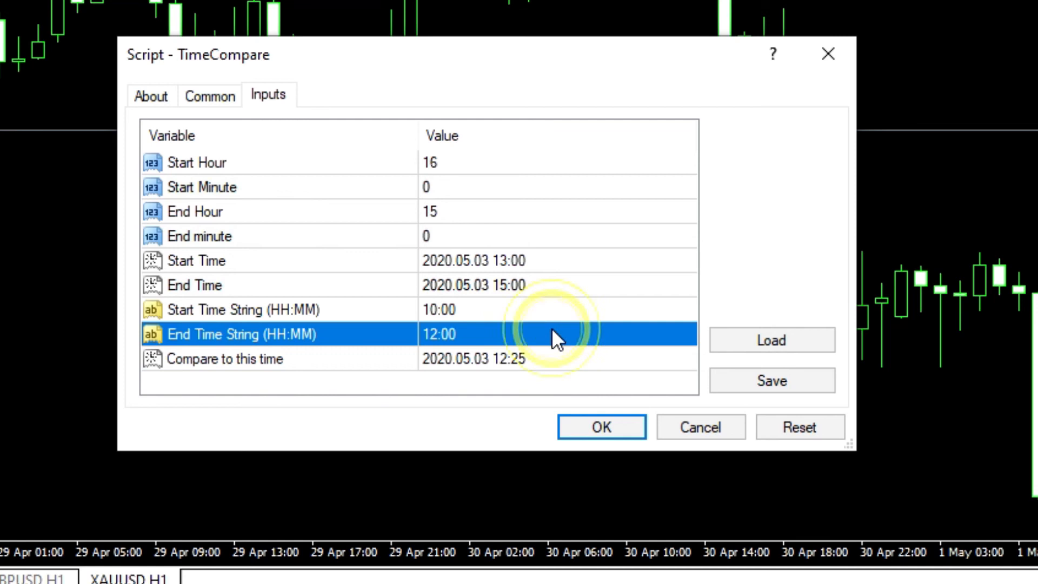
Confirm the input rows and run the script to log in/outside results for all three ranges.
click(483, 187)
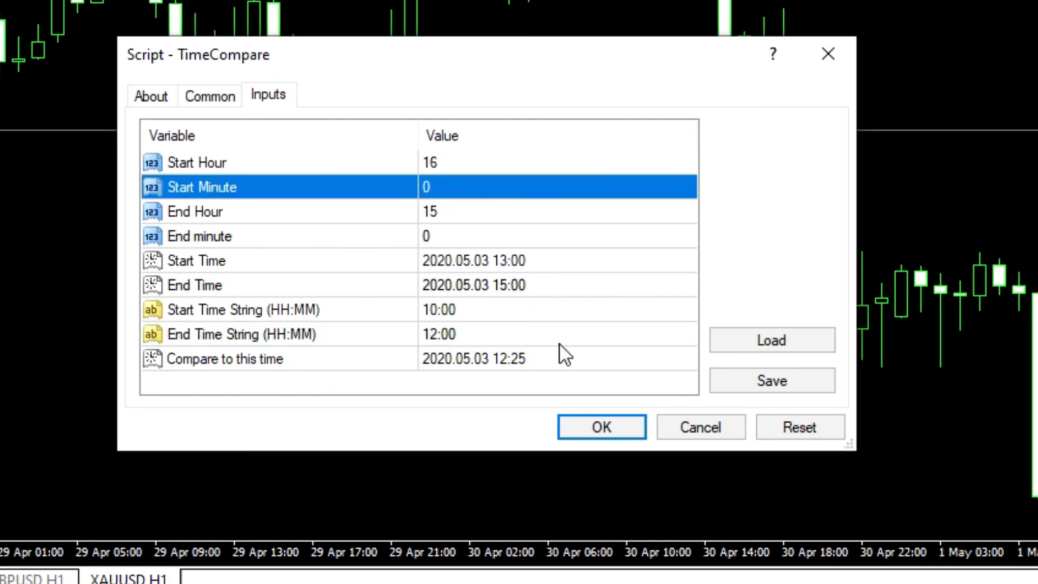
mouse_move(470, 165)
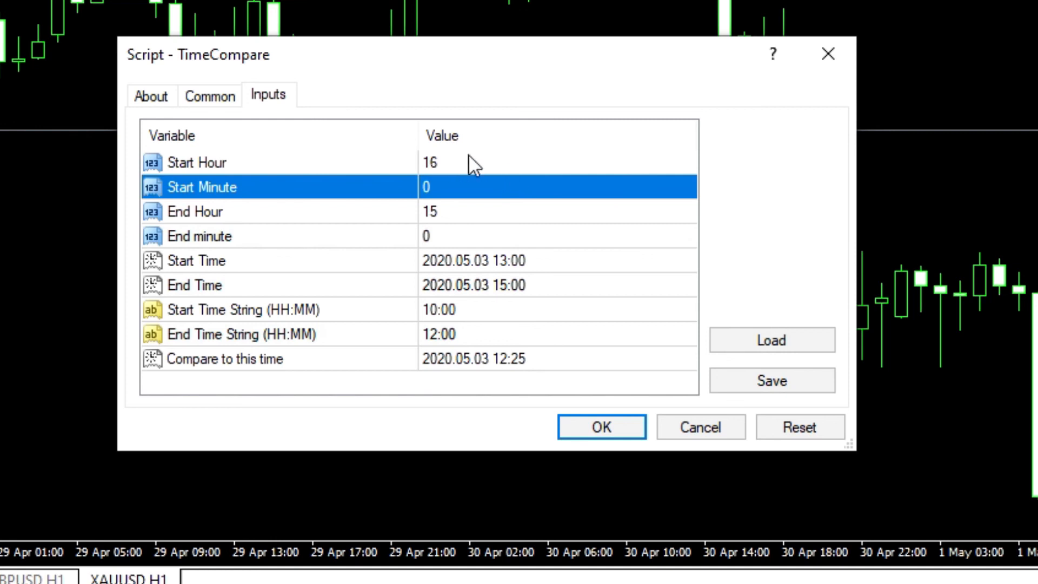
mouse_move(608, 216)
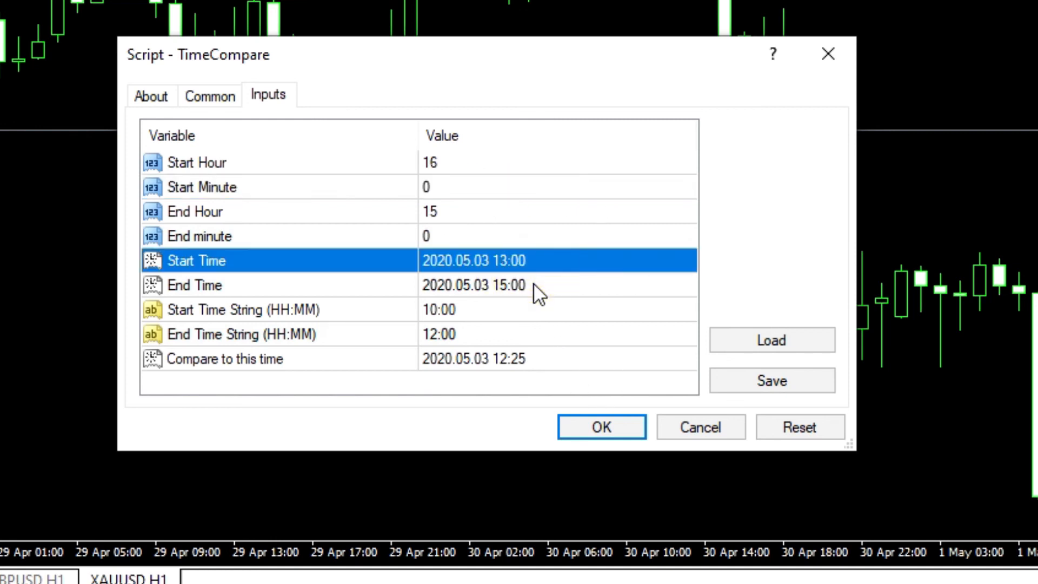
click(474, 286)
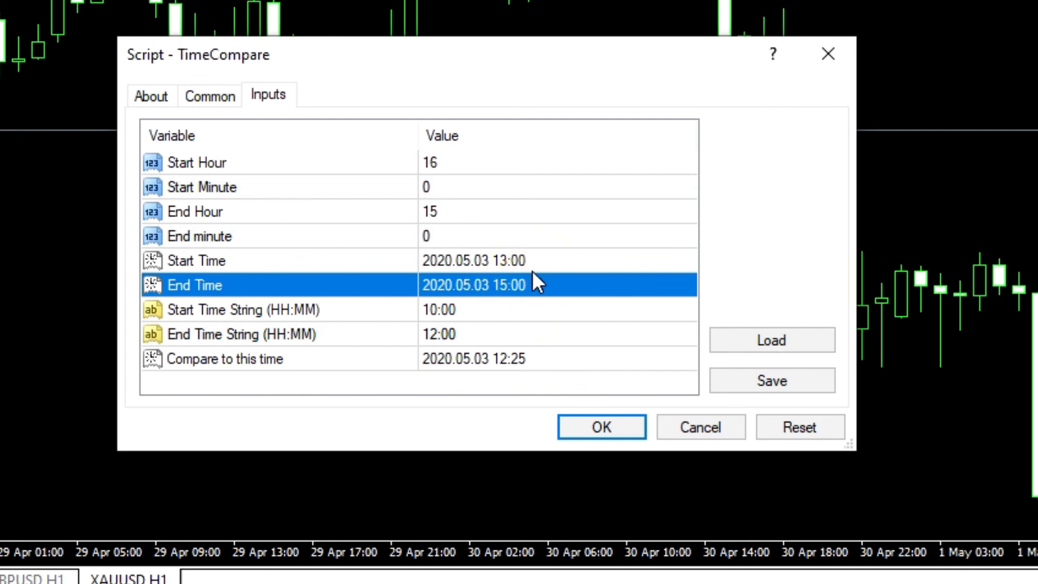
click(437, 335)
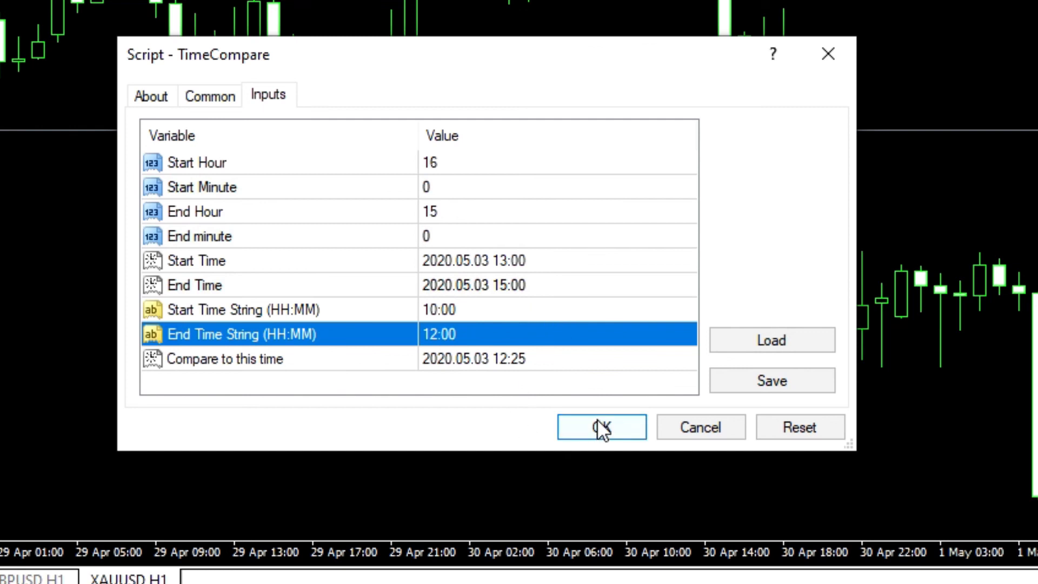
click(601, 426)
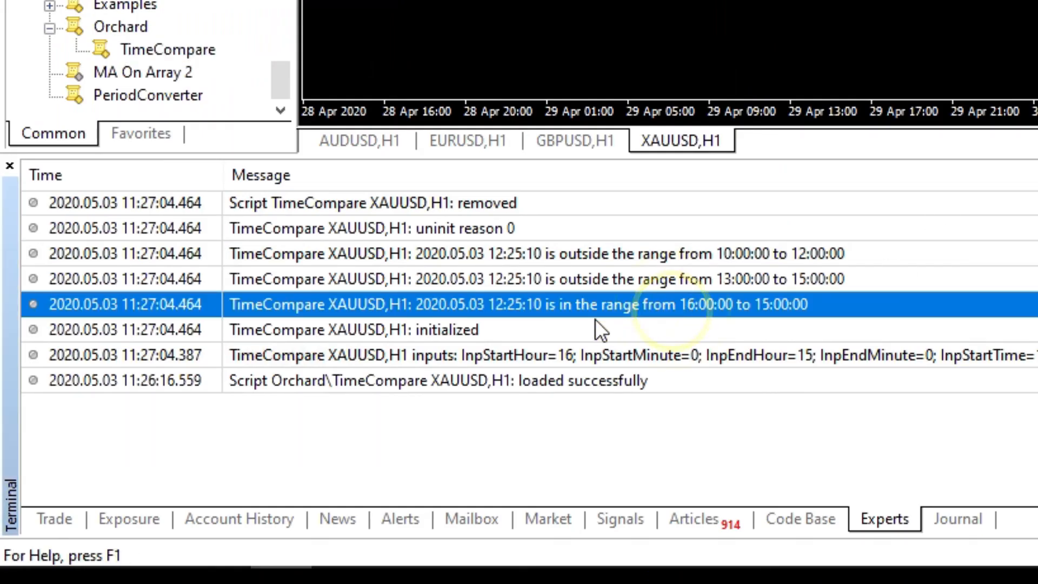
mouse_move(689, 312)
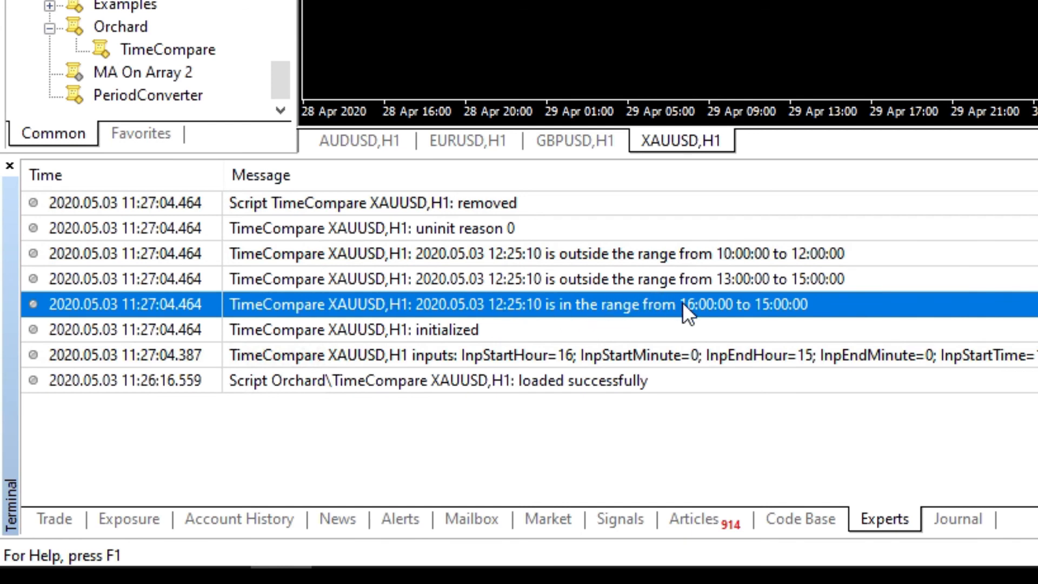
mouse_move(615, 291)
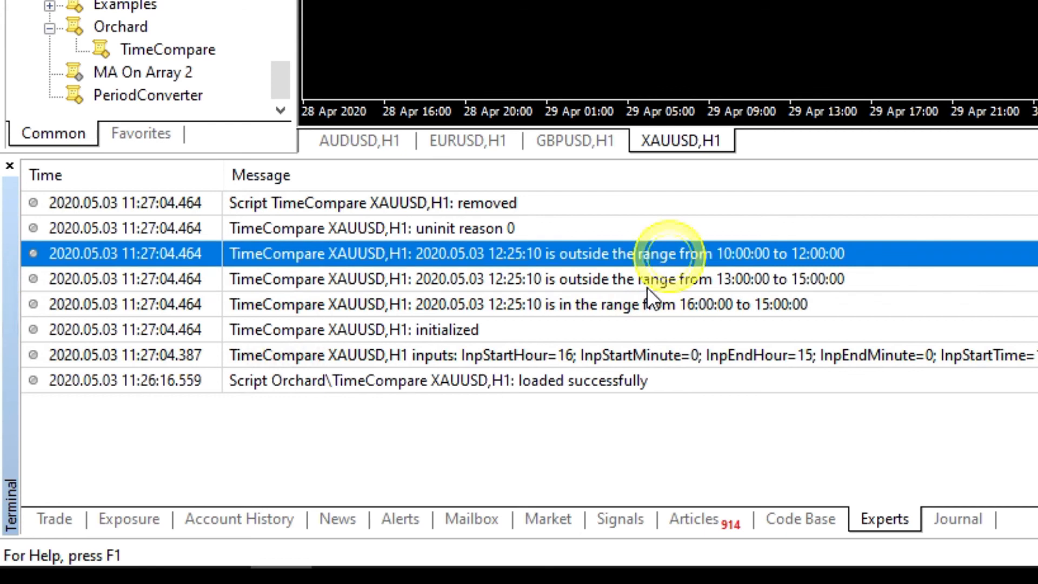
mouse_move(830, 98)
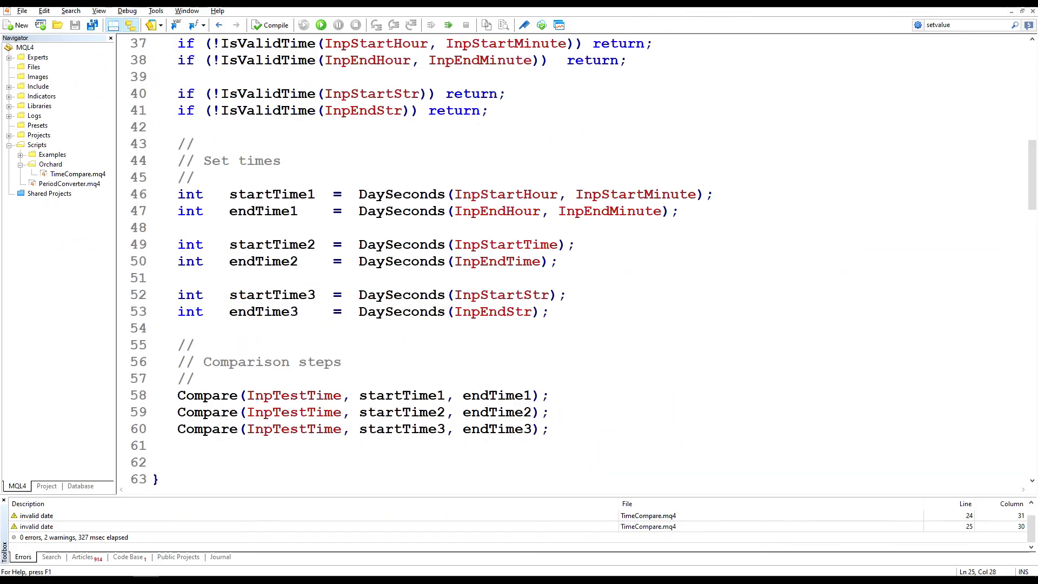
scroll(up, 3)
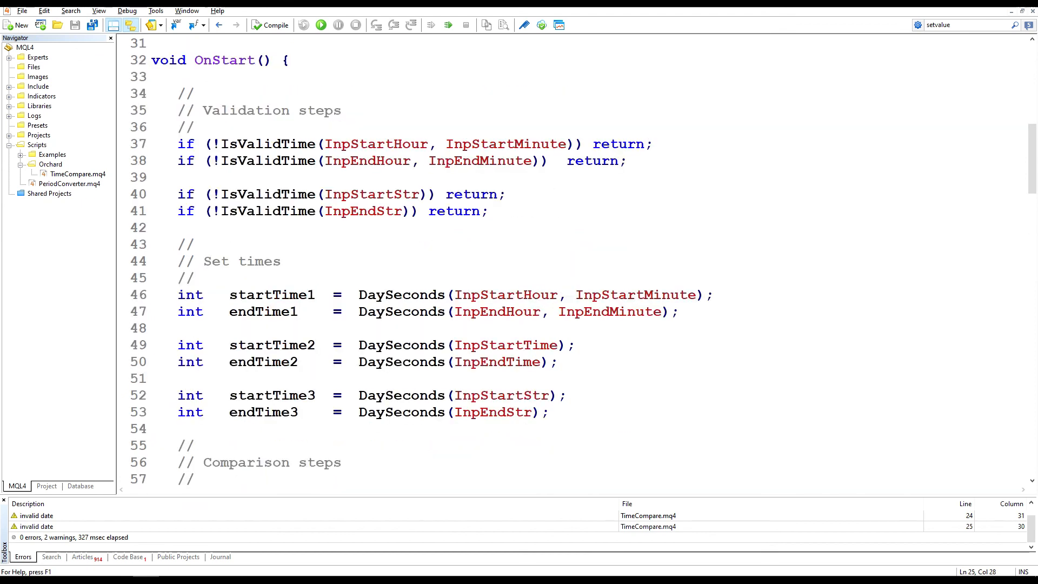
scroll(down, 3)
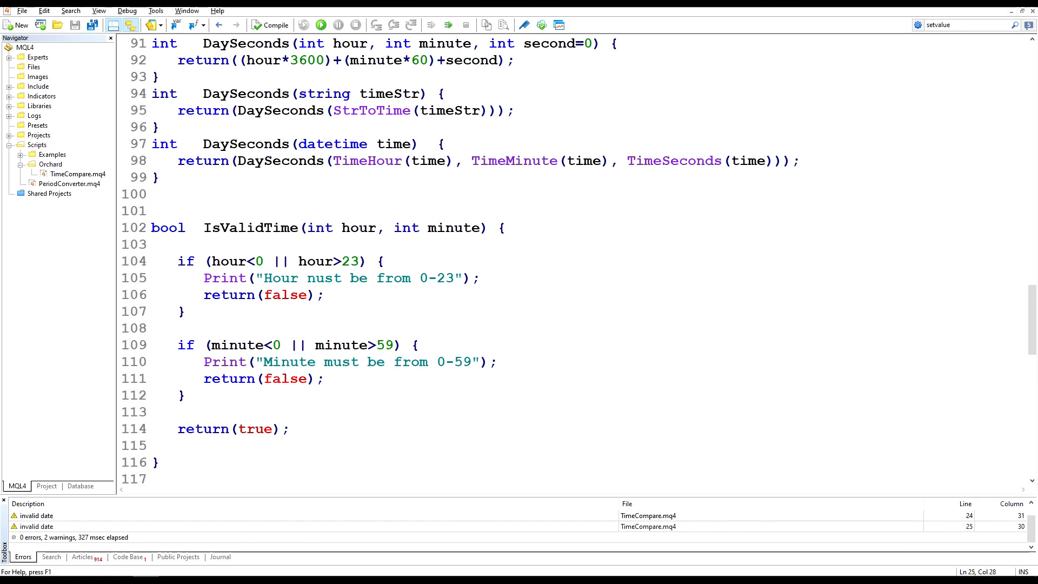
scroll(up, 3)
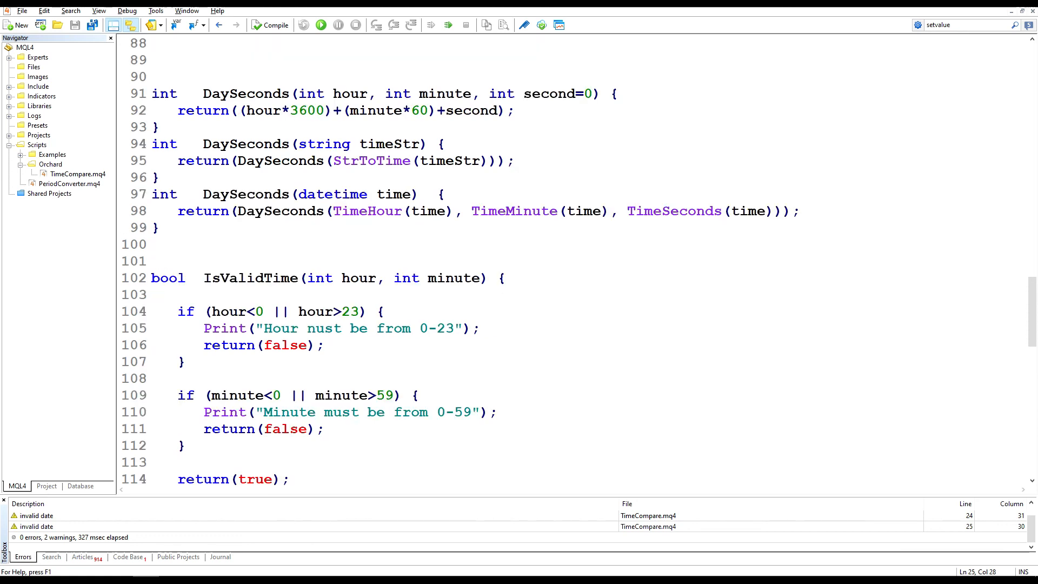
scroll(down, 3)
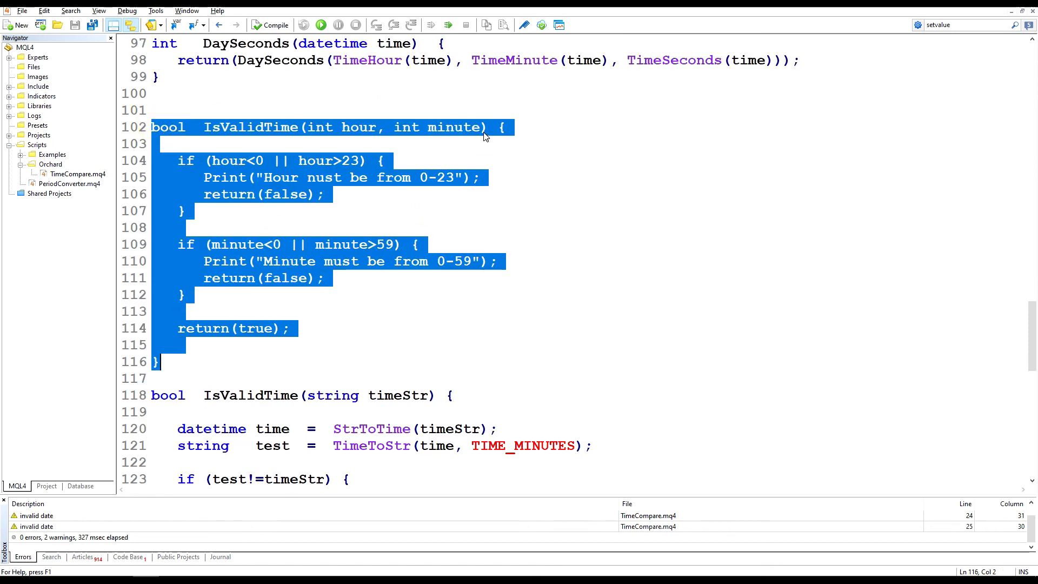
scroll(down, 3)
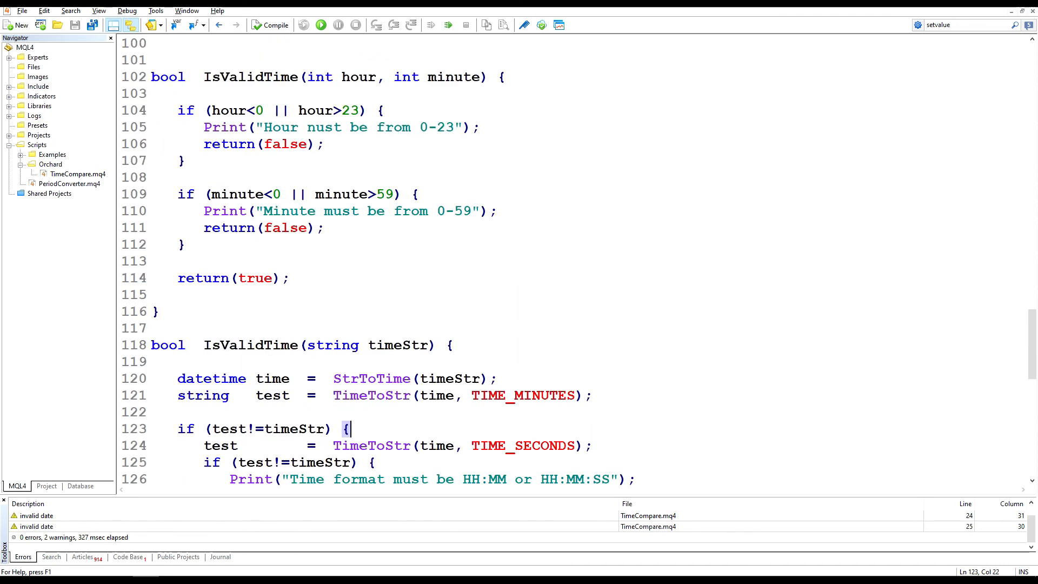
scroll(up, 3)
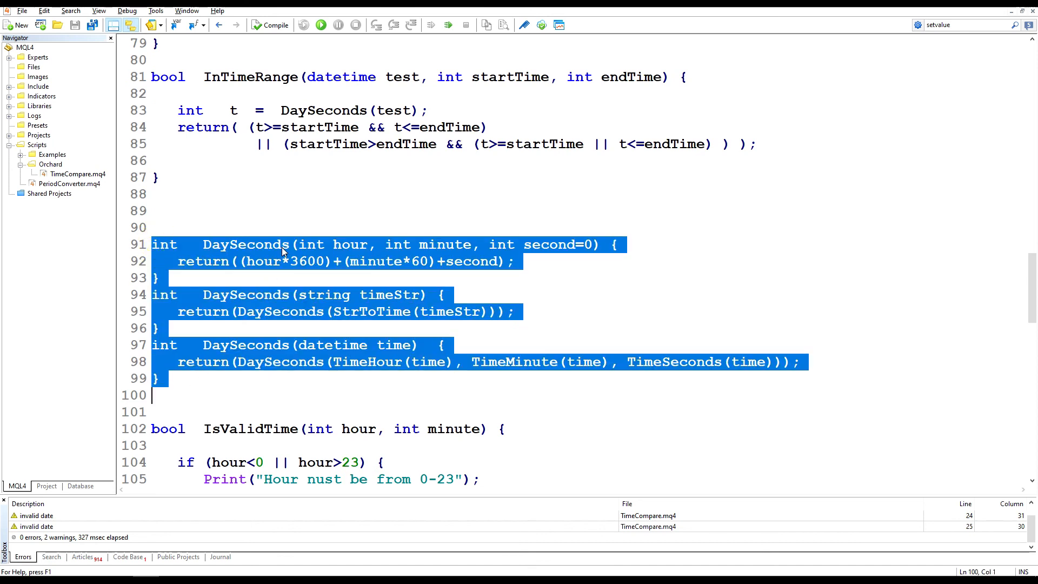
mouse_move(430, 252)
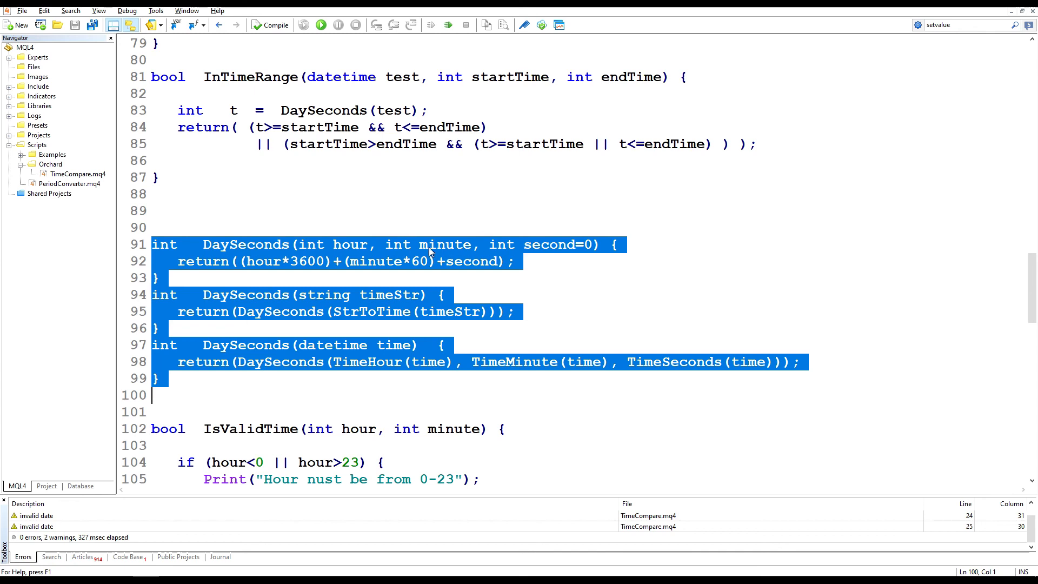
mouse_move(429, 253)
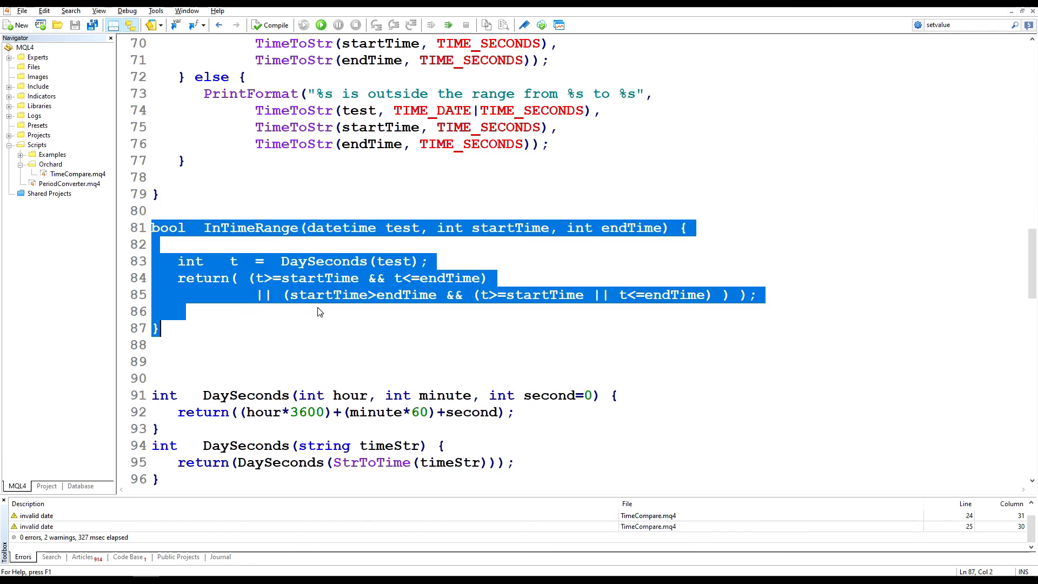
click(402, 228)
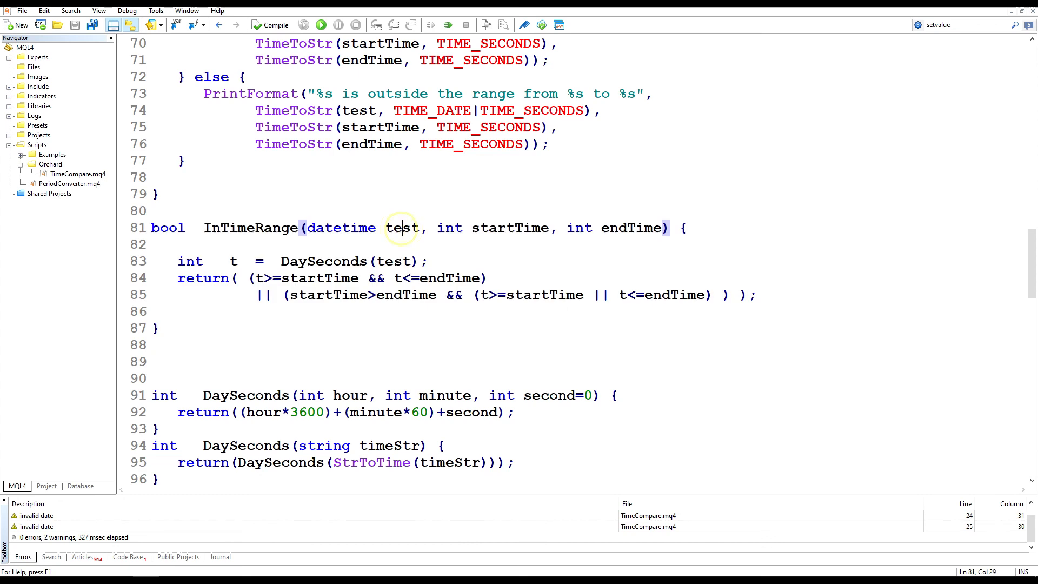
double_click(509, 228)
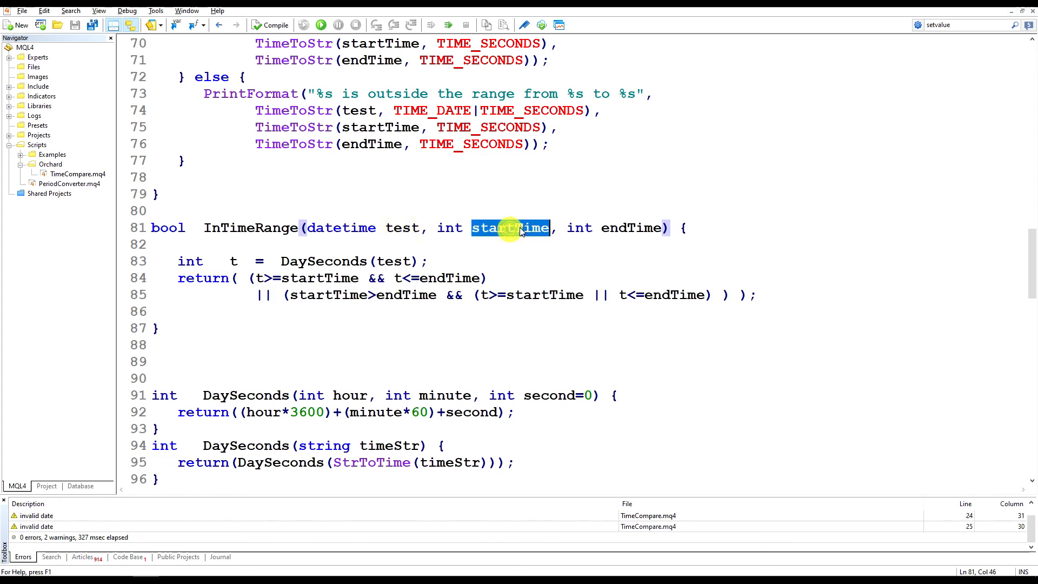
double_click(631, 229)
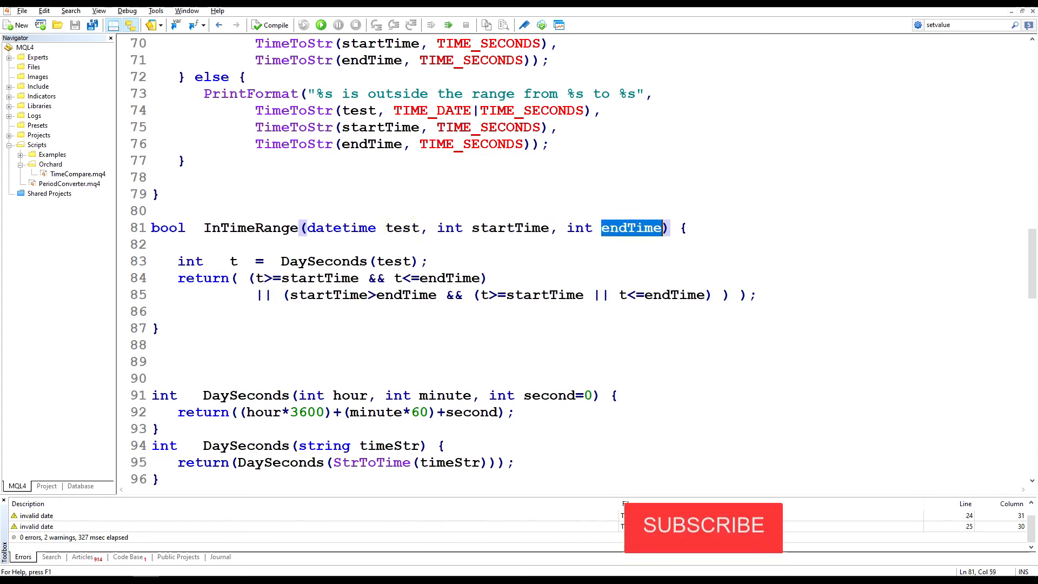
click(154, 211)
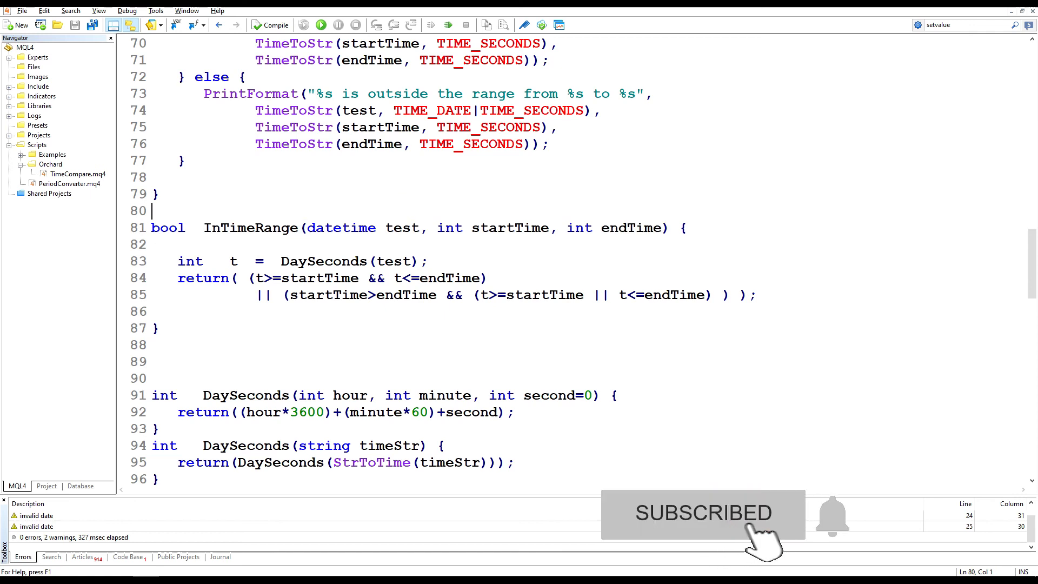